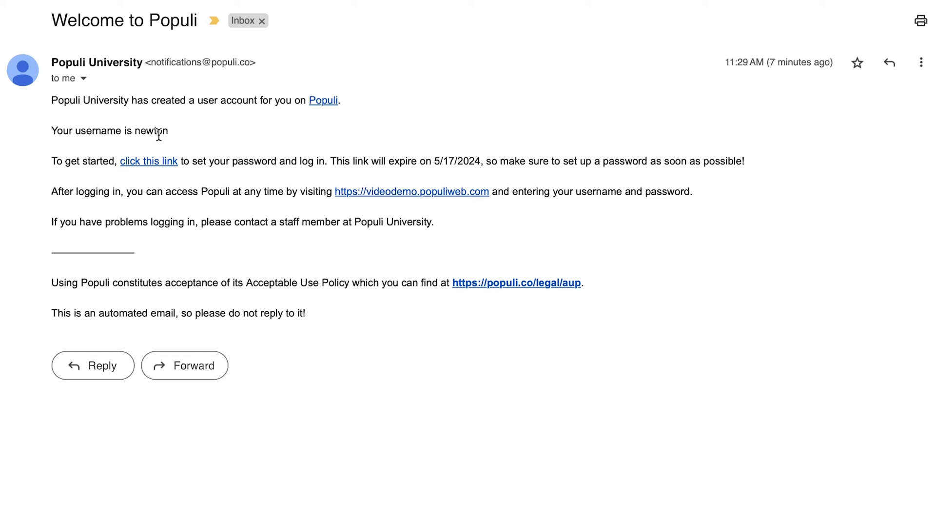
mouse_move(262, 177)
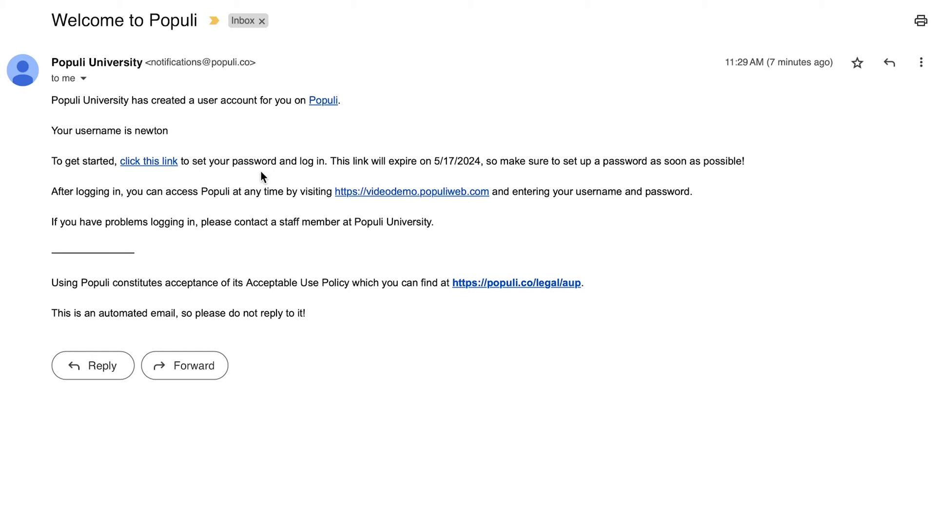
Follow the welcome email's setup link and accept the acceptable use policy for the new account
left_click(148, 161)
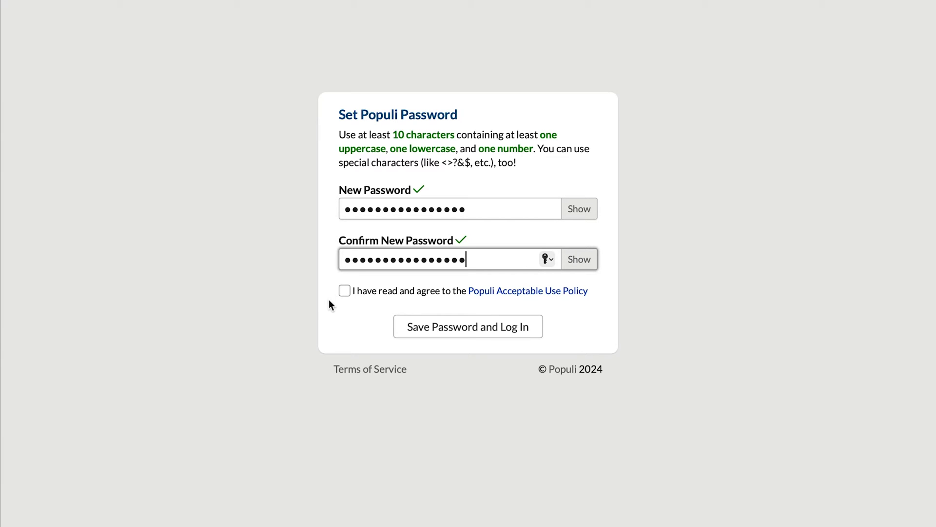
left_click(467, 326)
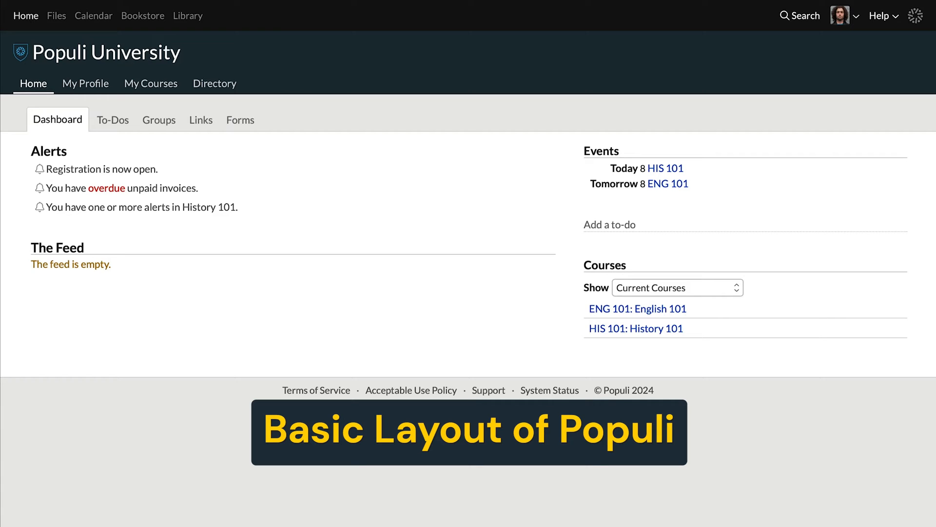
mouse_move(27, 91)
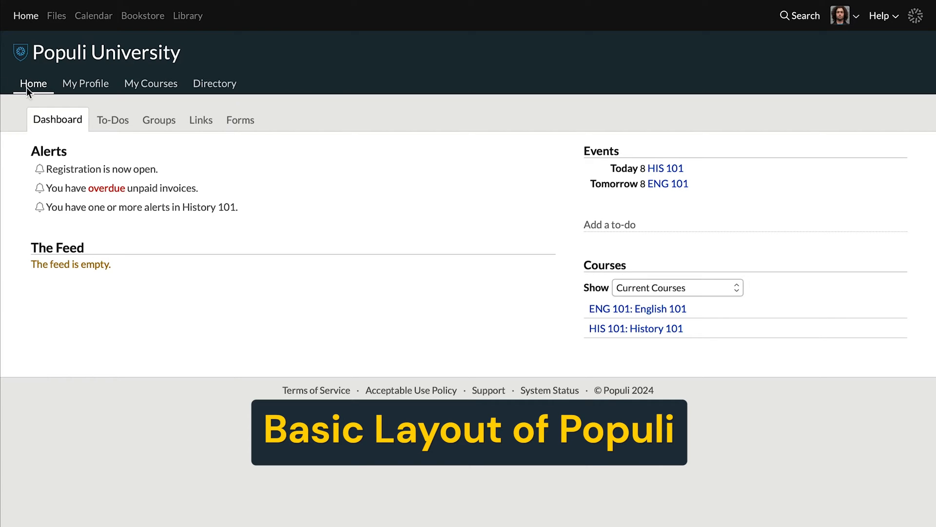
mouse_move(235, 96)
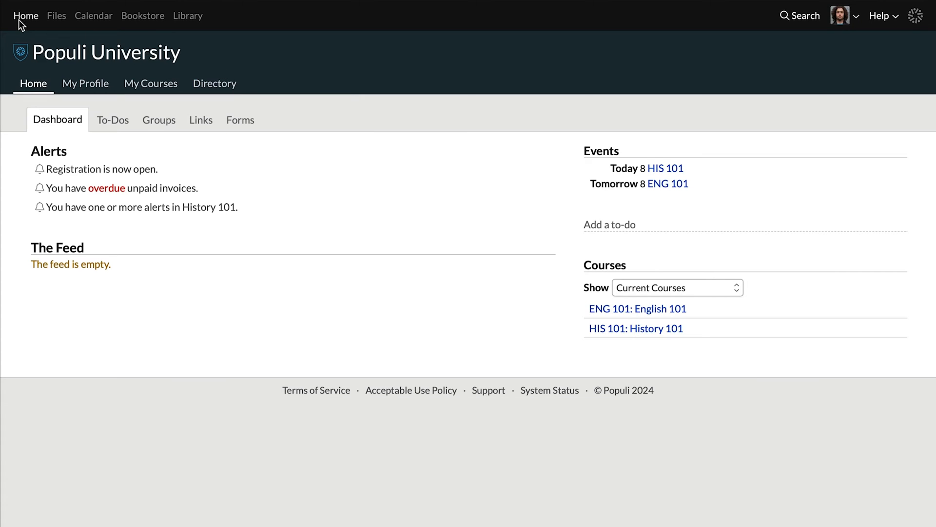
mouse_move(433, 48)
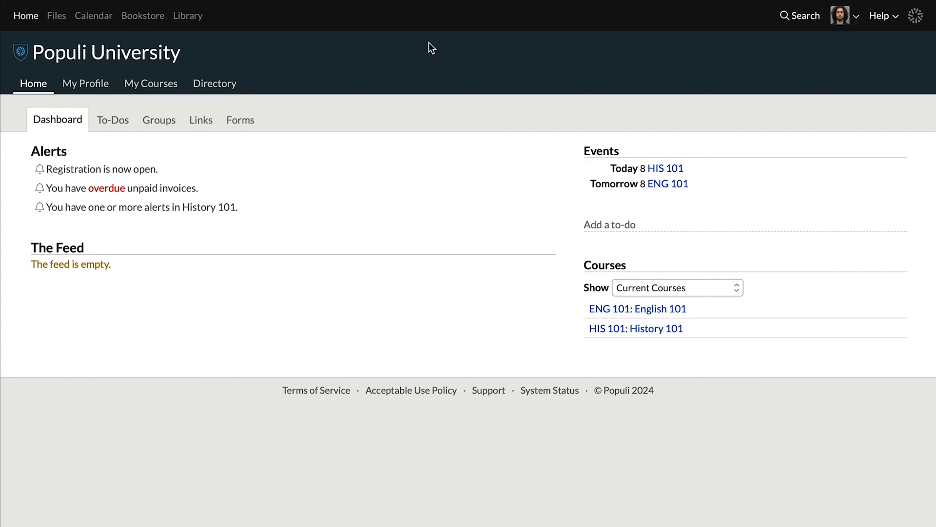
mouse_move(820, 29)
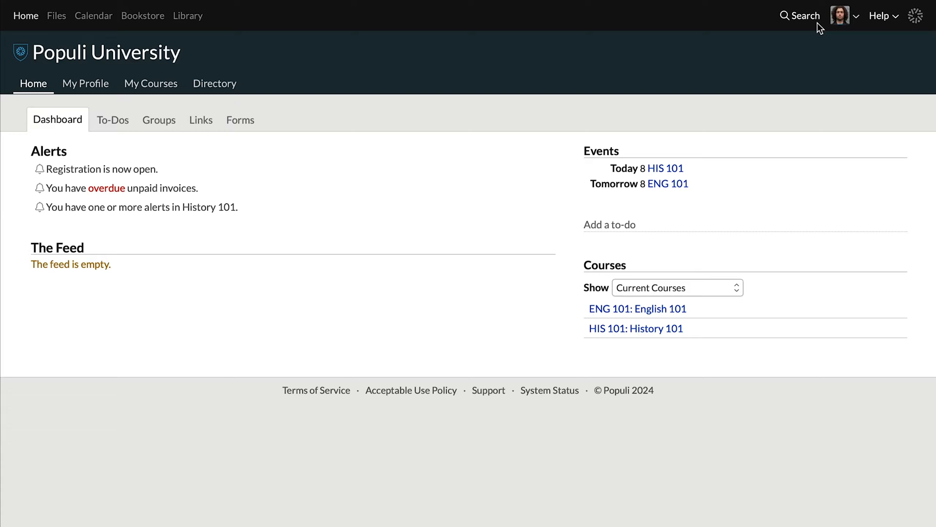
mouse_move(842, 27)
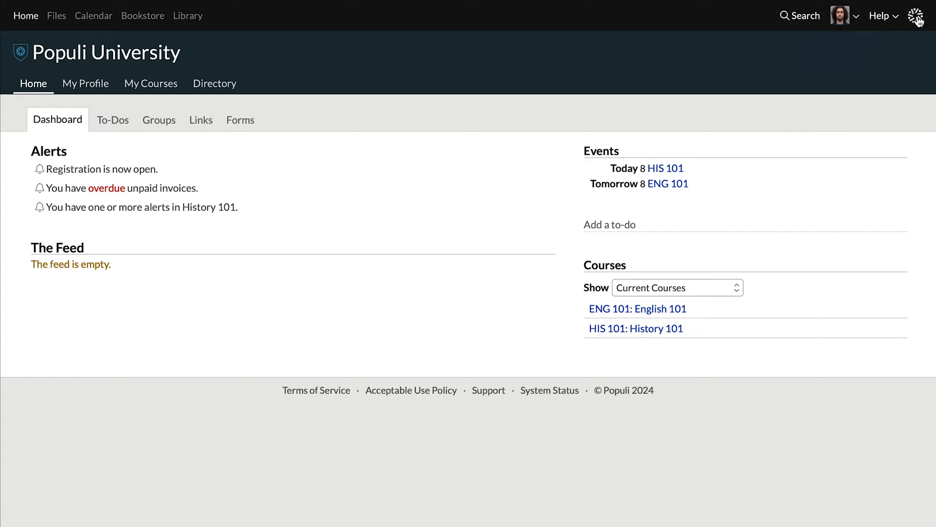
mouse_move(576, 95)
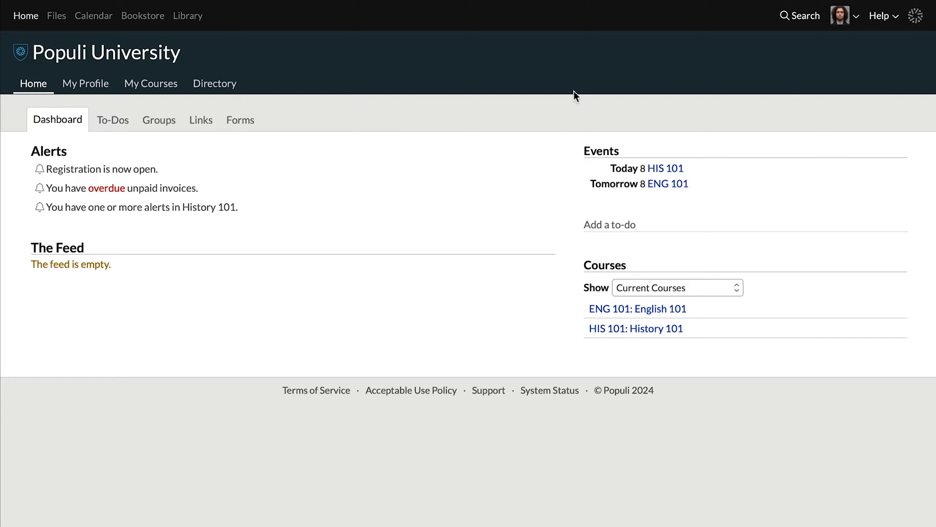
mouse_move(67, 157)
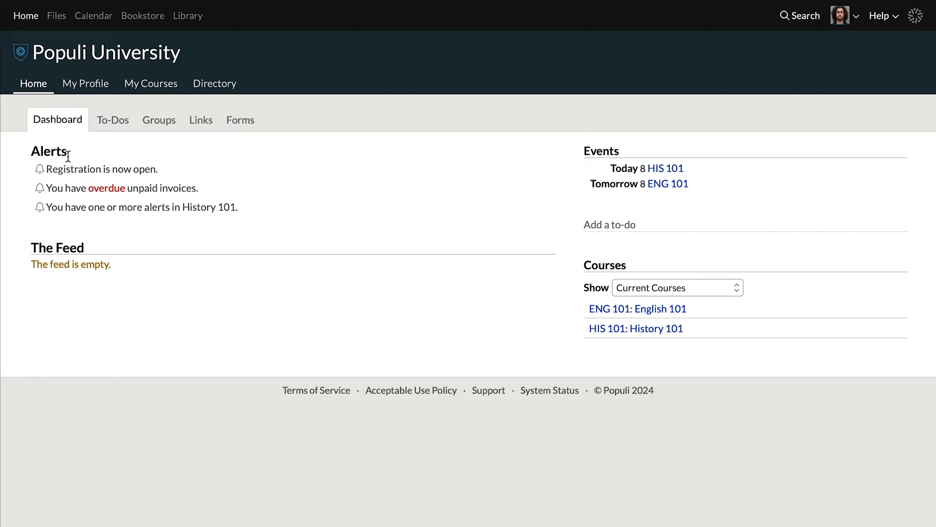
mouse_move(80, 174)
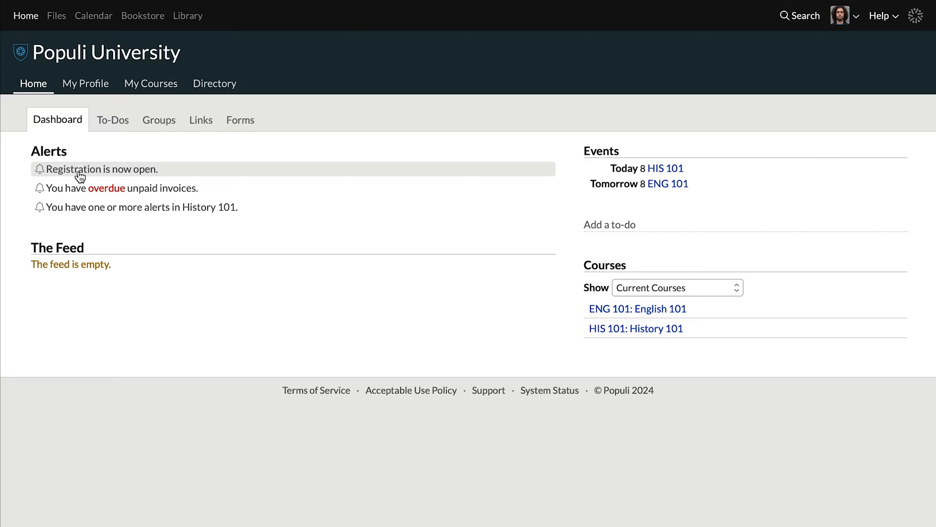
mouse_move(75, 188)
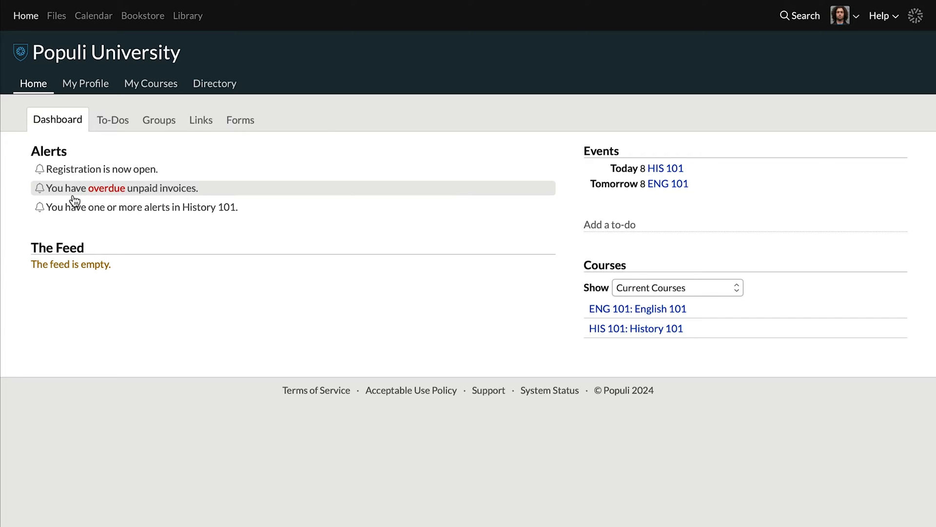
mouse_move(71, 220)
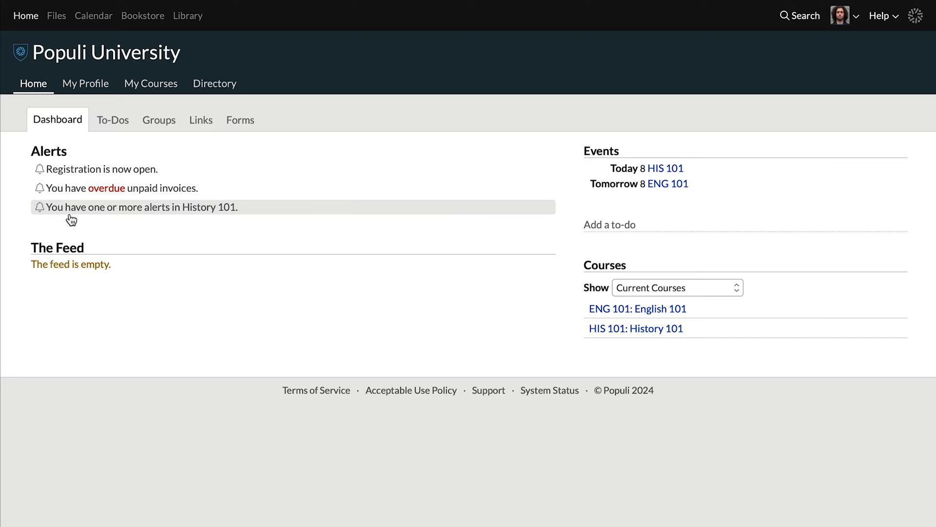
mouse_move(32, 252)
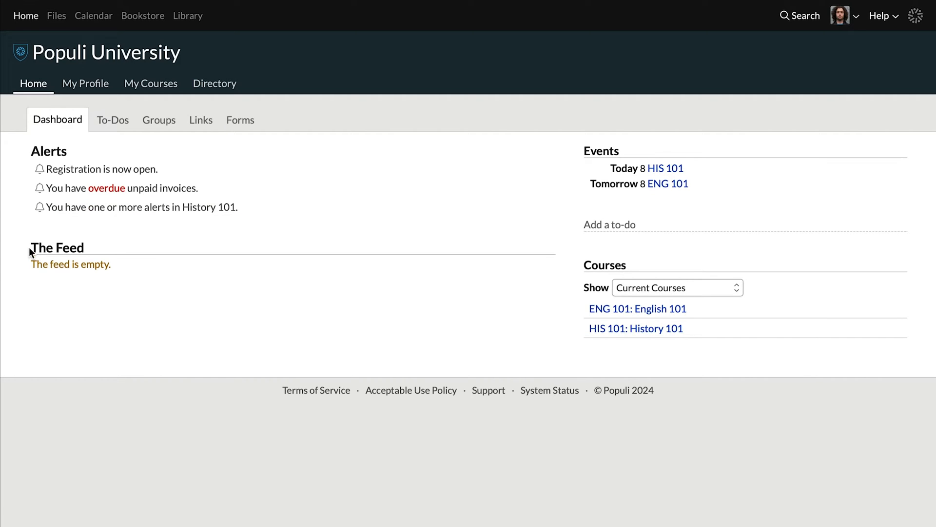
mouse_move(135, 287)
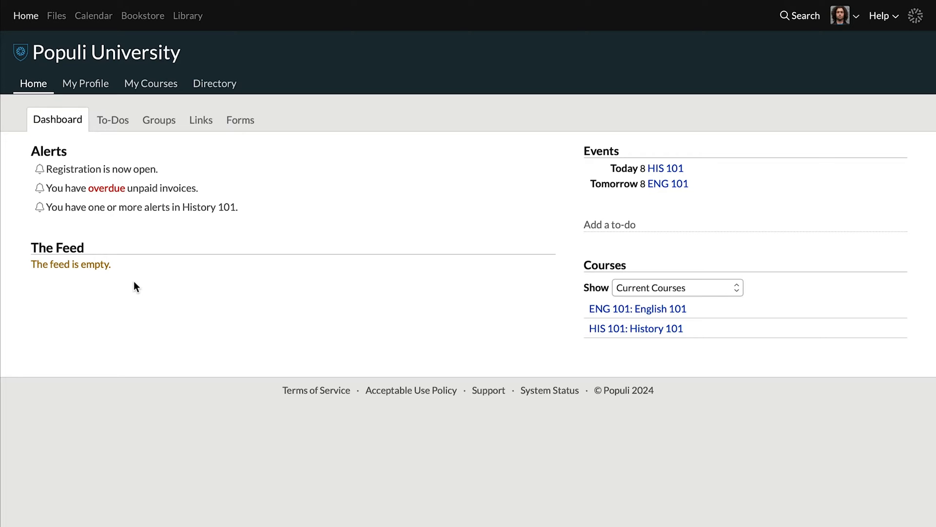
mouse_move(316, 286)
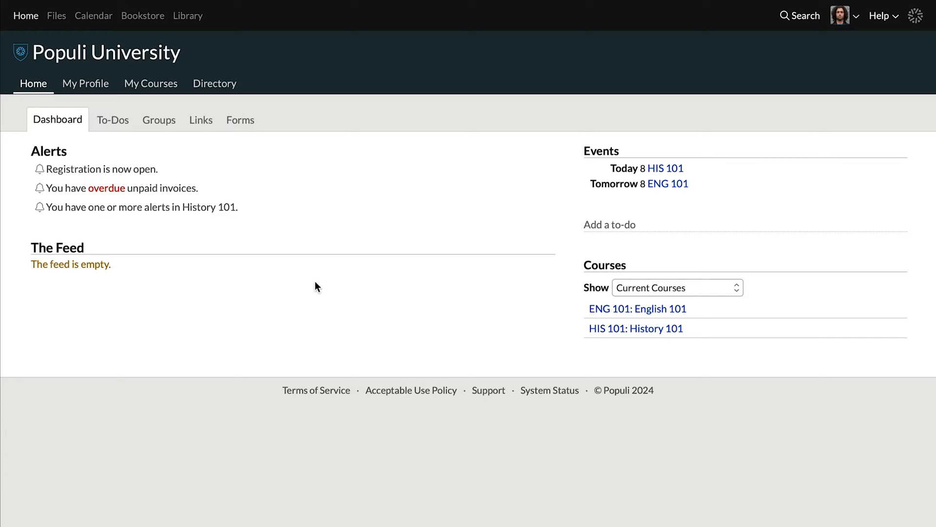
mouse_move(668, 183)
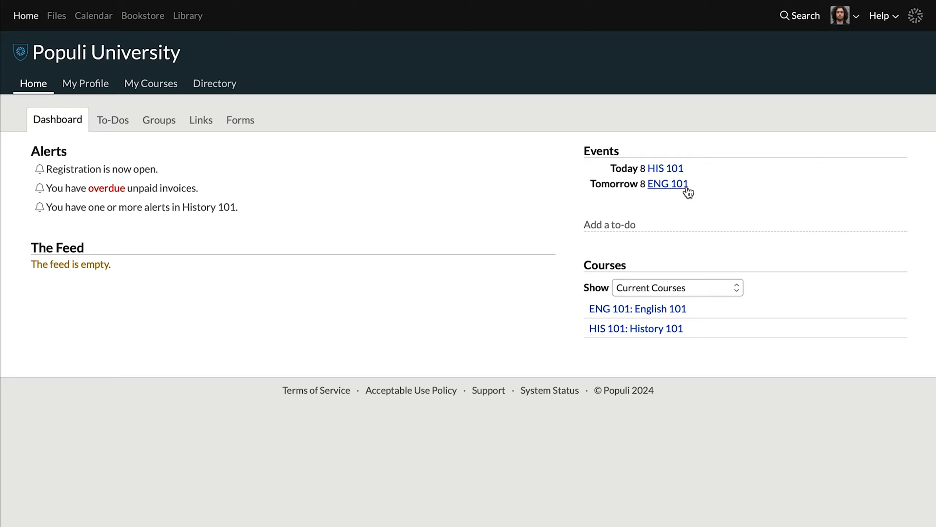
mouse_move(669, 242)
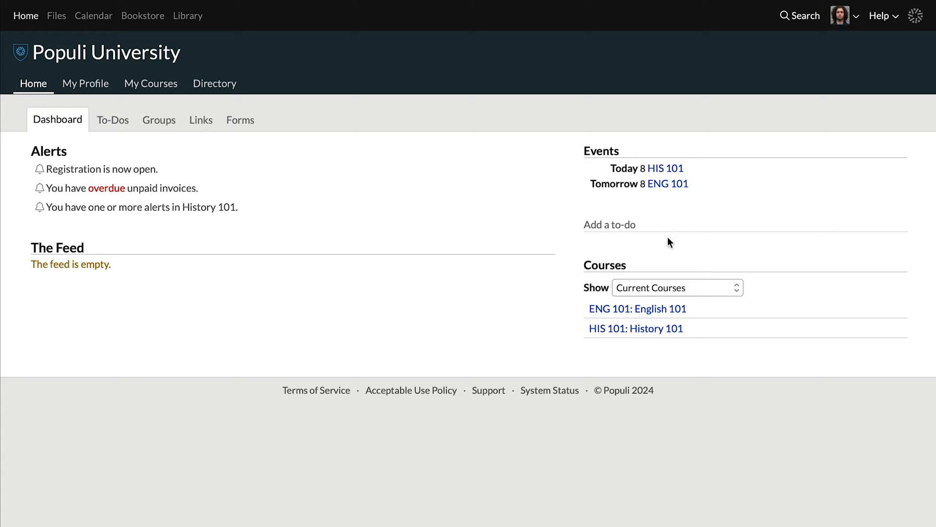
mouse_move(715, 355)
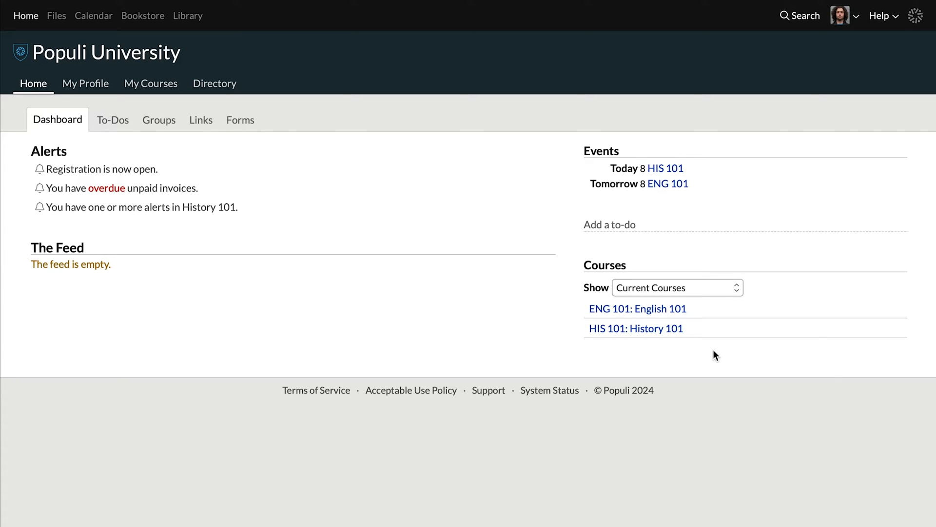
mouse_move(711, 357)
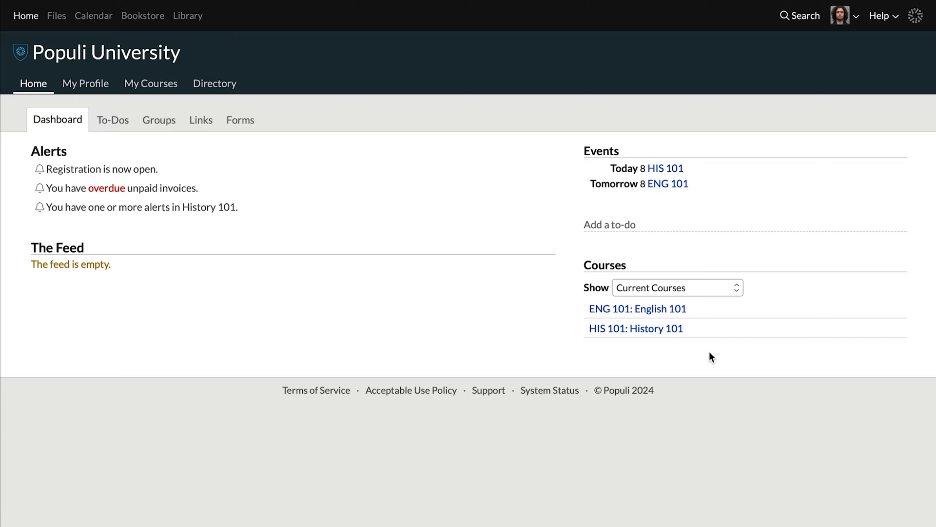
mouse_move(97, 117)
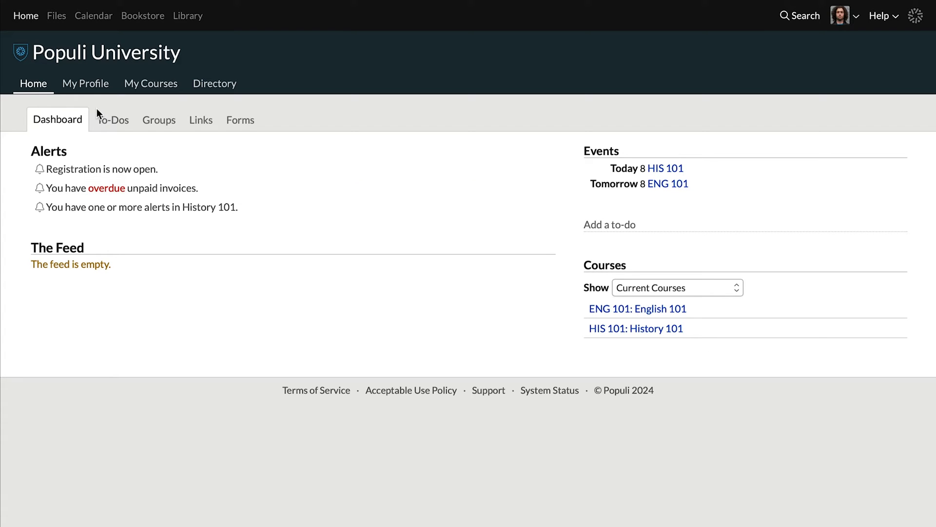
mouse_move(46, 102)
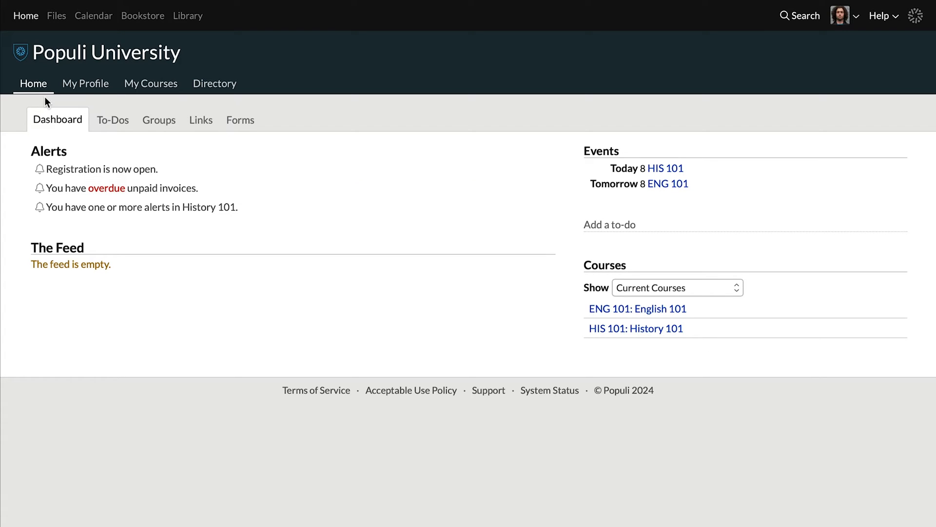
Review the profile's Info, Student, Registration and Financial sections, then return to Info and My Courses
left_click(86, 83)
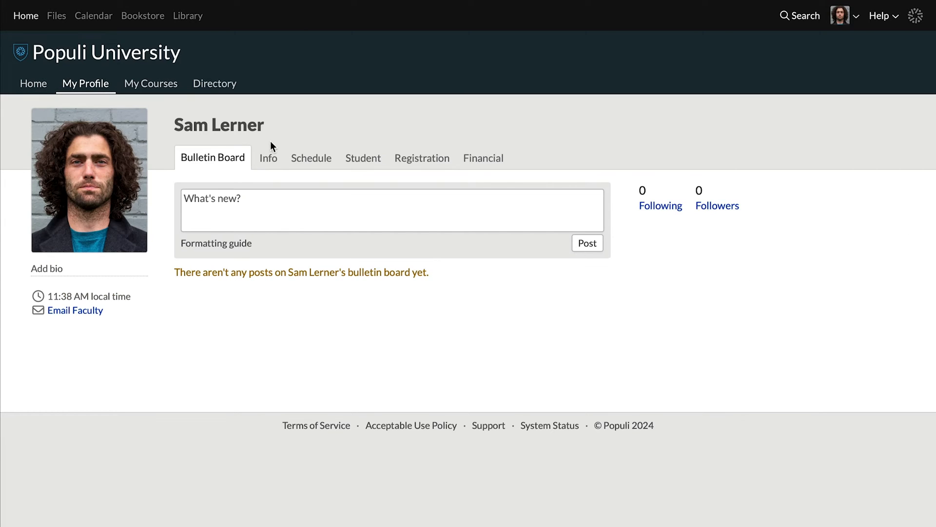
left_click(267, 158)
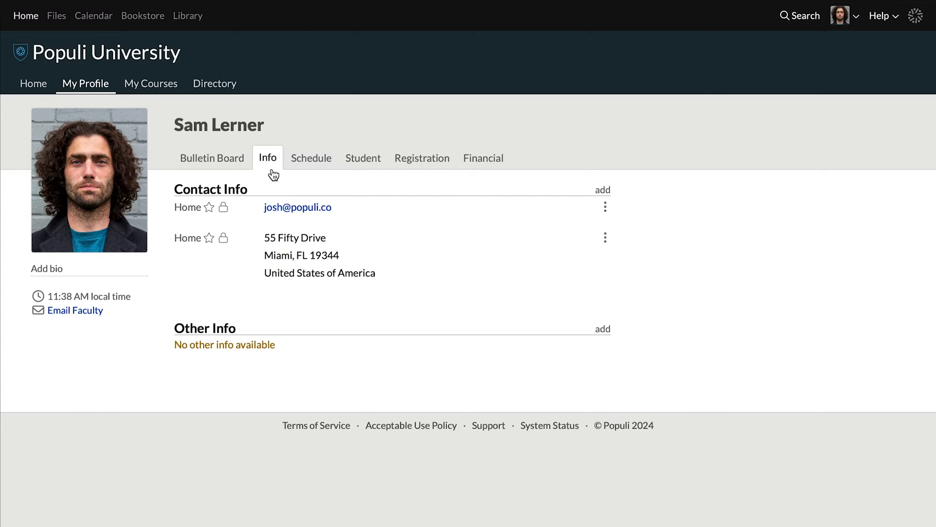
left_click(362, 158)
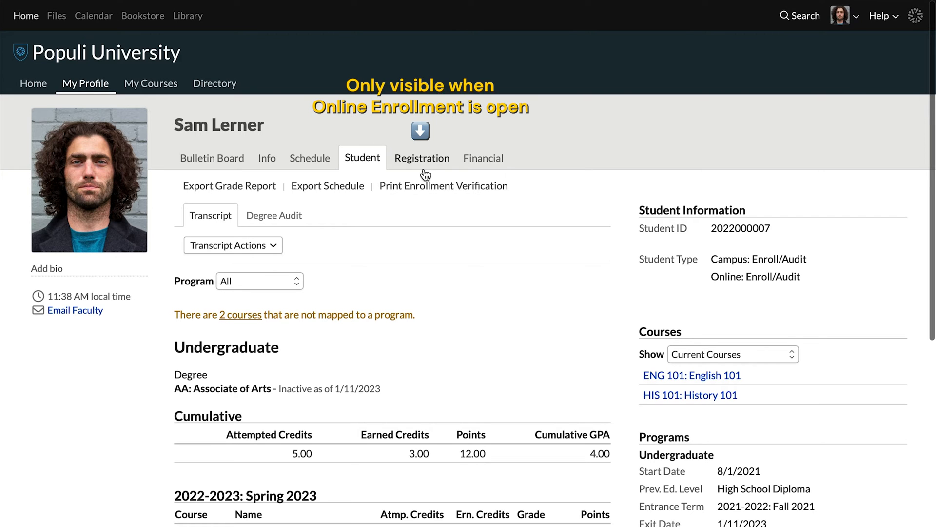
left_click(421, 158)
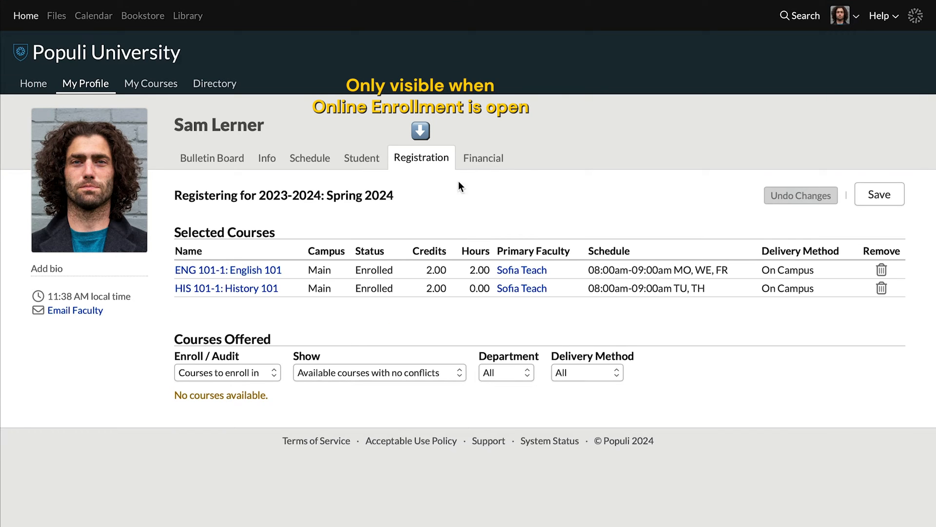
left_click(482, 158)
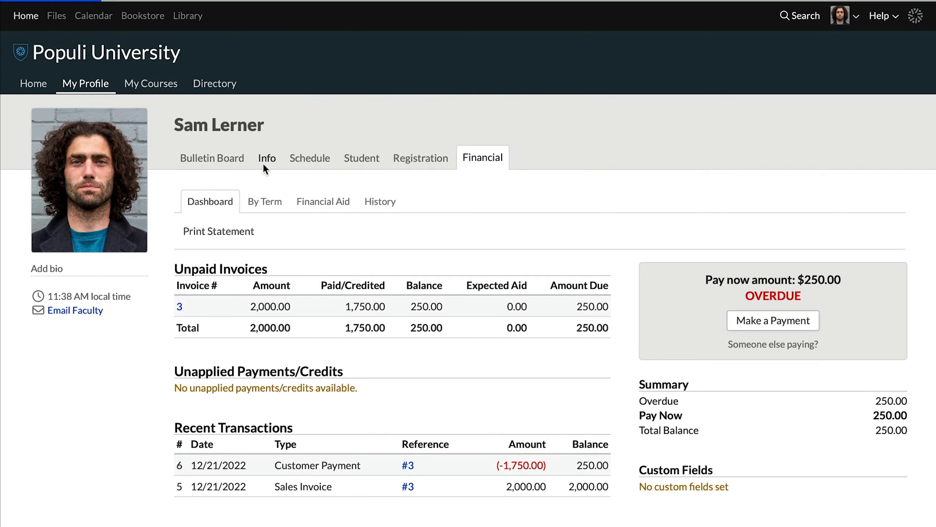
left_click(268, 158)
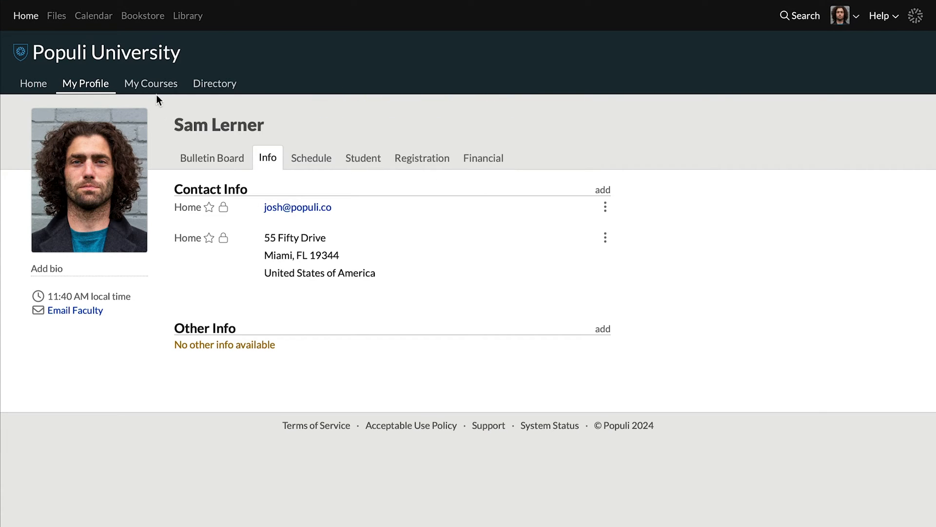
left_click(151, 83)
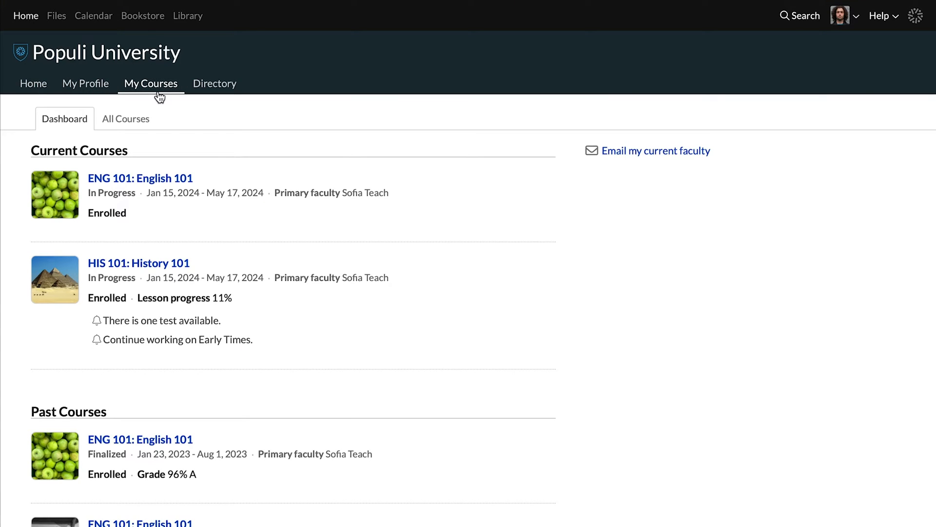
mouse_move(158, 179)
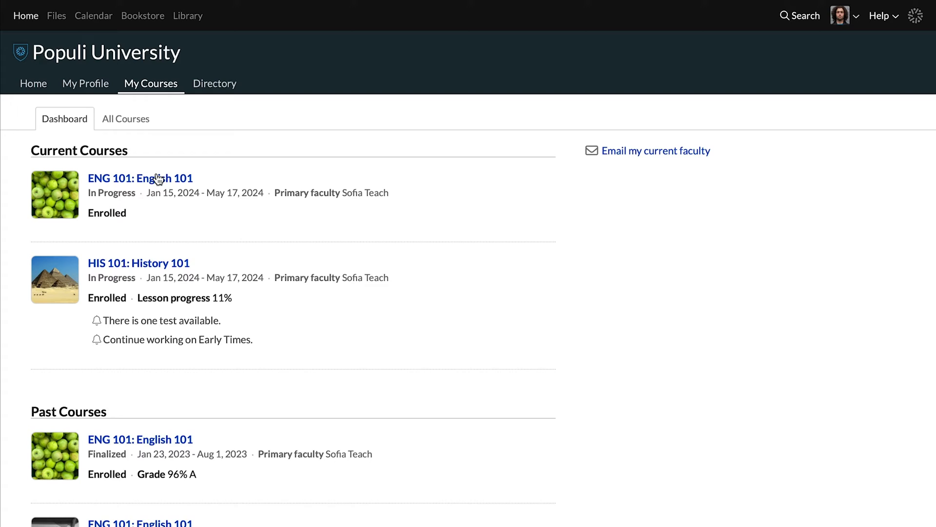
mouse_move(158, 178)
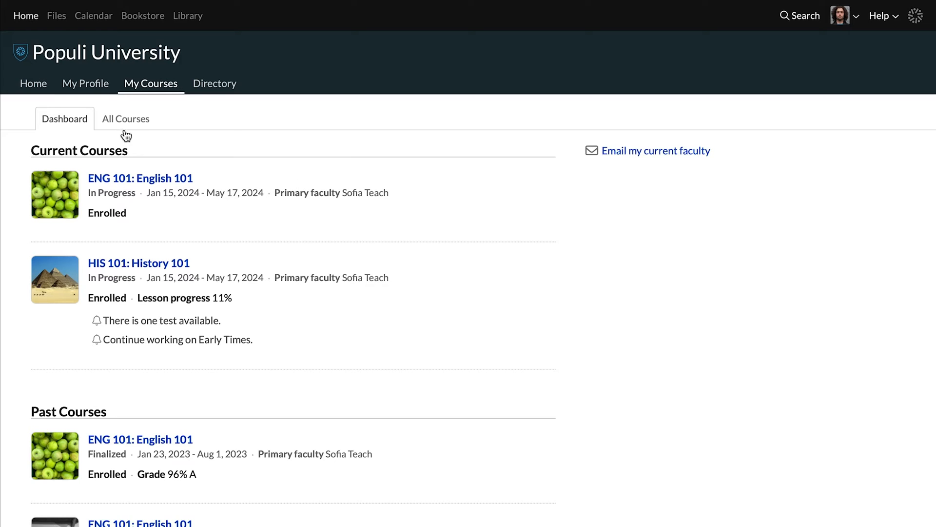
Show All Courses to list every enrolled course by status and term
left_click(125, 118)
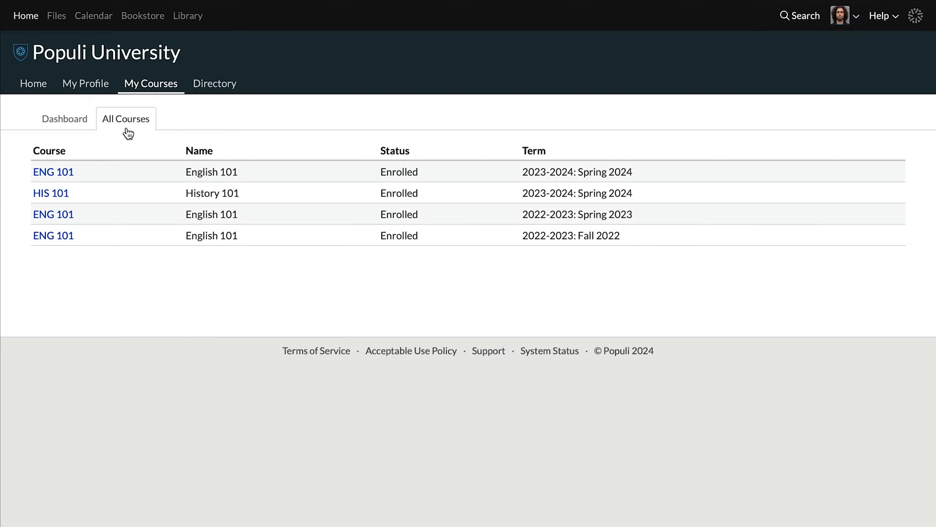
mouse_move(132, 284)
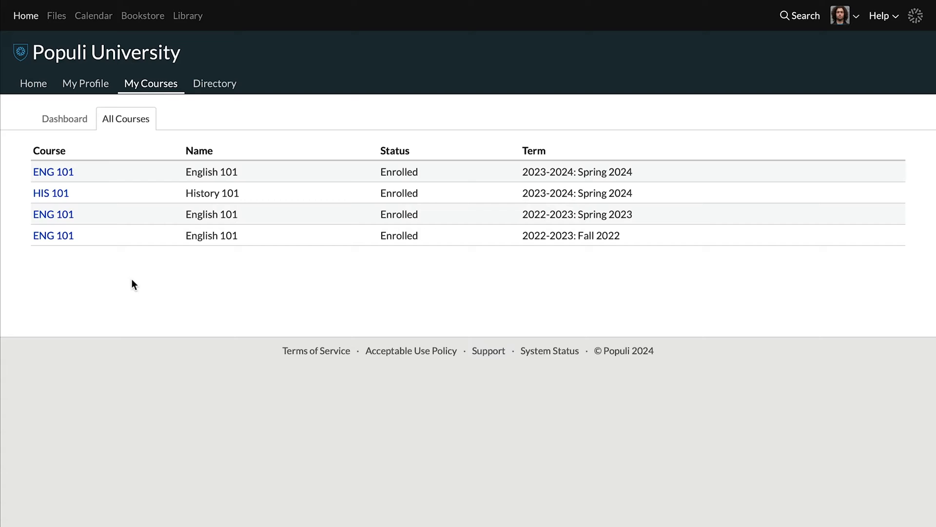
left_click(213, 83)
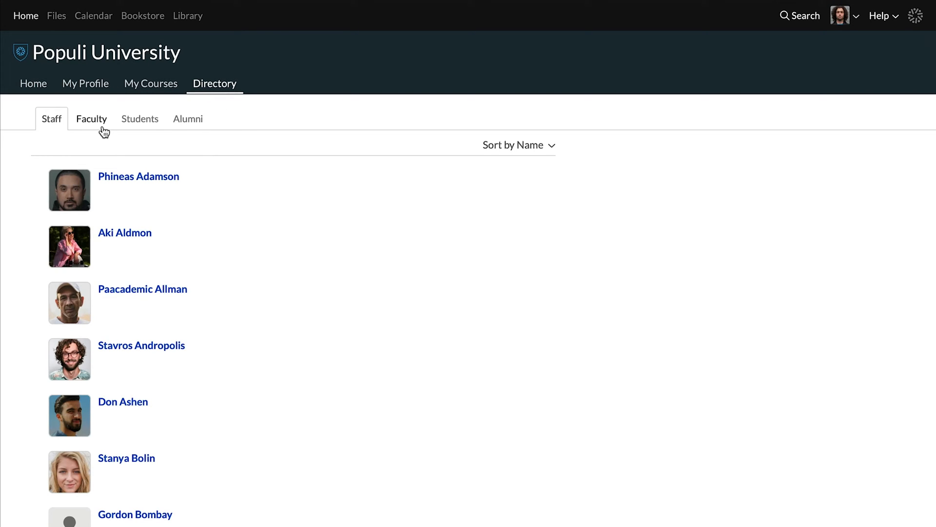
left_click(139, 119)
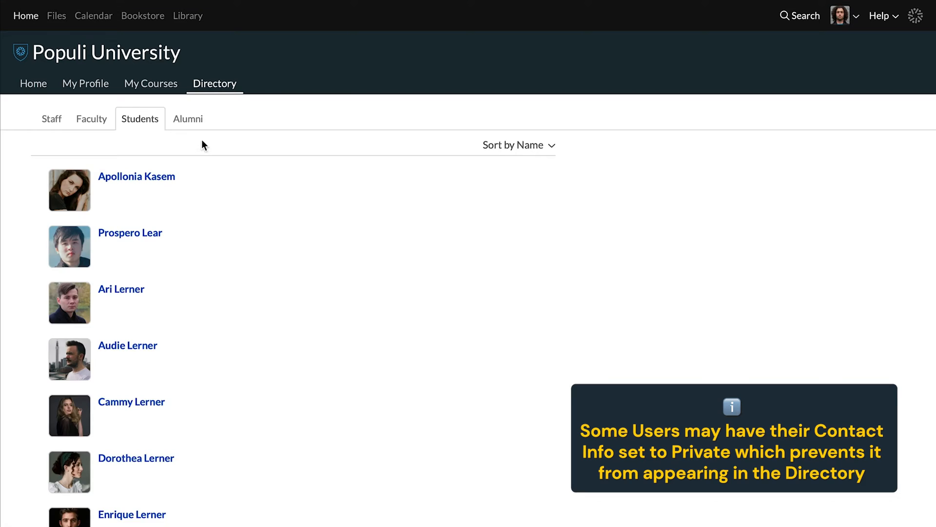
left_click(187, 118)
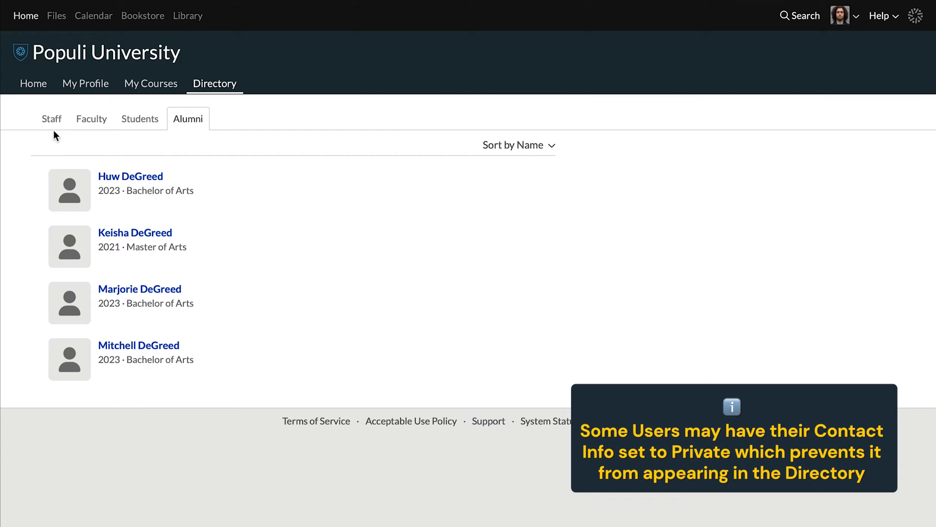
left_click(52, 118)
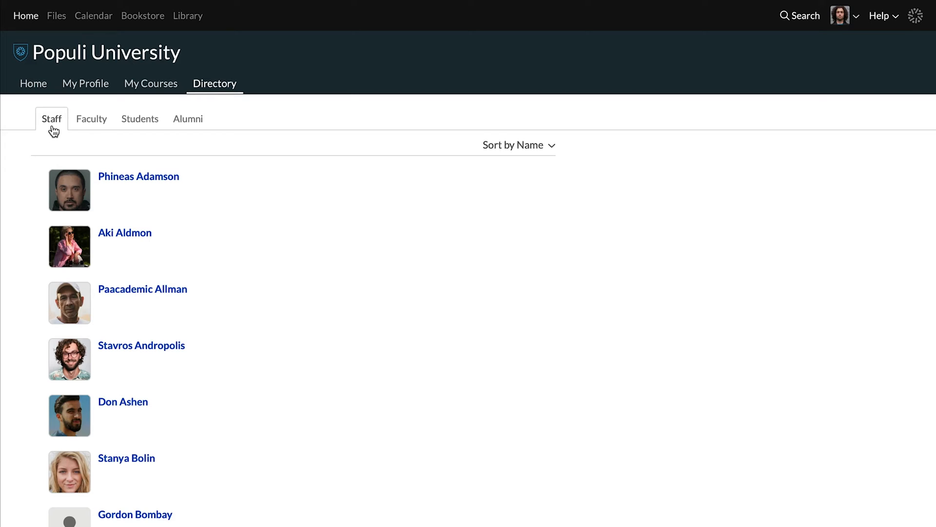
left_click(800, 15)
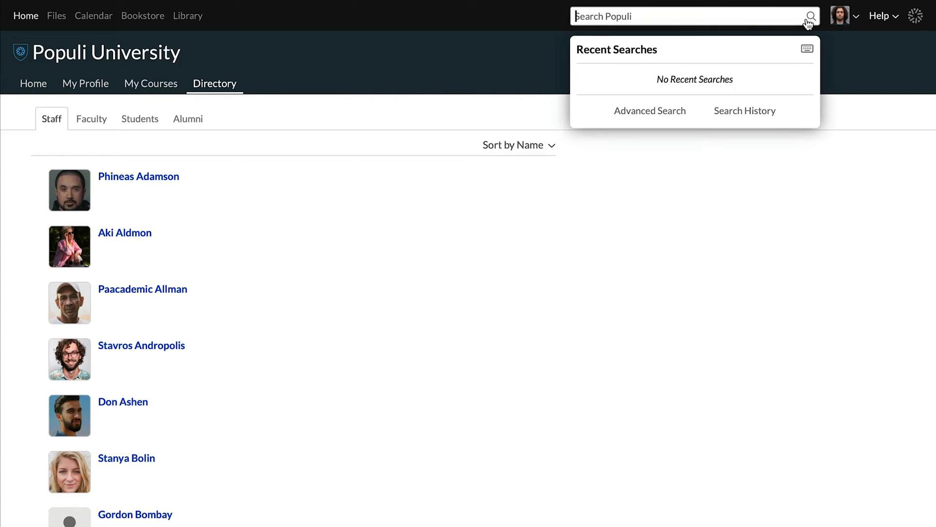
type("sam")
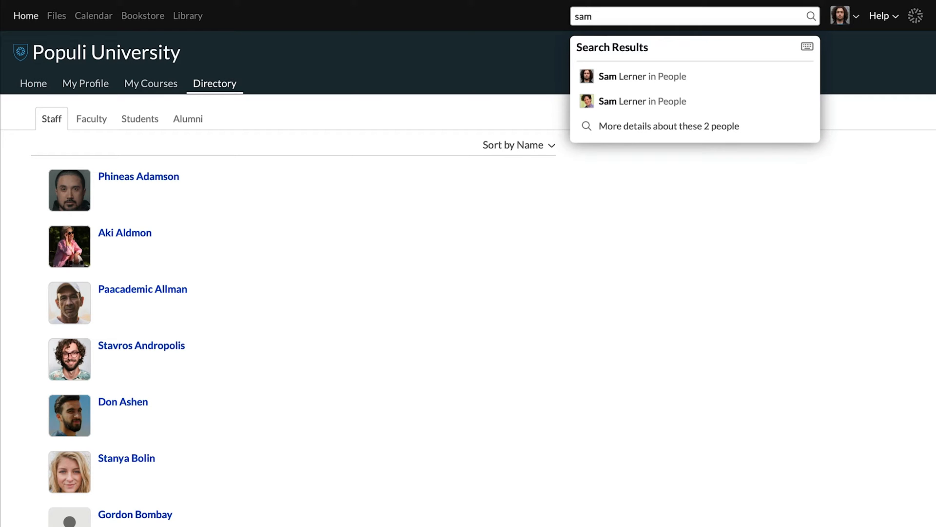
mouse_move(695, 101)
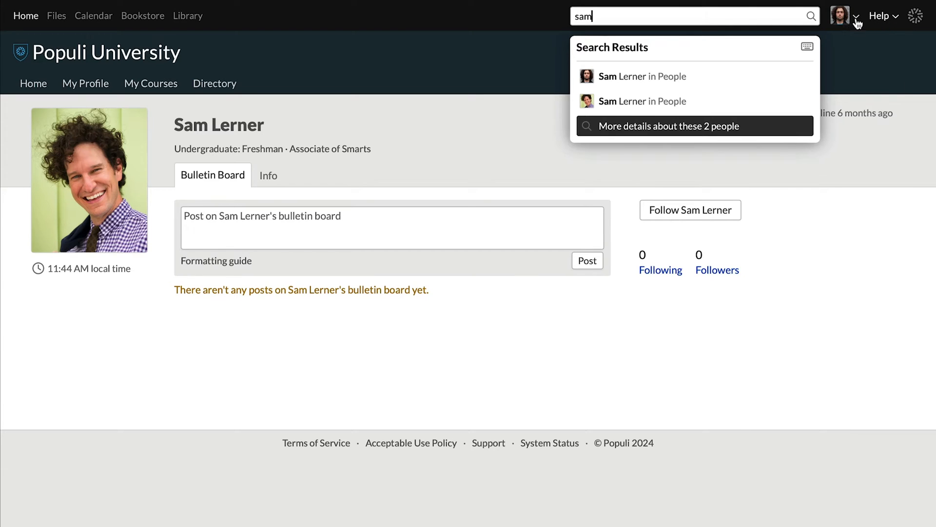
left_click(856, 16)
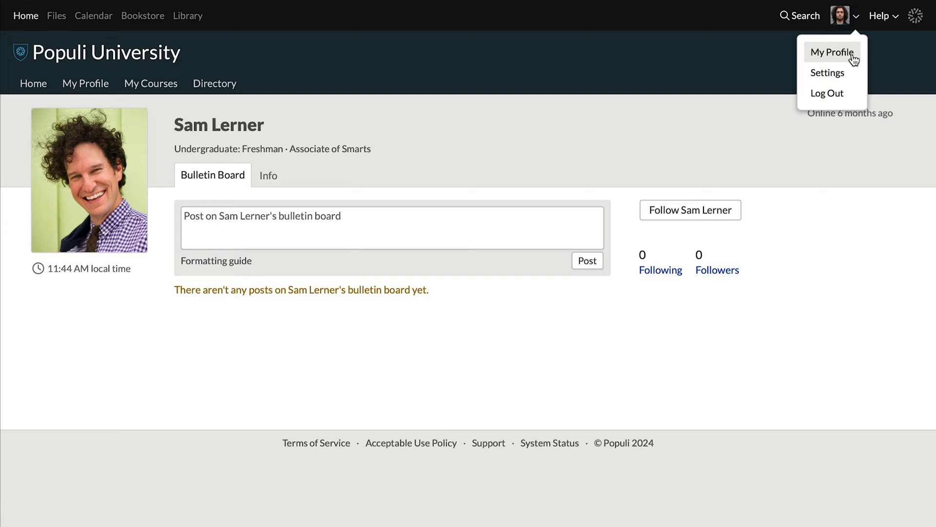
mouse_move(828, 72)
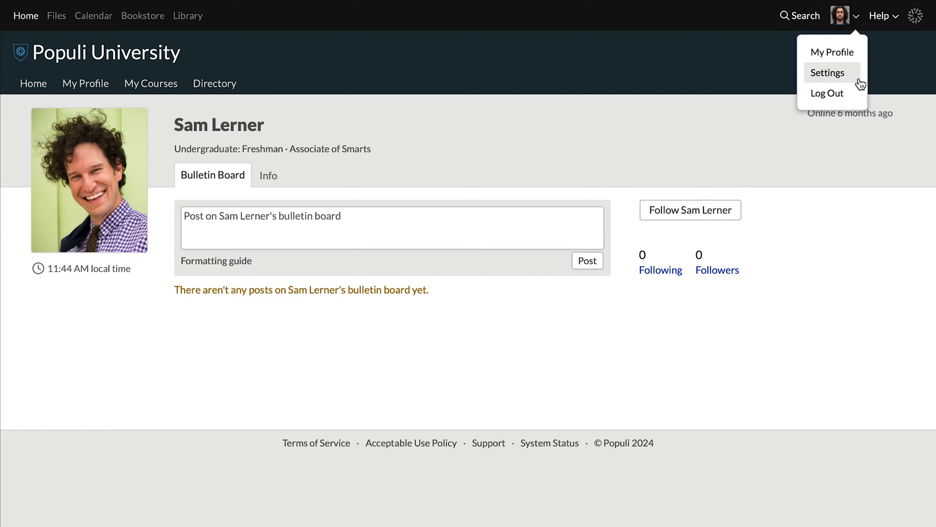
mouse_move(859, 83)
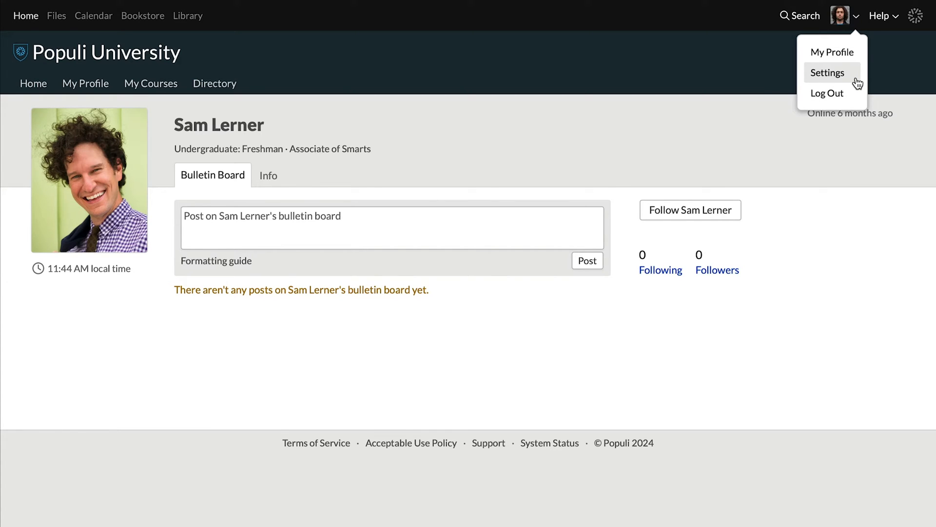
Go to account Settings and view the Security and Notifications sections
left_click(828, 72)
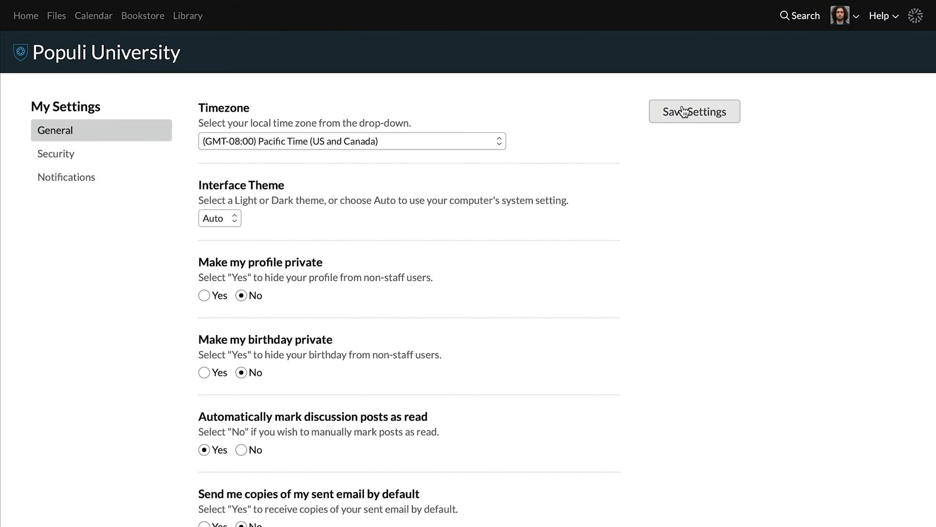
left_click(55, 153)
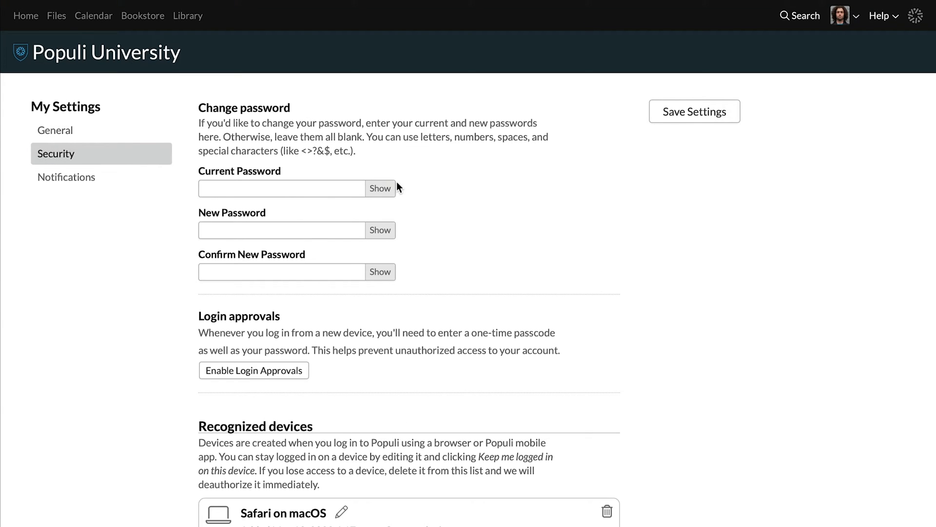
left_click(66, 176)
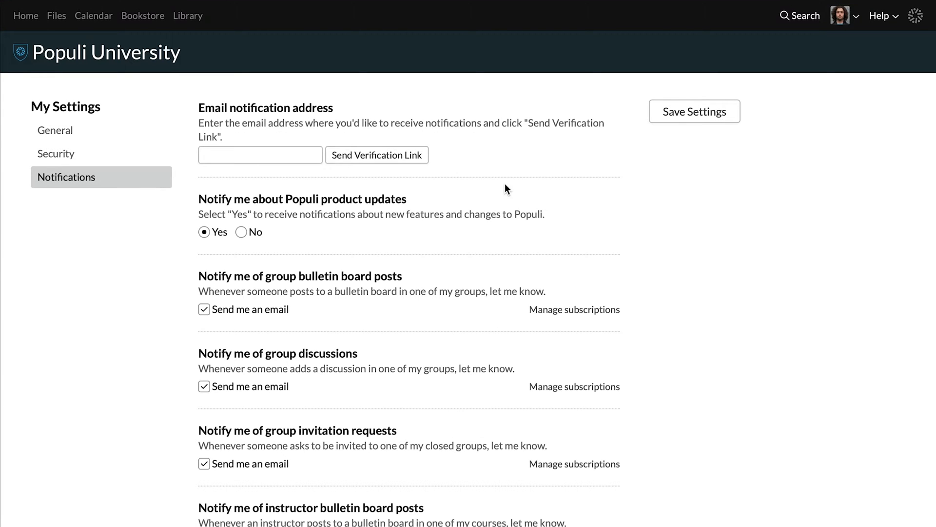
mouse_move(480, 144)
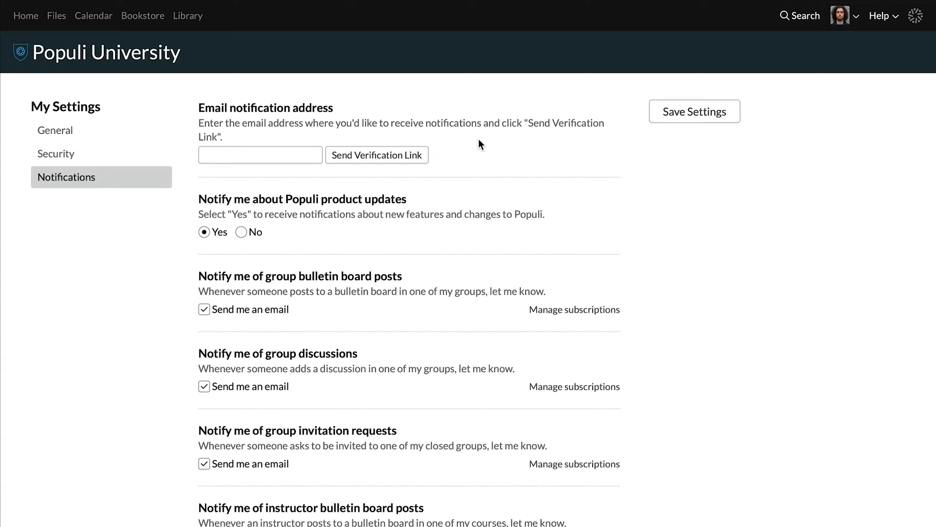
mouse_move(181, 32)
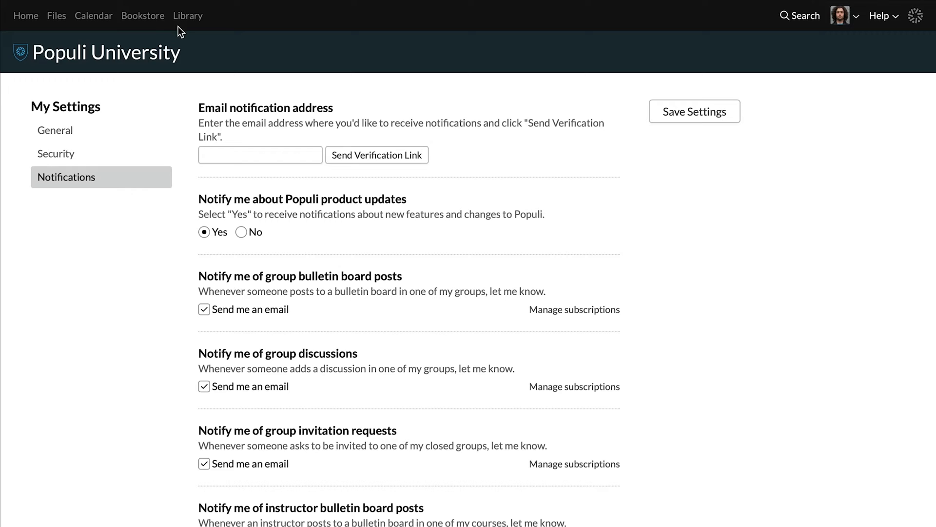
Visit the Bookstore and Library catalog, then return to the Home dashboard
left_click(142, 15)
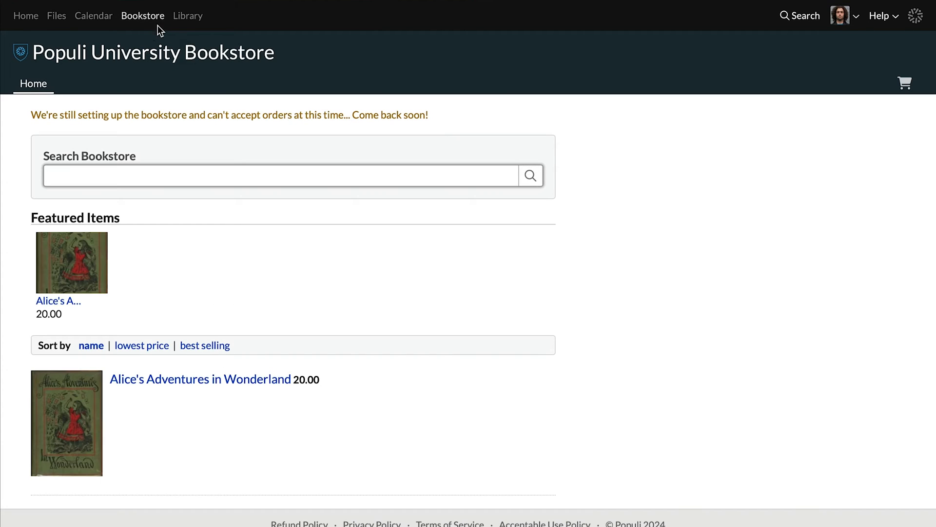
left_click(187, 15)
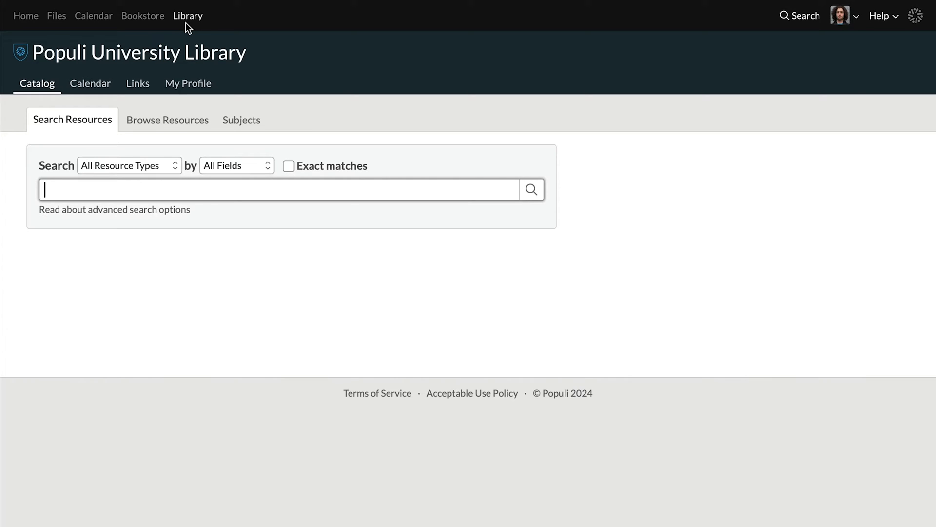
left_click(25, 15)
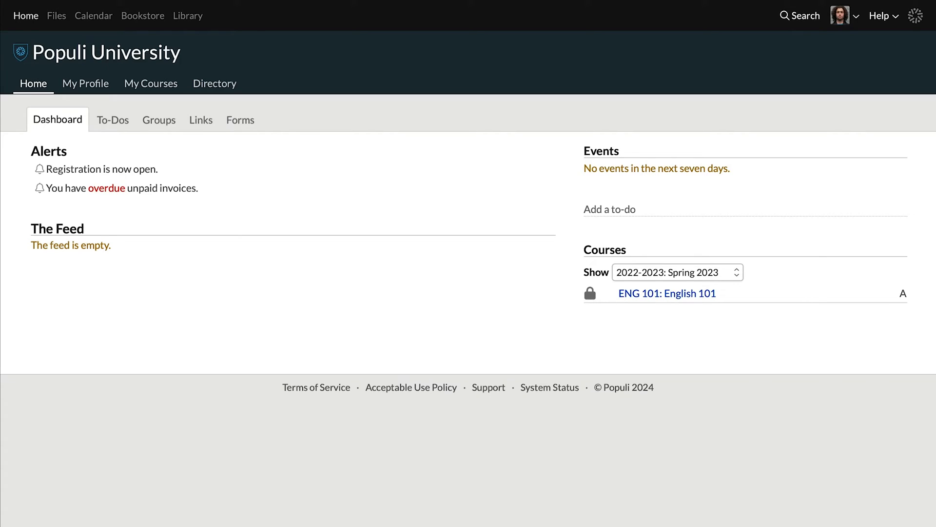
mouse_move(124, 169)
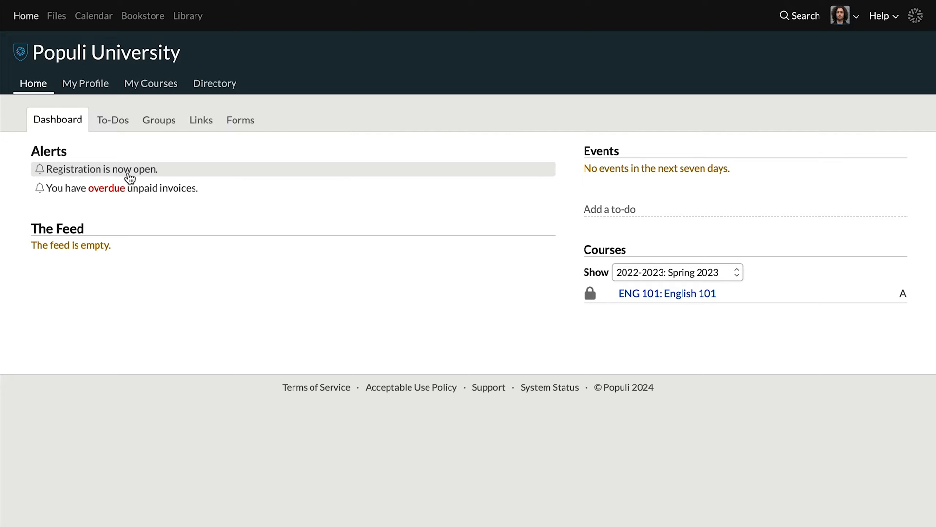
From the registration alert, add English 102 as an enrollment request for Spring 2024
left_click(86, 83)
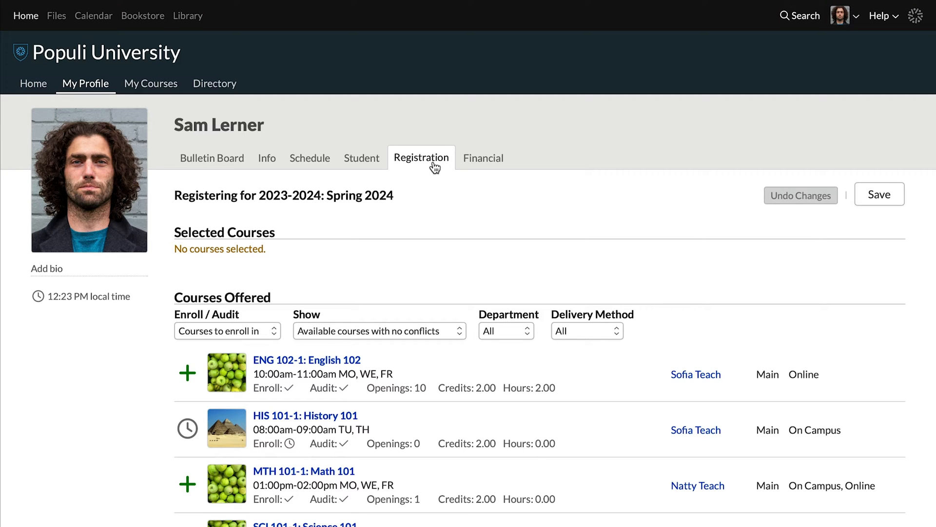
scroll("down", 3)
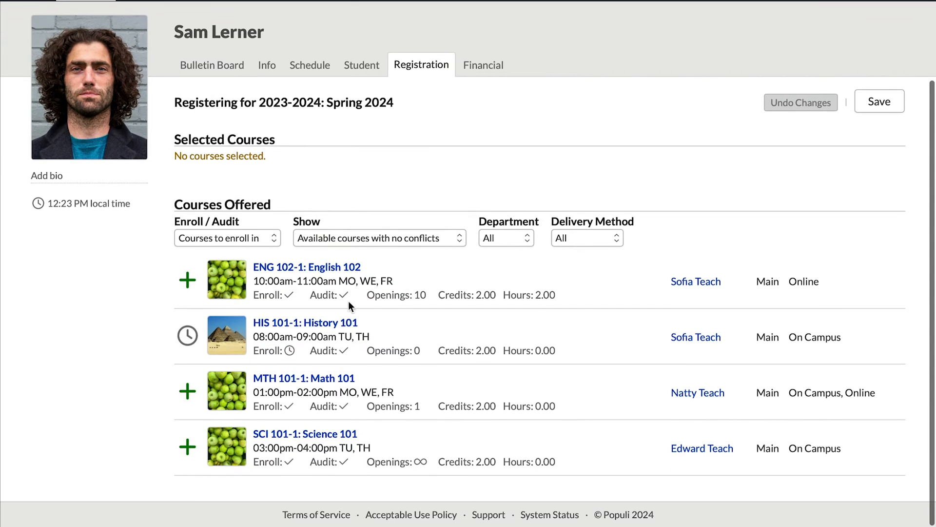
mouse_move(397, 200)
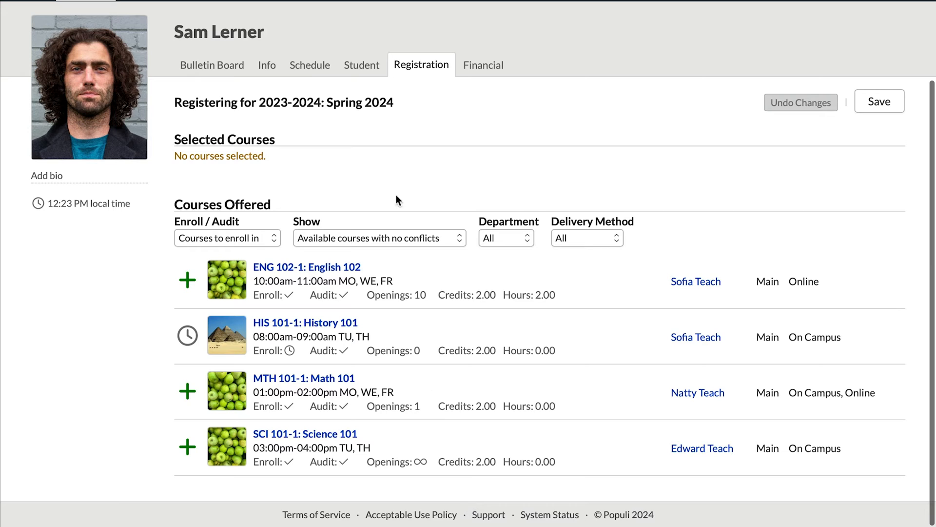
mouse_move(193, 287)
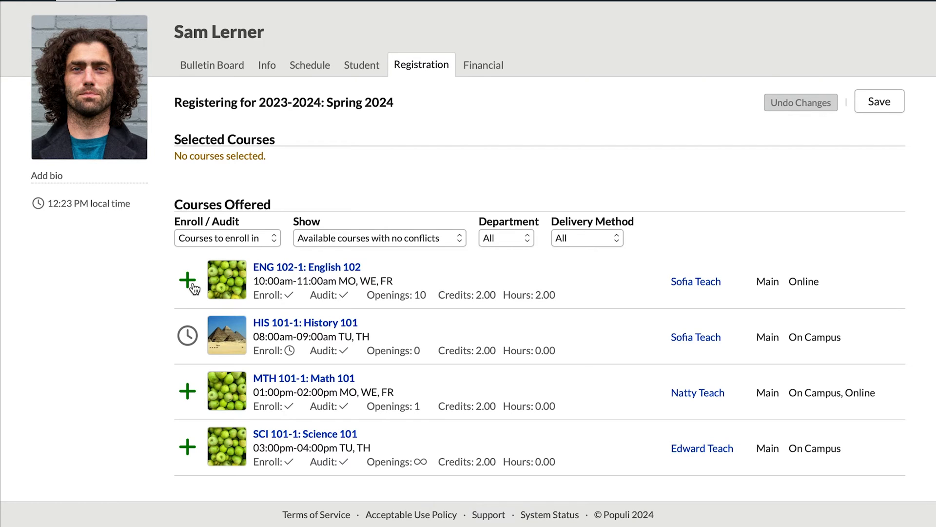
left_click(188, 280)
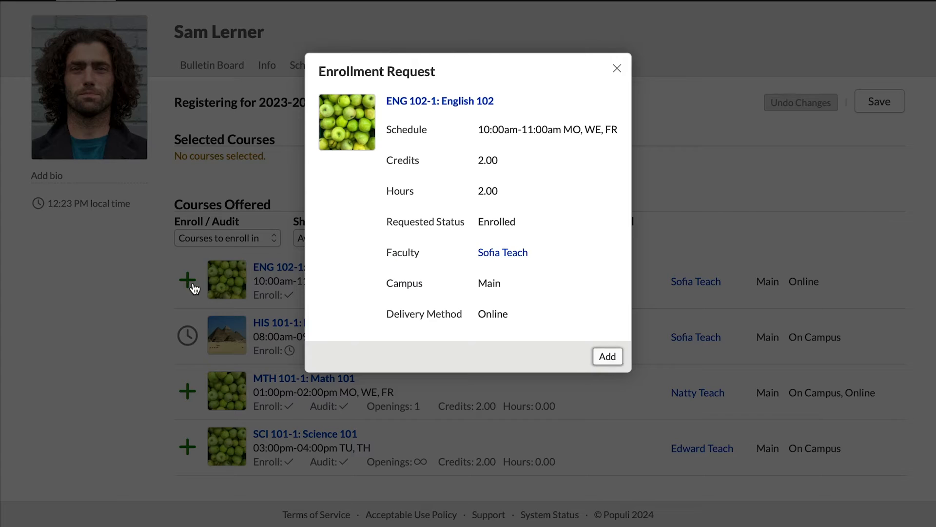
left_click(607, 357)
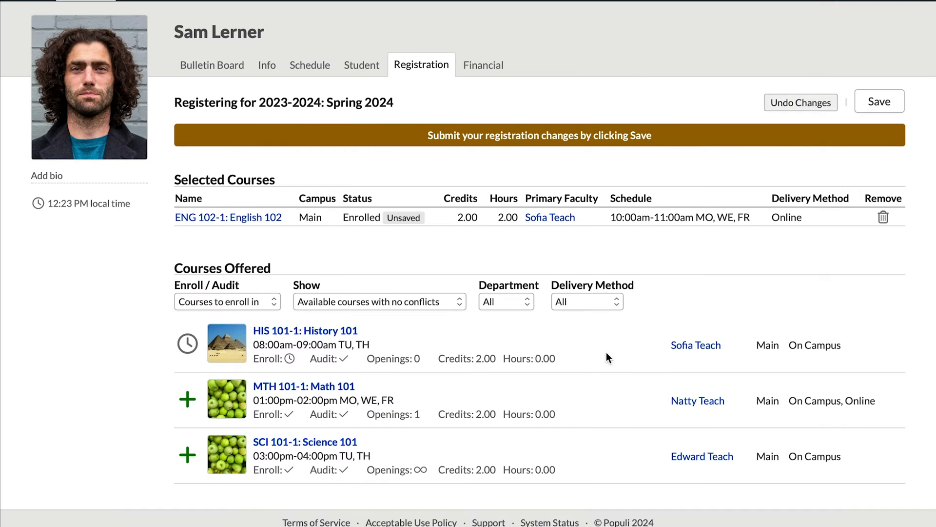
mouse_move(858, 241)
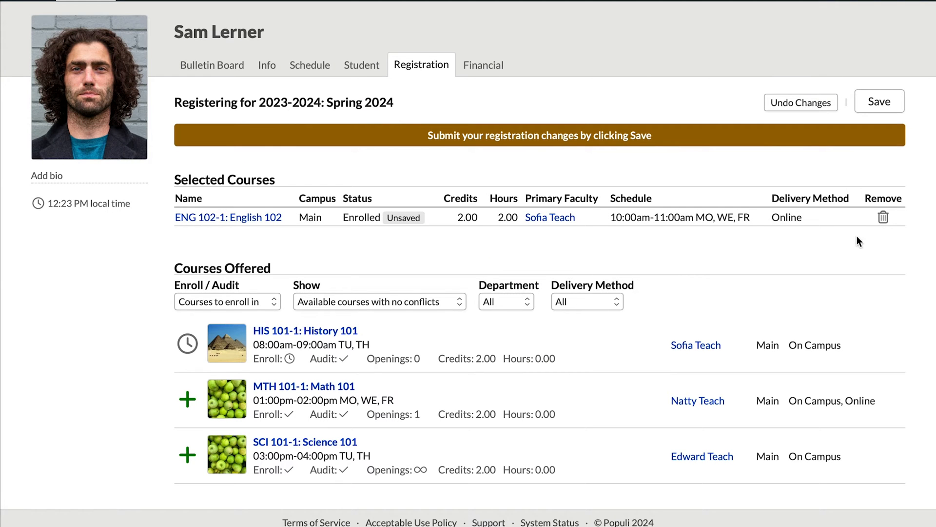
mouse_move(884, 233)
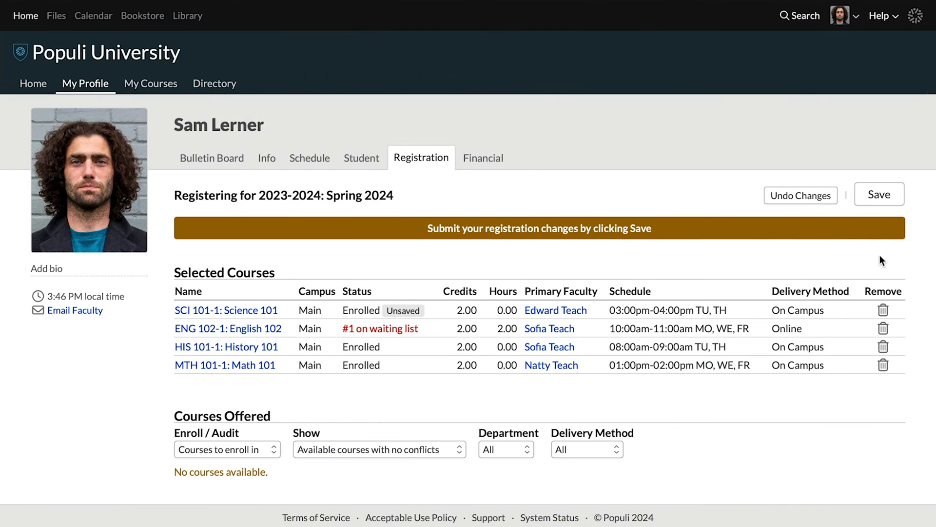
Save the registration, agree to the 6,000.00 tuition enrollment agreement, and sign and save it
left_click(879, 194)
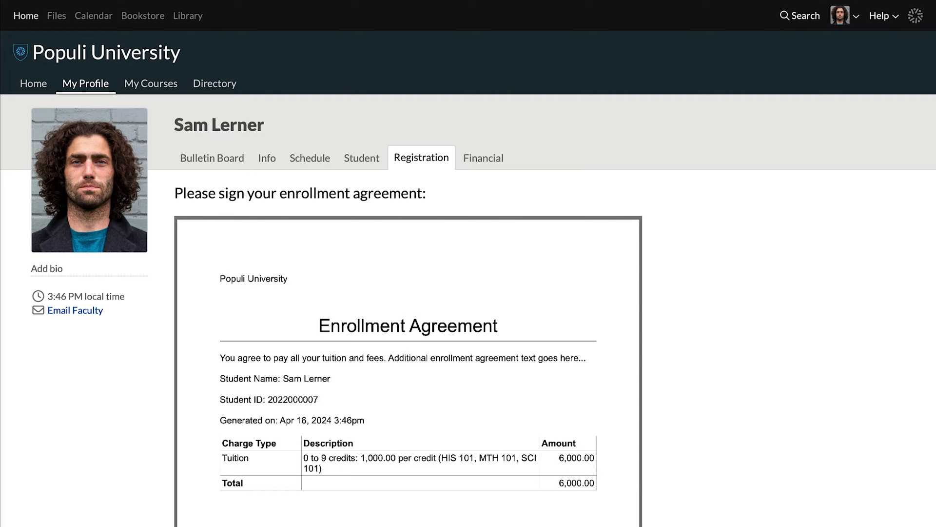
scroll("down", 3)
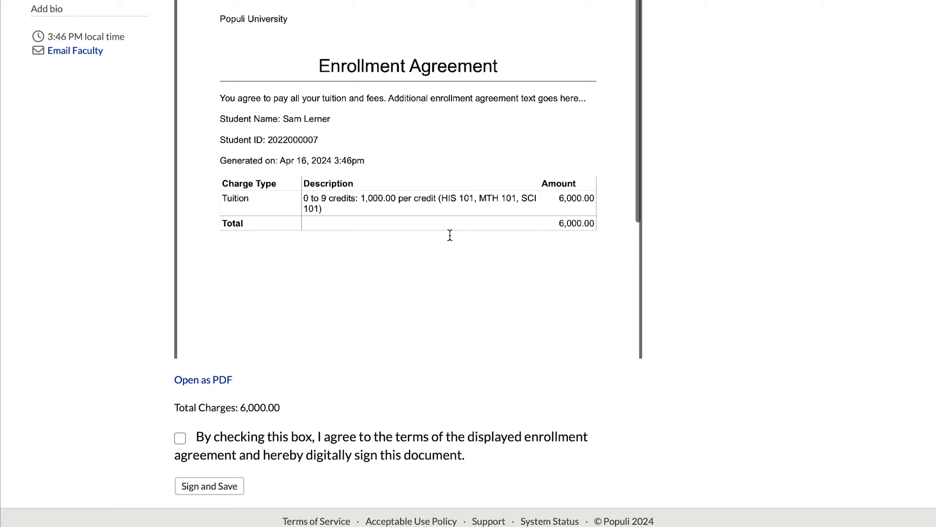
mouse_move(481, 301)
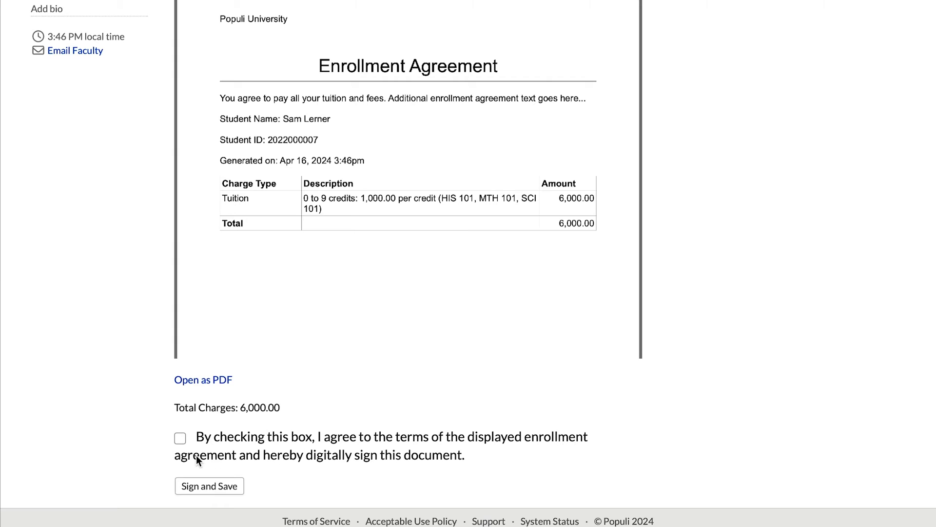
left_click(179, 438)
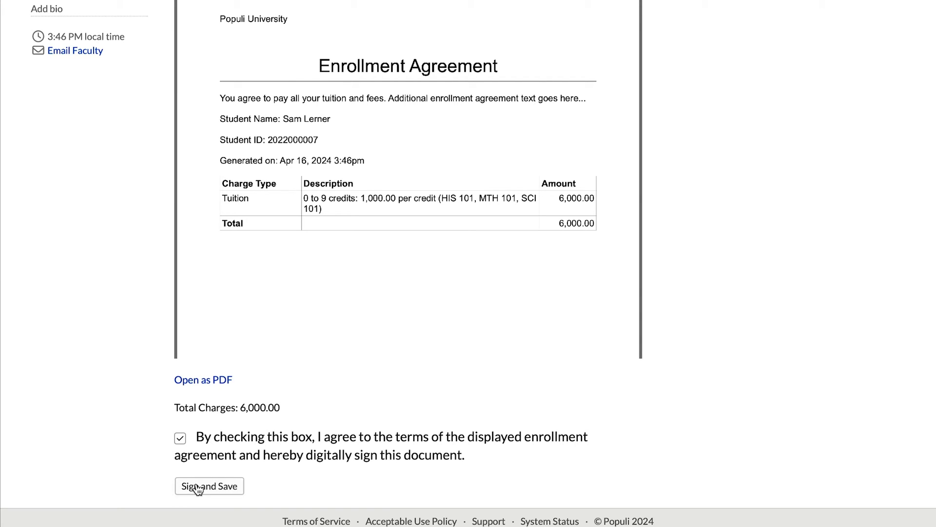
left_click(209, 485)
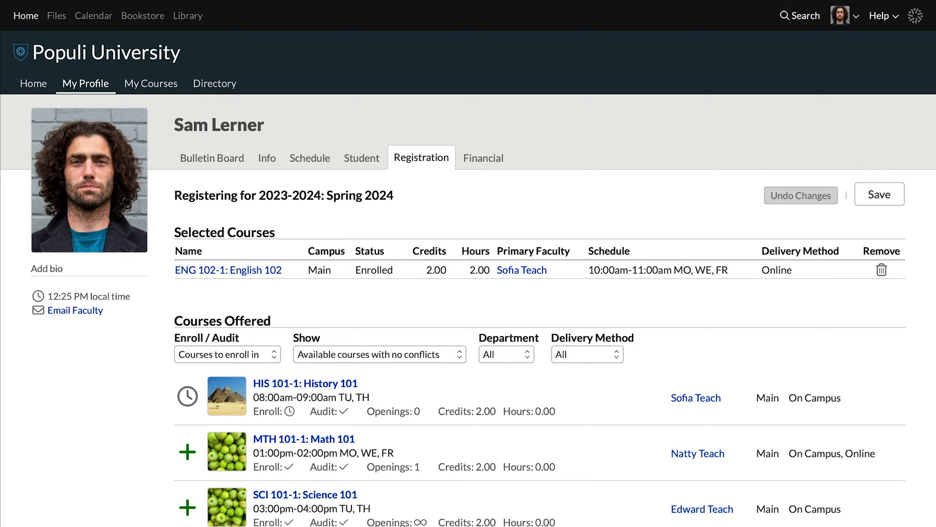
Remove ENG 102-1 from the selected courses and submit the registration changes
left_click(881, 269)
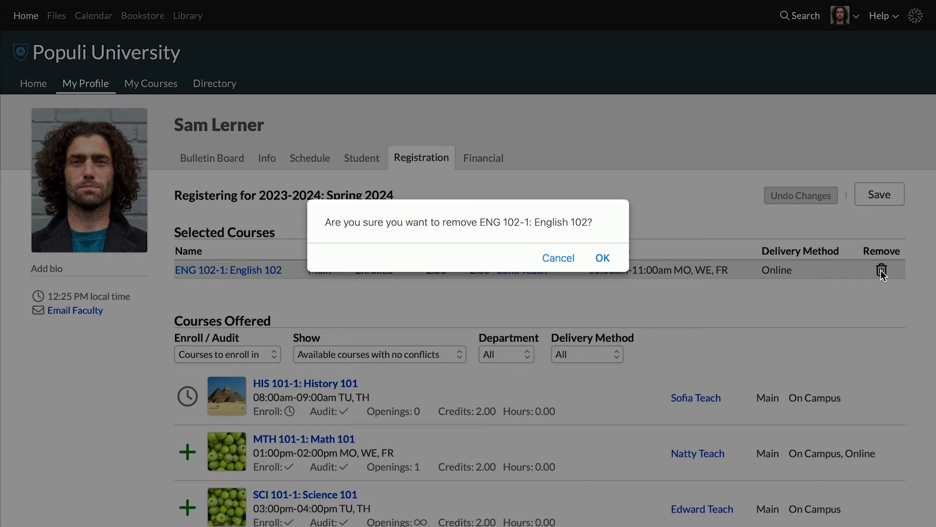
left_click(602, 258)
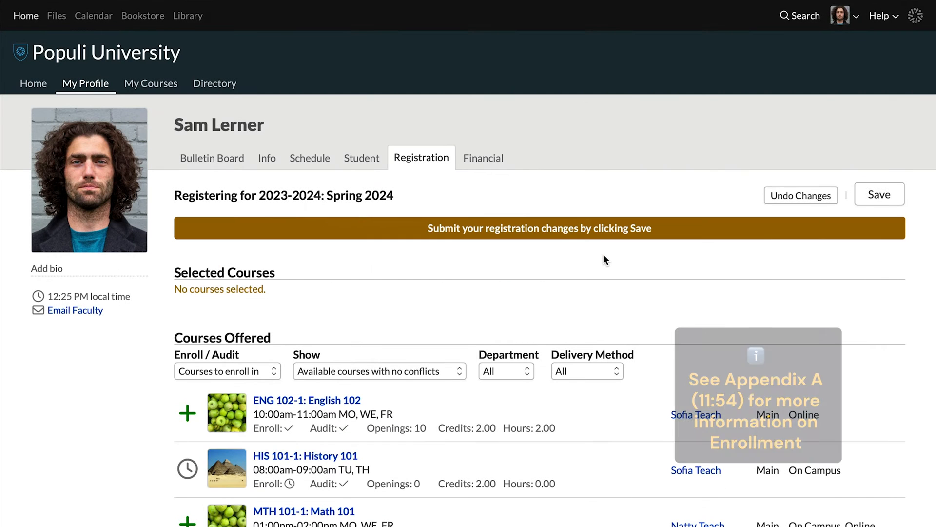
left_click(879, 195)
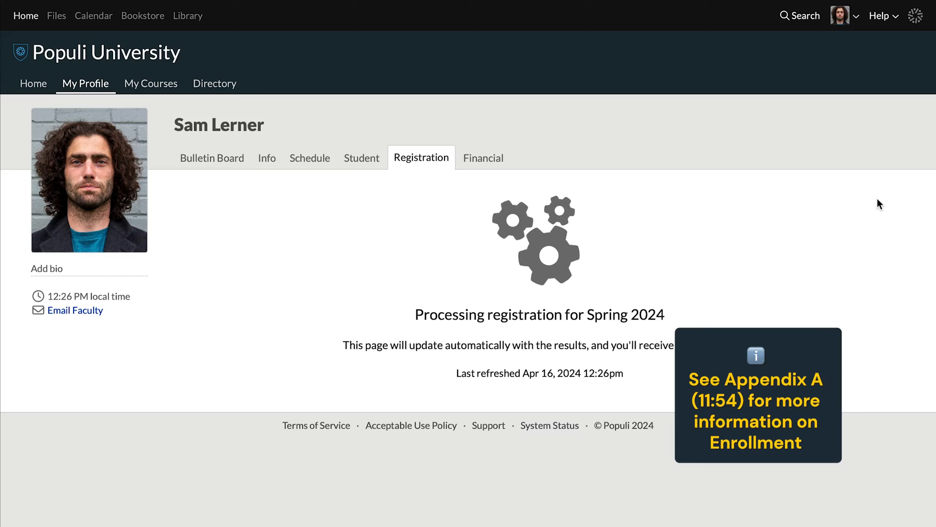
left_click(800, 16)
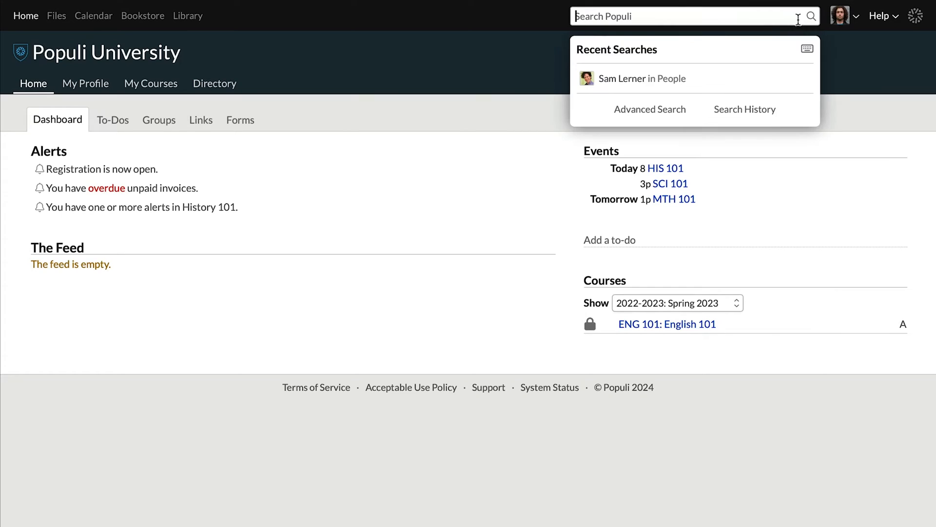
Search 'his 101' and open the HIS 101: History 101 course dashboard
type("his 101")
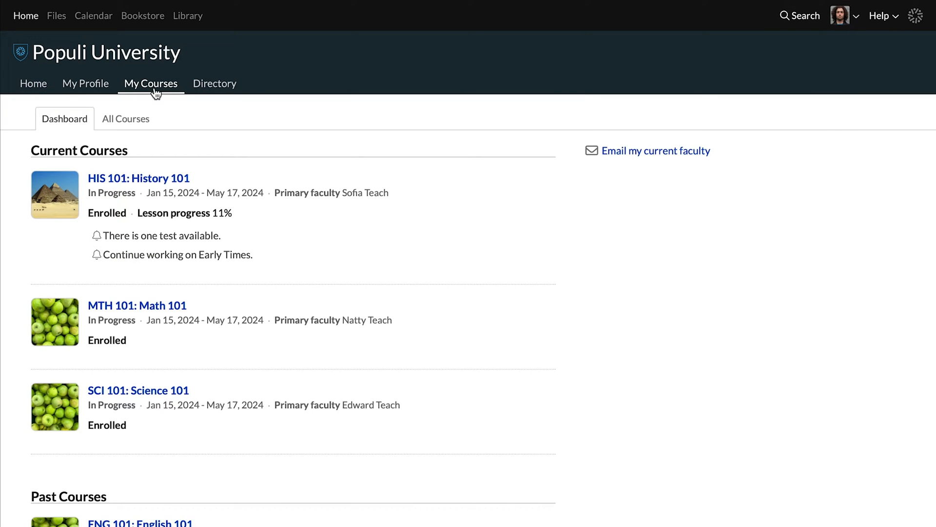
left_click(138, 178)
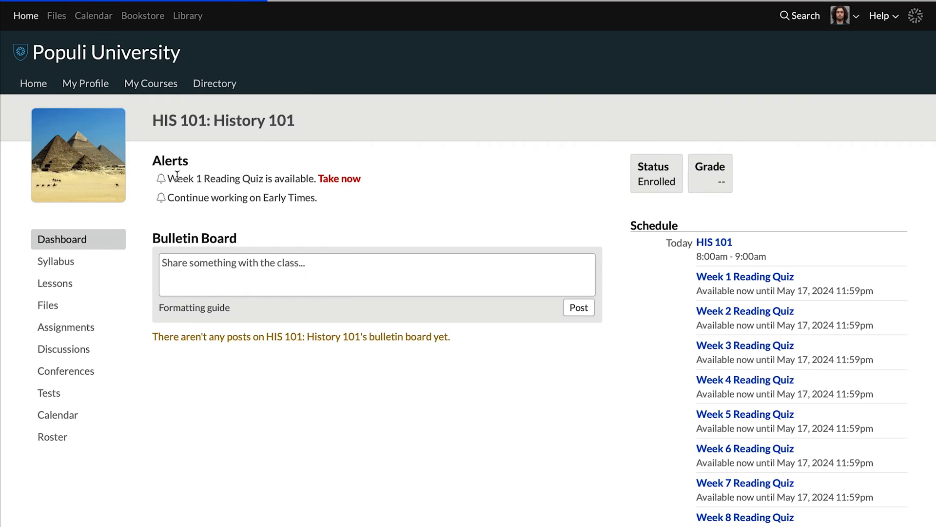
mouse_move(36, 251)
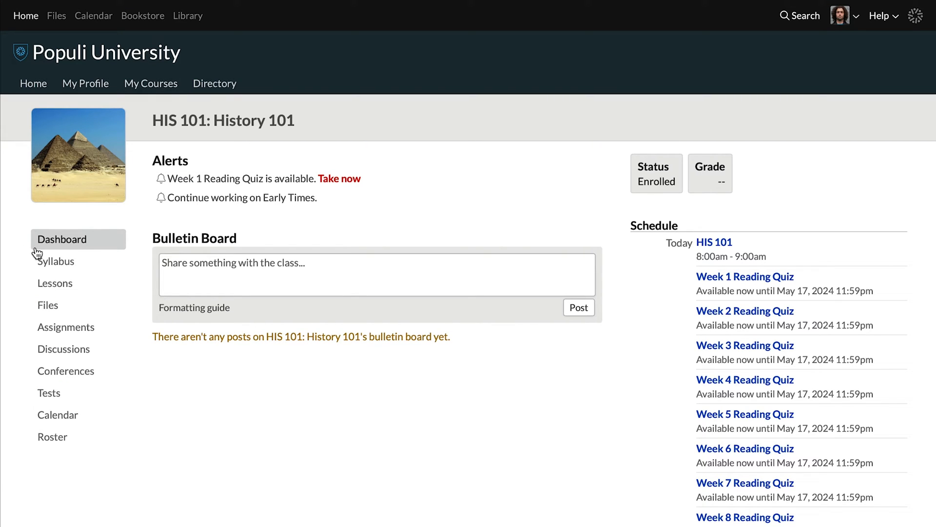
mouse_move(697, 188)
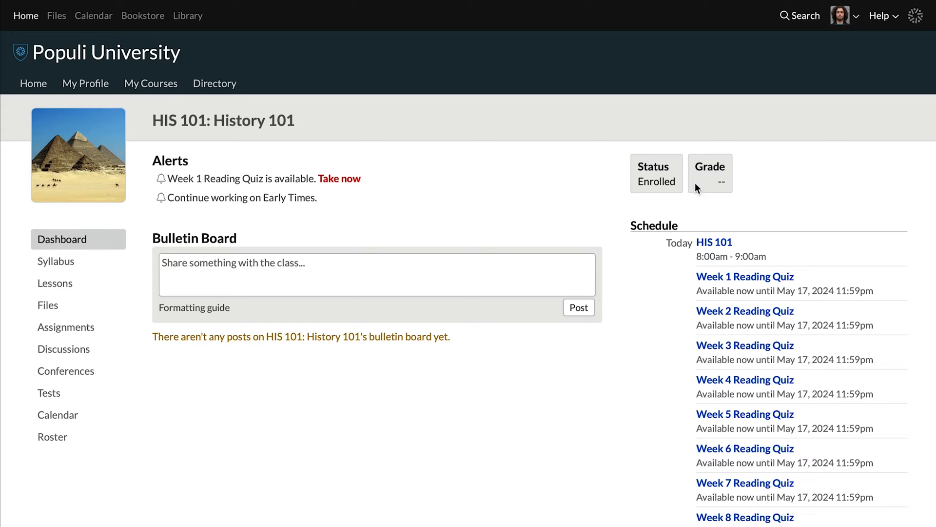
mouse_move(719, 193)
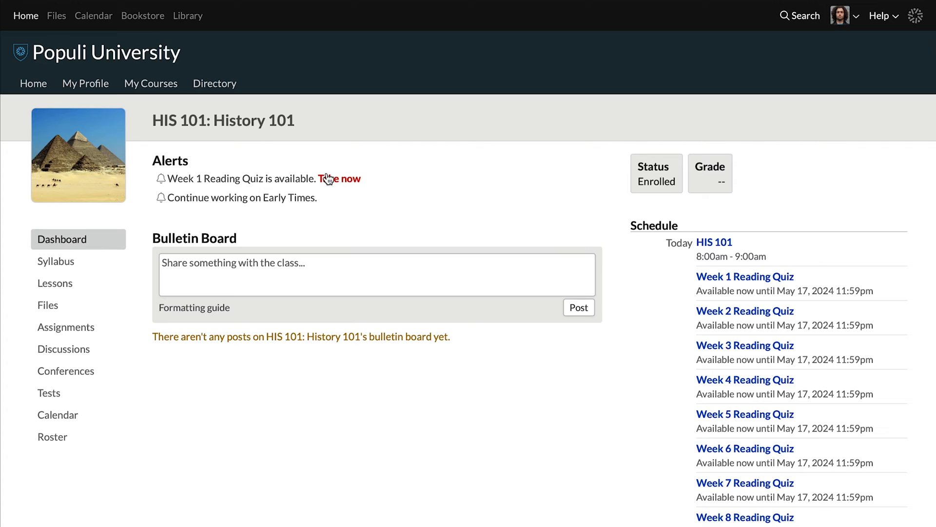
mouse_move(879, 256)
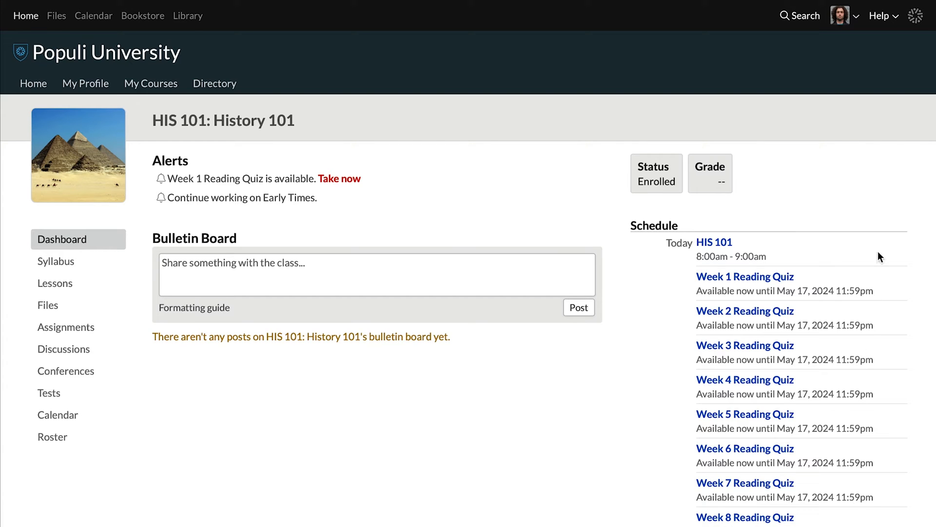
mouse_move(247, 265)
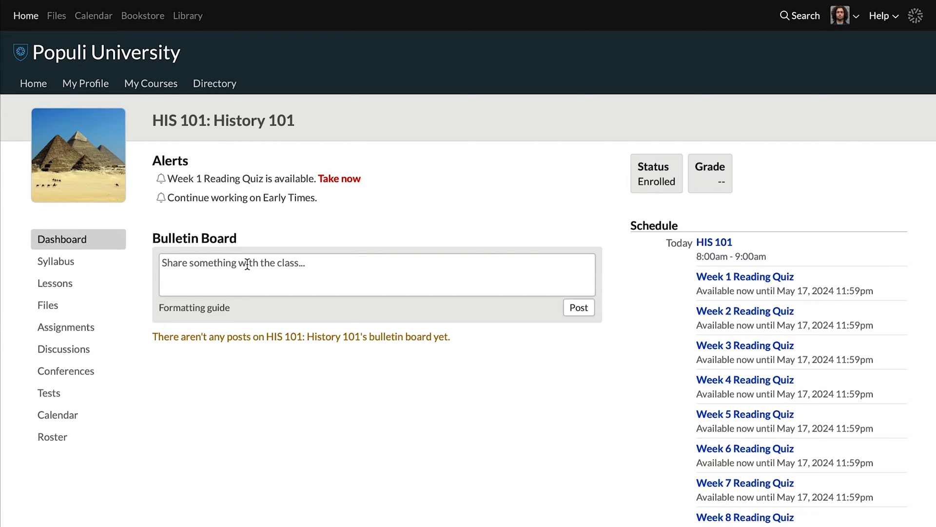
mouse_move(260, 363)
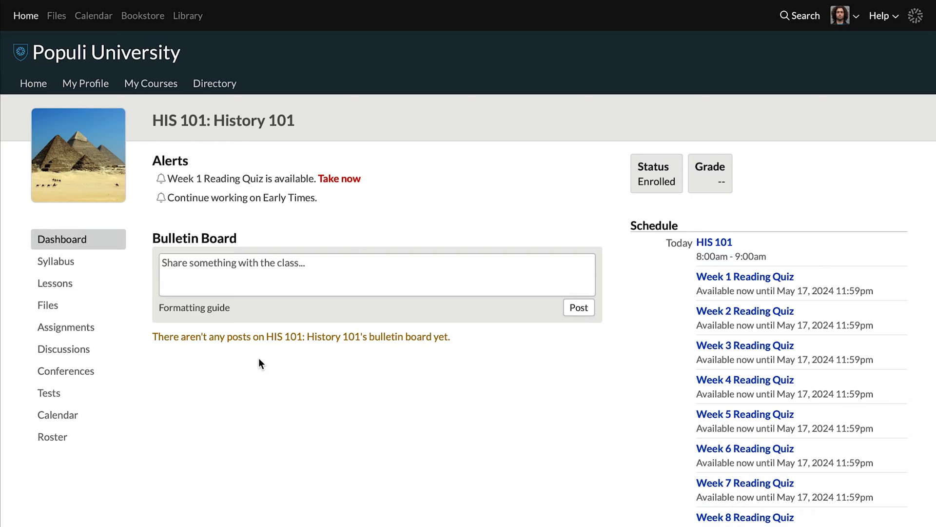
Browse the HIS 101 syllabus, lessons, assignments and discussions pages
left_click(56, 261)
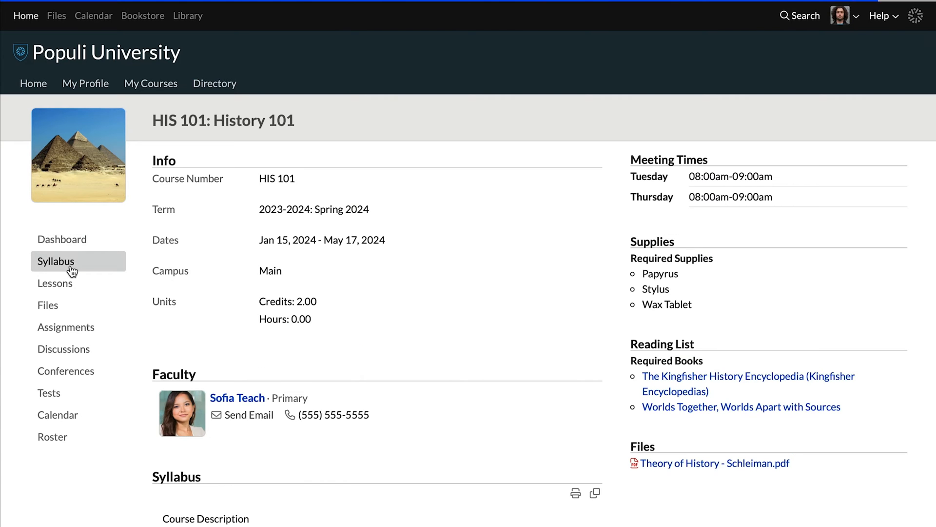
scroll("down", 3)
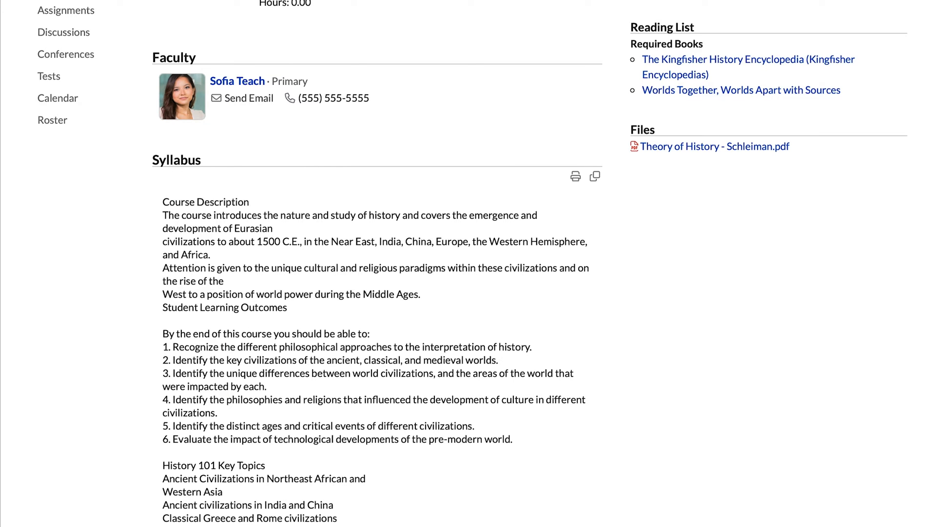
scroll("up", 3)
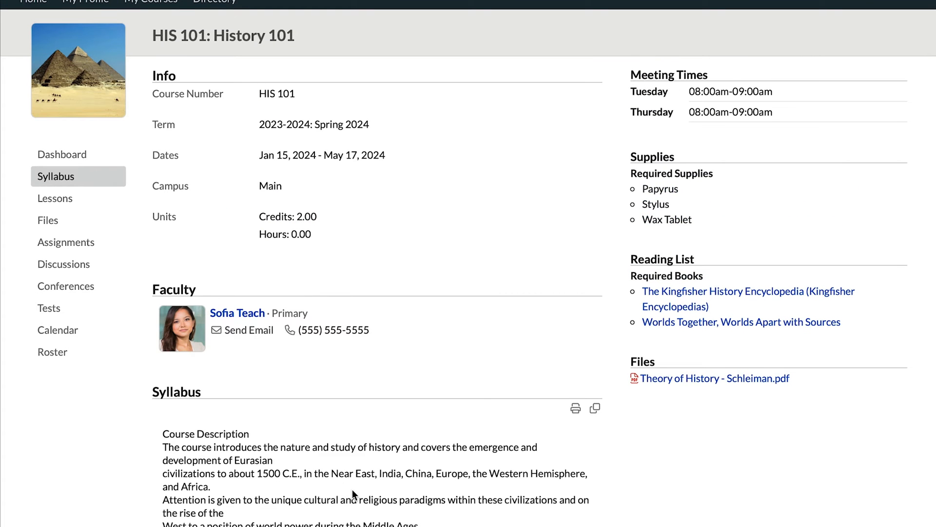
mouse_move(701, 301)
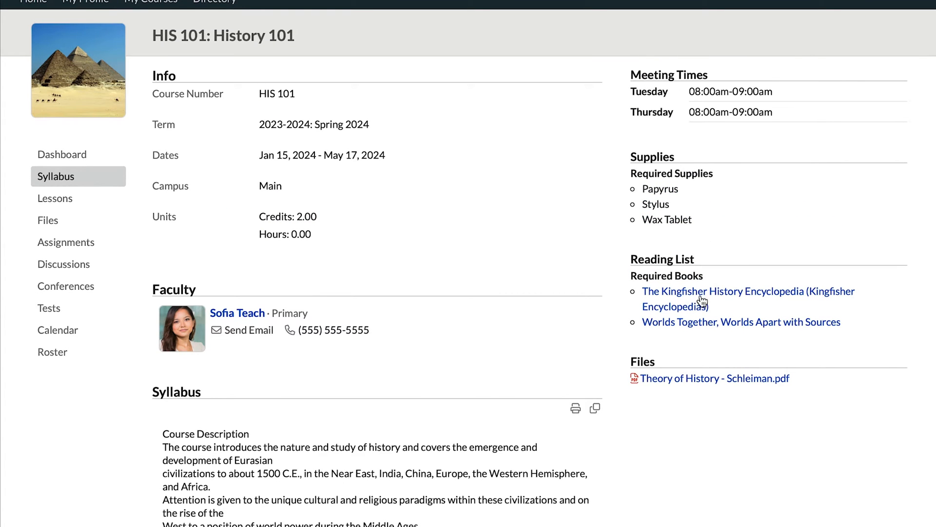
left_click(54, 198)
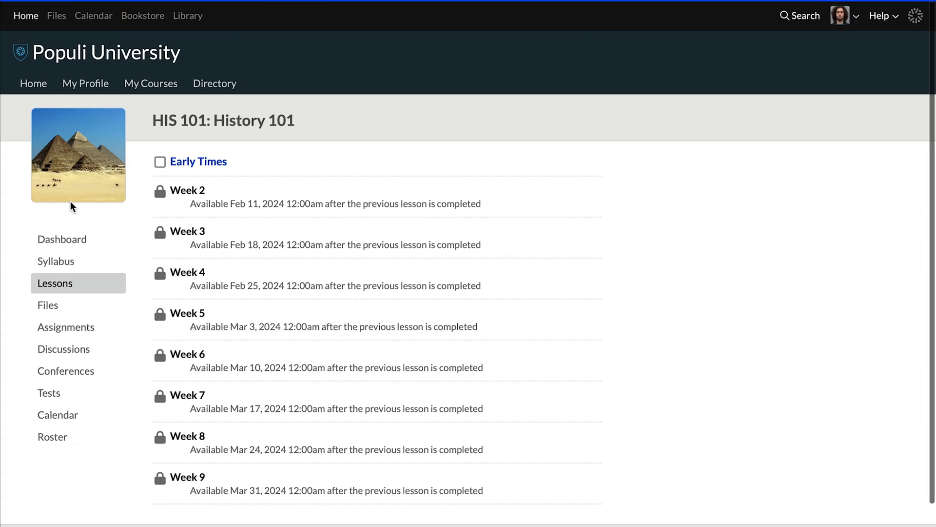
mouse_move(201, 161)
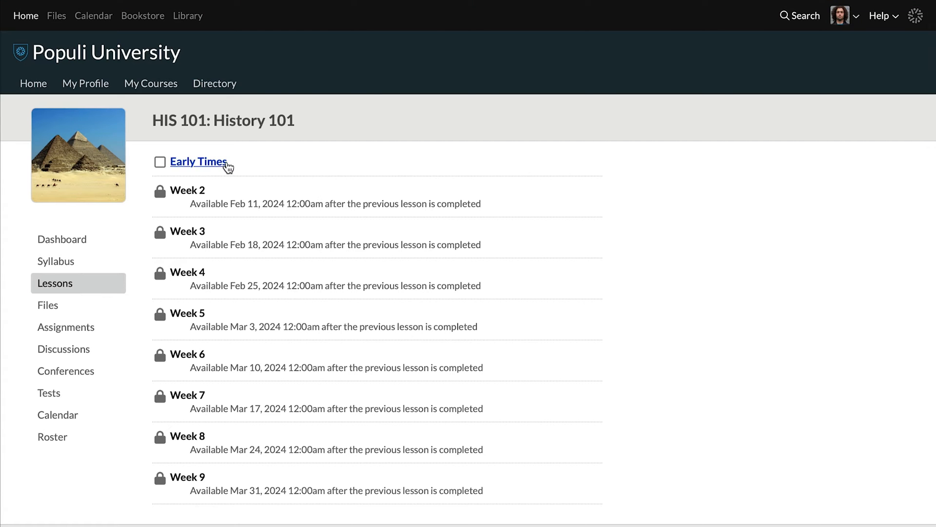
mouse_move(218, 210)
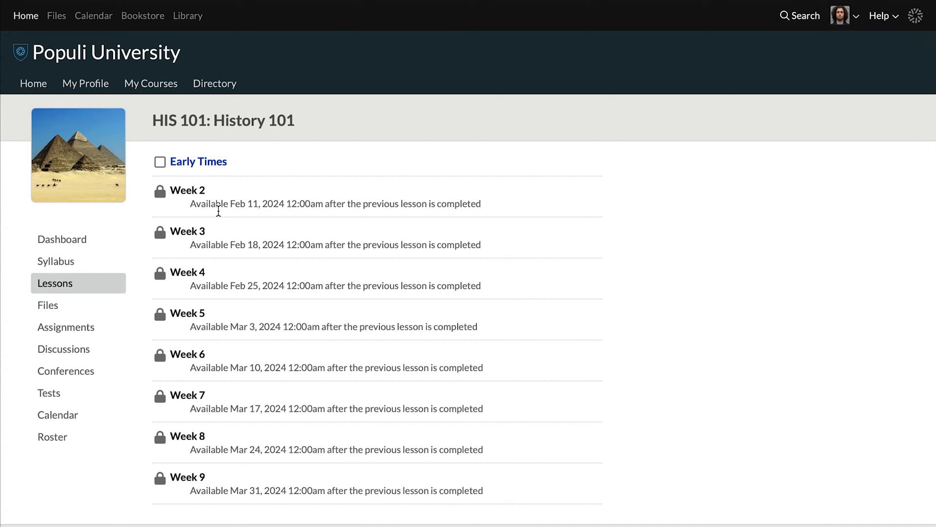
left_click(66, 327)
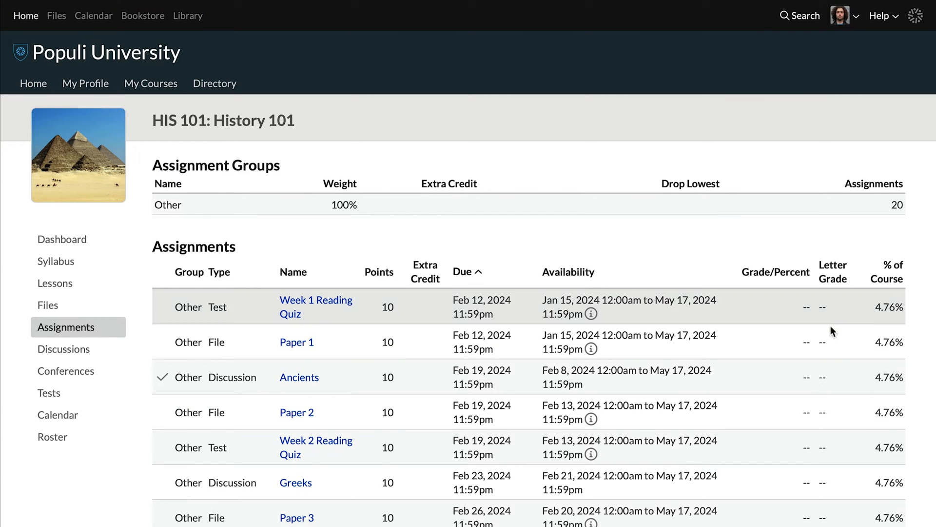
mouse_move(833, 250)
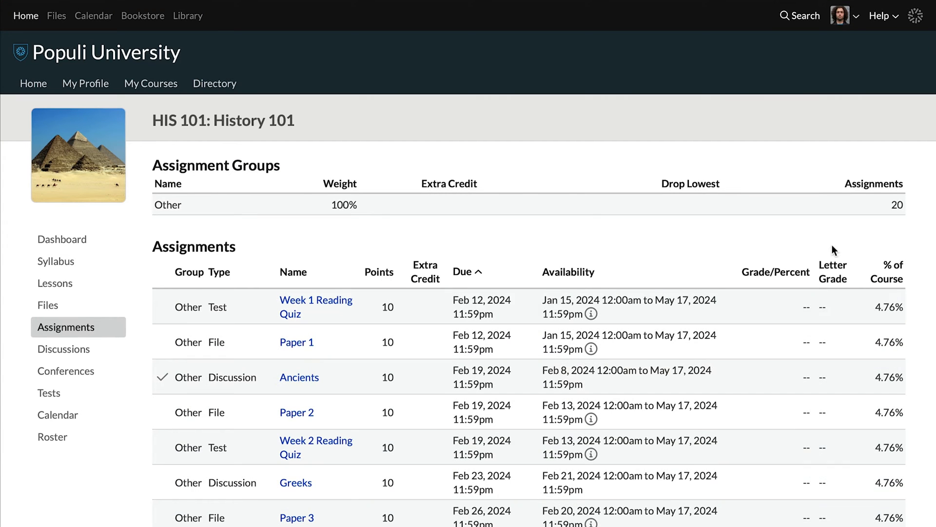
mouse_move(82, 340)
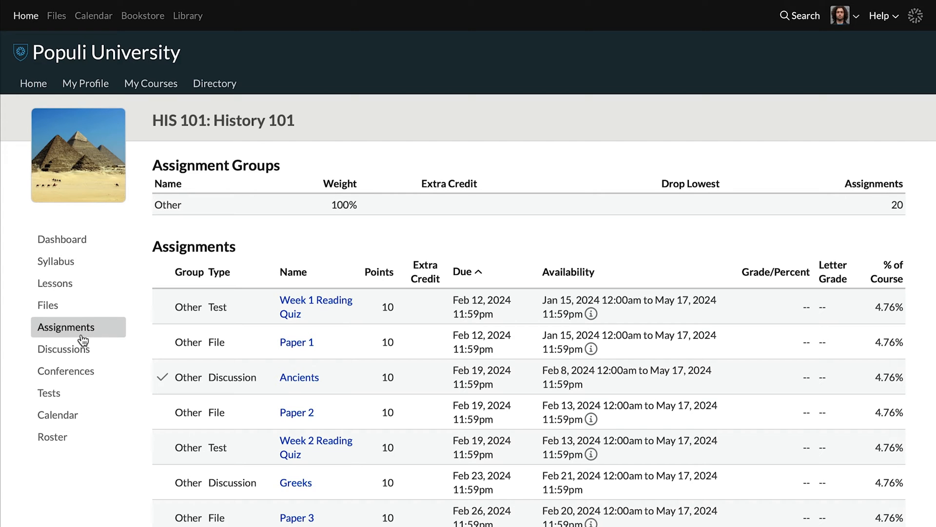
left_click(63, 349)
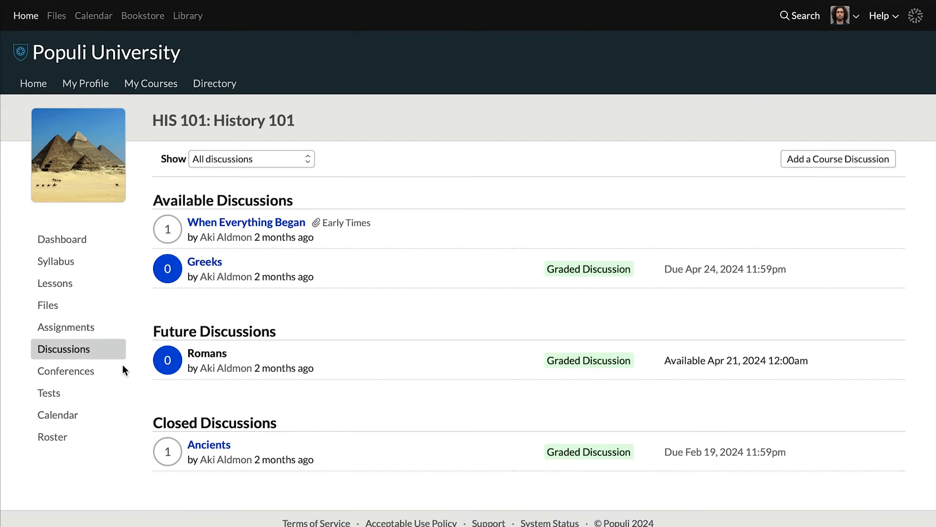
mouse_move(393, 428)
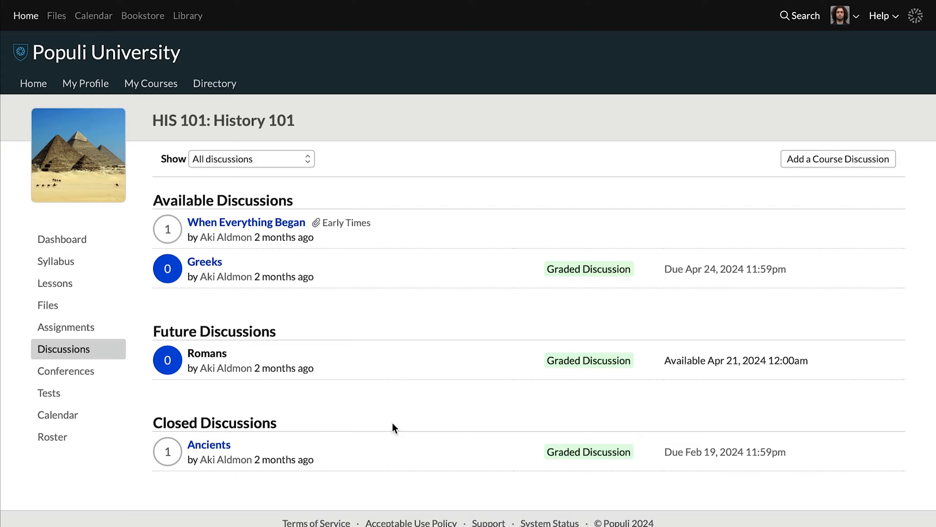
mouse_move(427, 480)
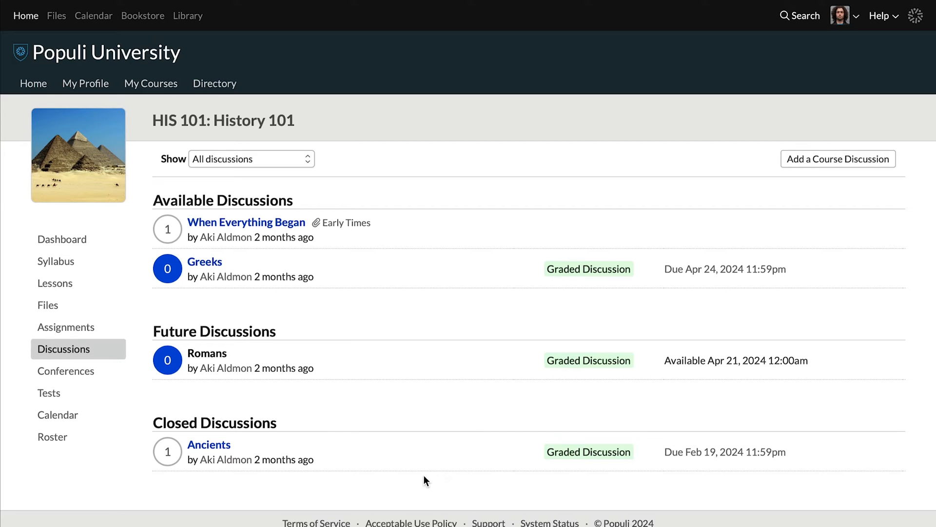
View the course conferences, tests and April calendar, then the roster of two enrolled members
left_click(65, 370)
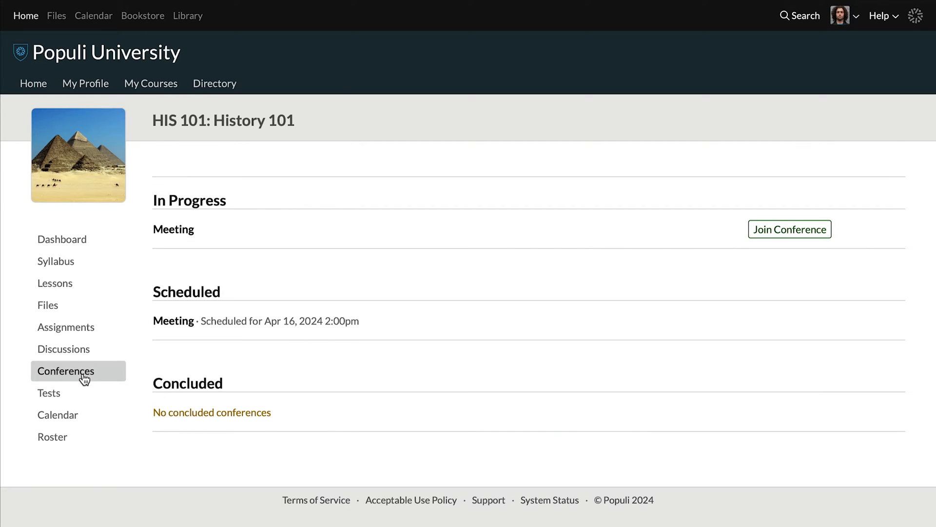
mouse_move(226, 273)
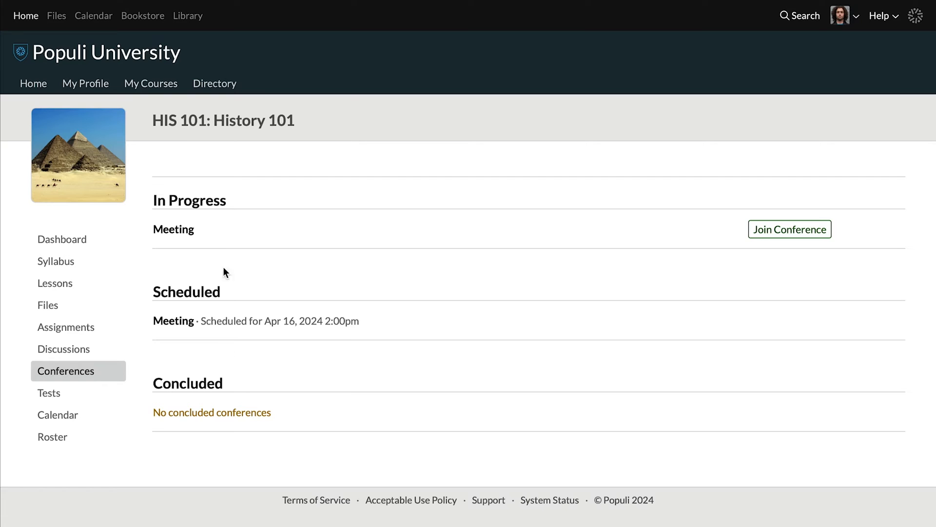
mouse_move(789, 228)
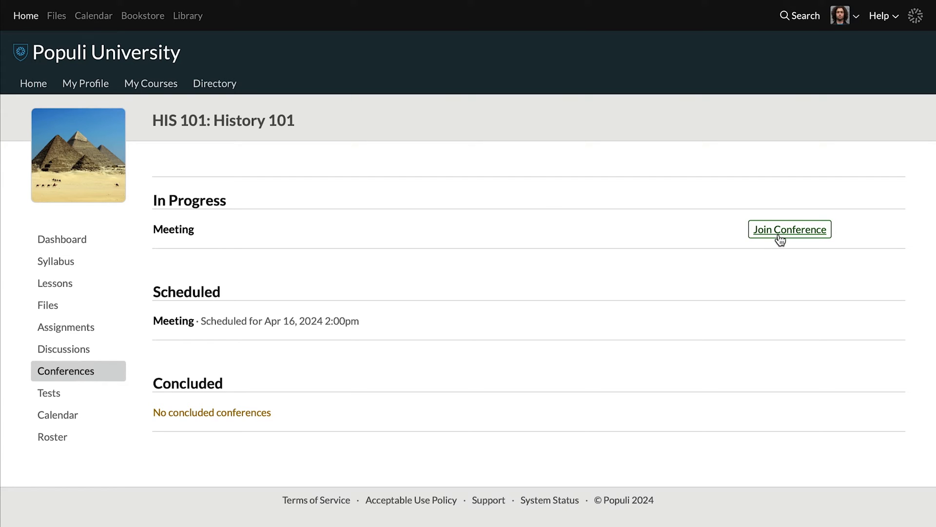
mouse_move(661, 234)
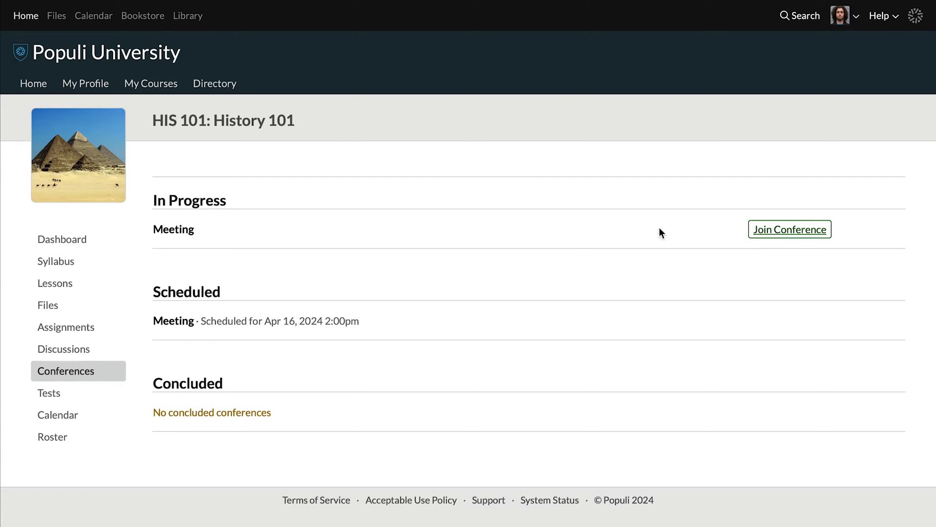
left_click(48, 392)
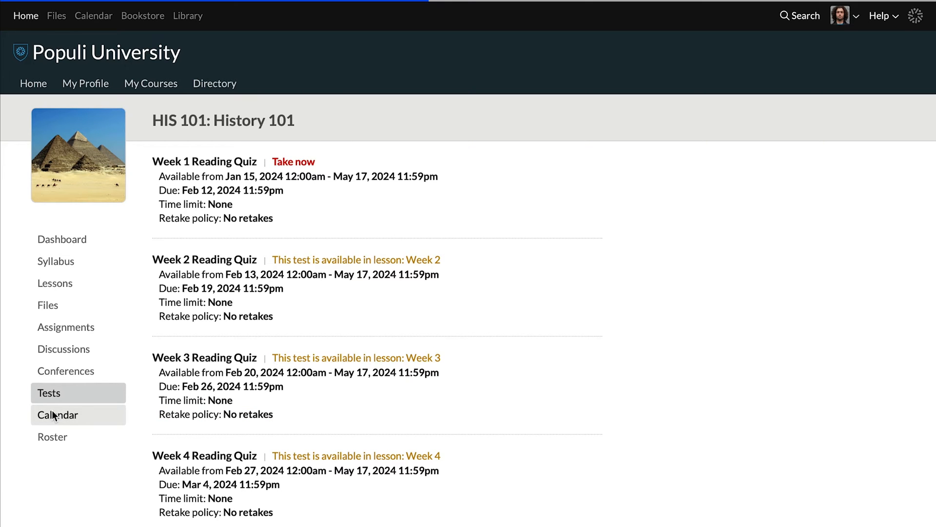
left_click(58, 414)
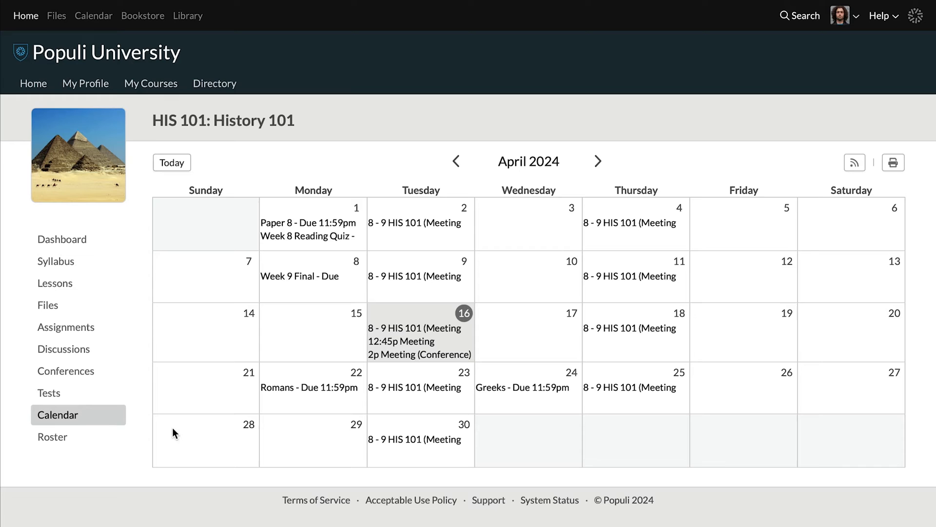
mouse_move(299, 276)
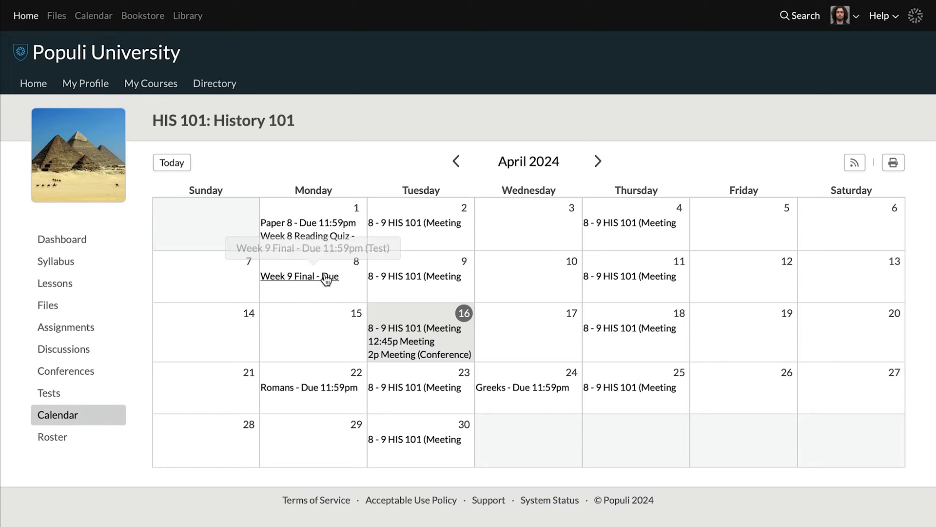
mouse_move(398, 328)
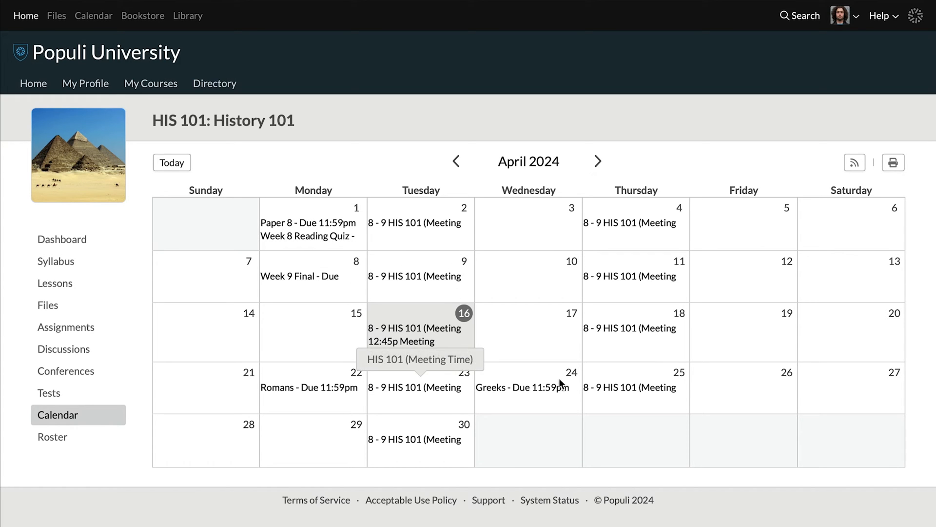
mouse_move(53, 437)
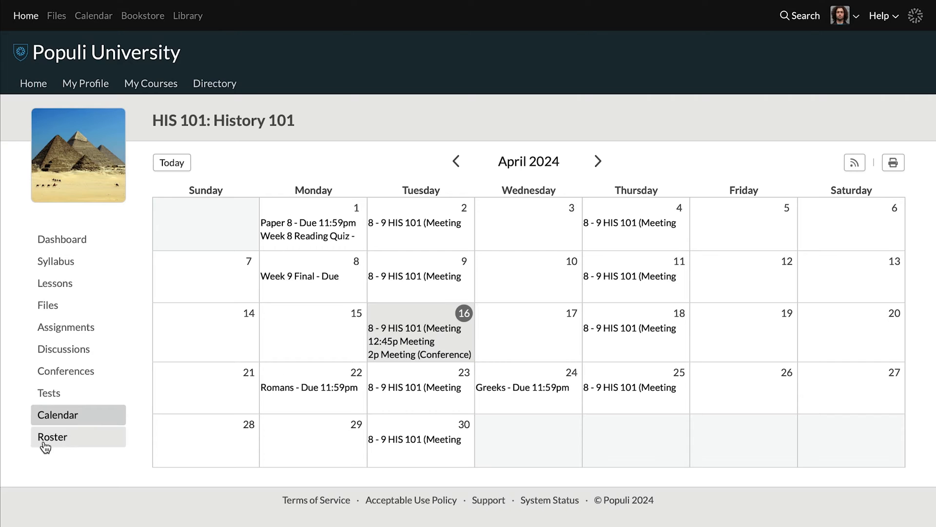
left_click(51, 437)
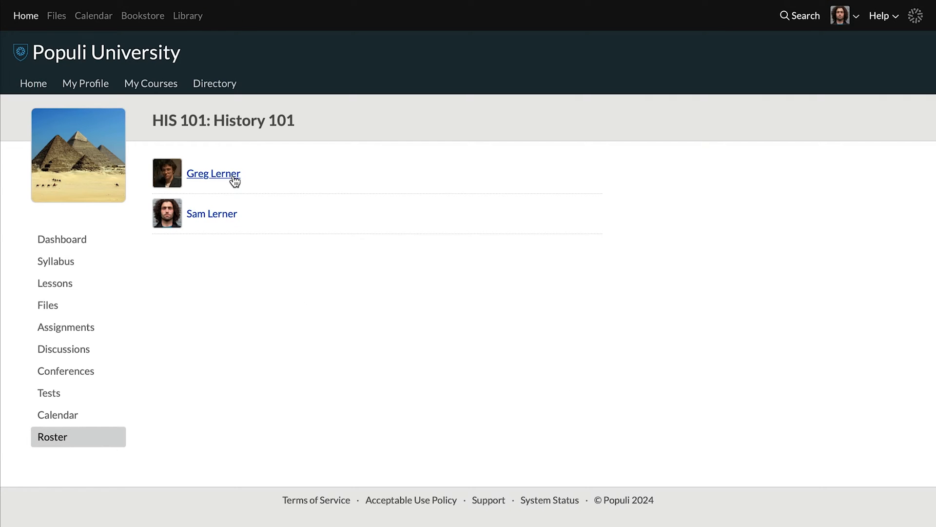
mouse_move(251, 341)
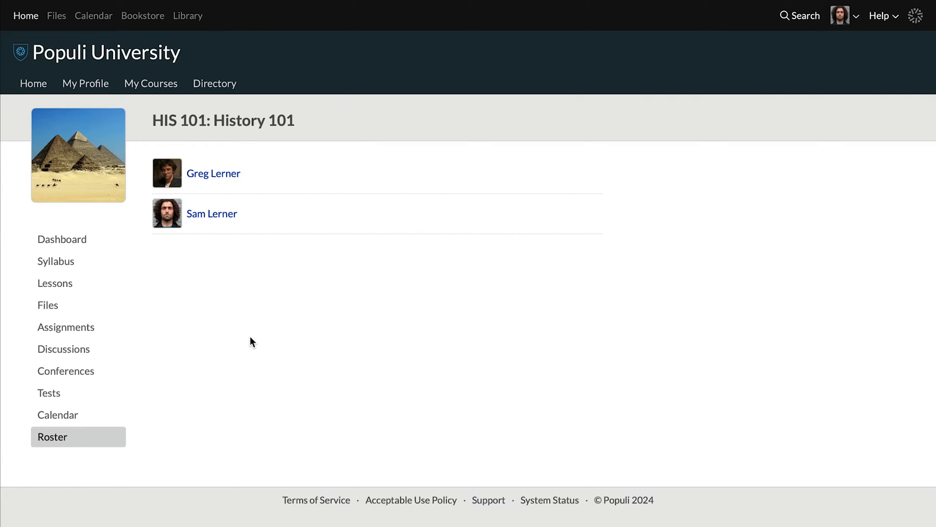
From the lessons list, view the Early Times lesson with its discussion, reading quiz and Paper 1 items
left_click(54, 283)
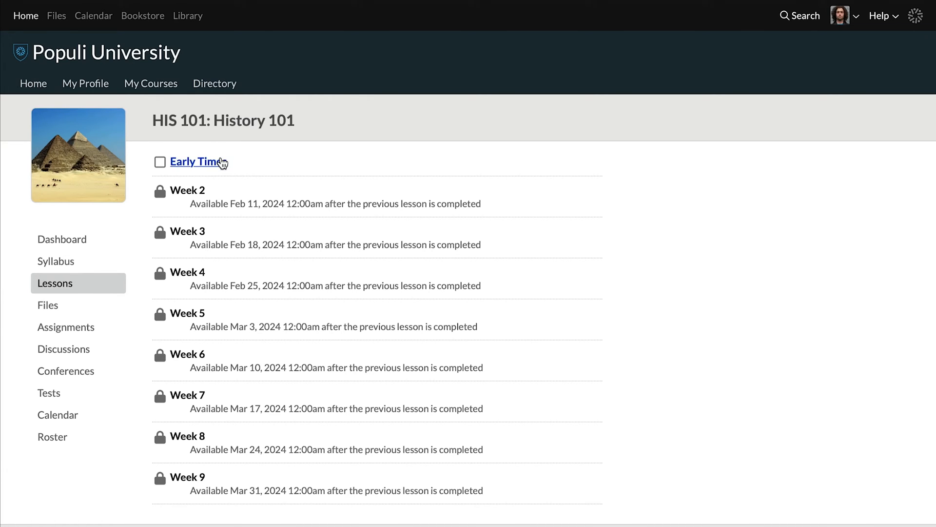
mouse_move(181, 213)
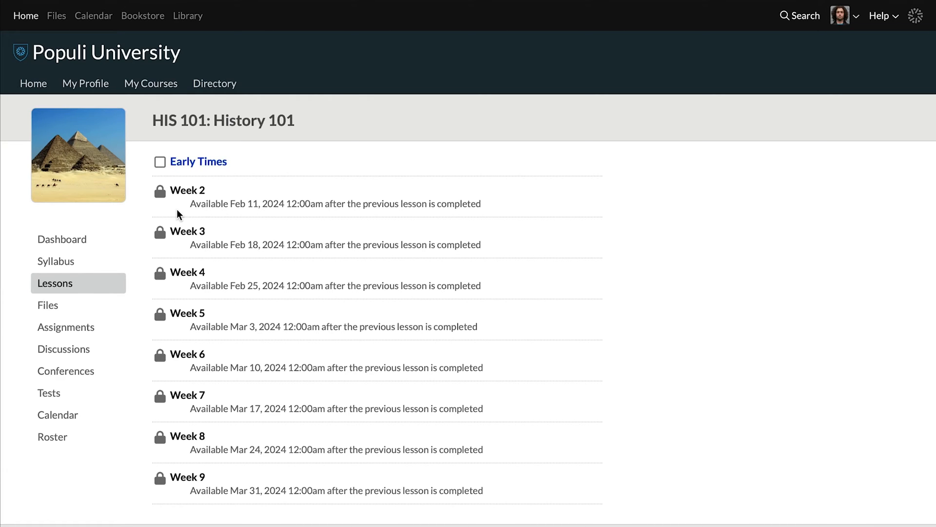
mouse_move(327, 225)
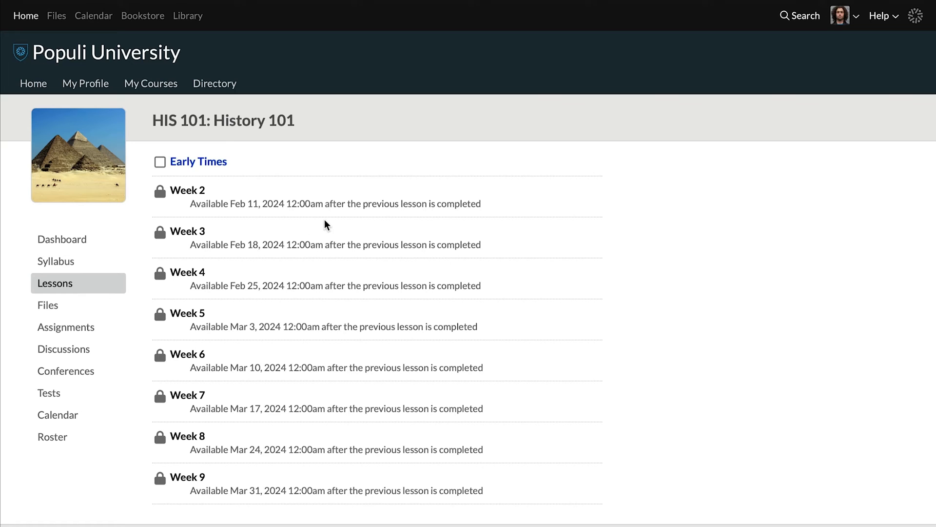
mouse_move(472, 218)
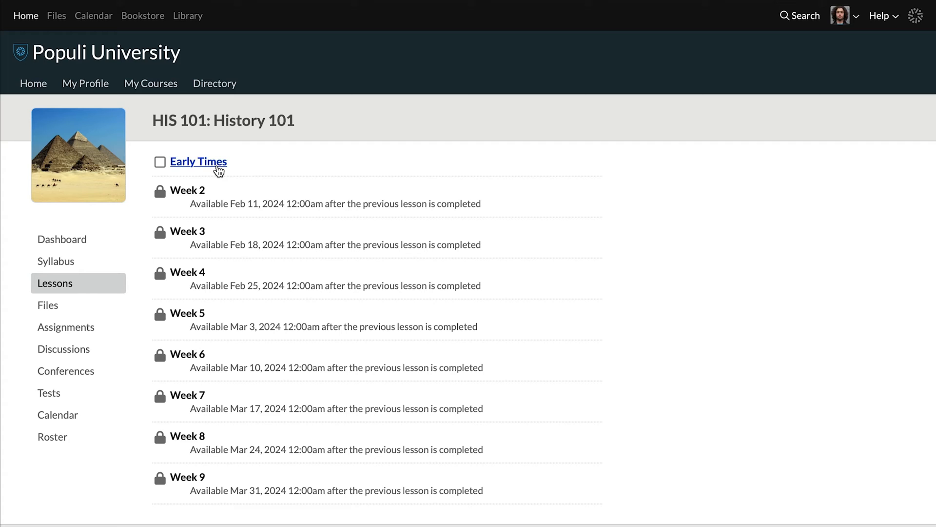
left_click(198, 161)
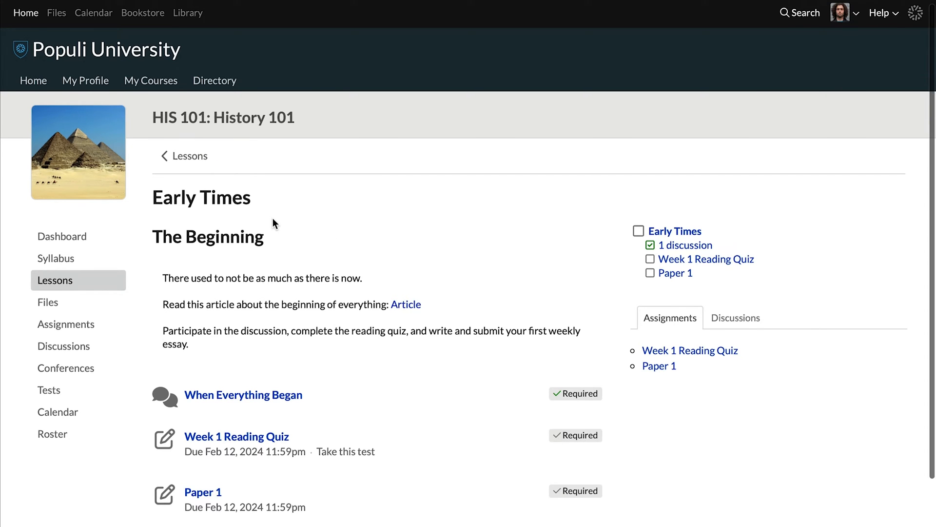
scroll("down", 3)
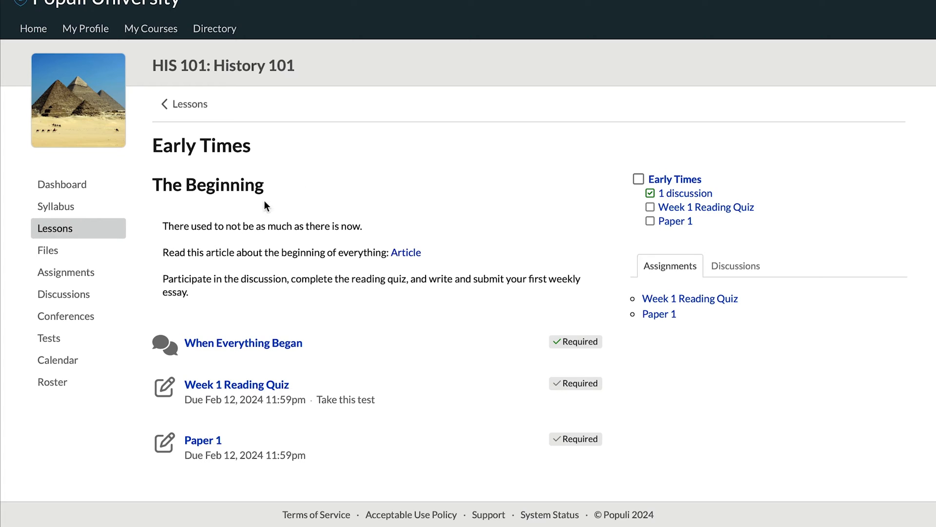
mouse_move(242, 342)
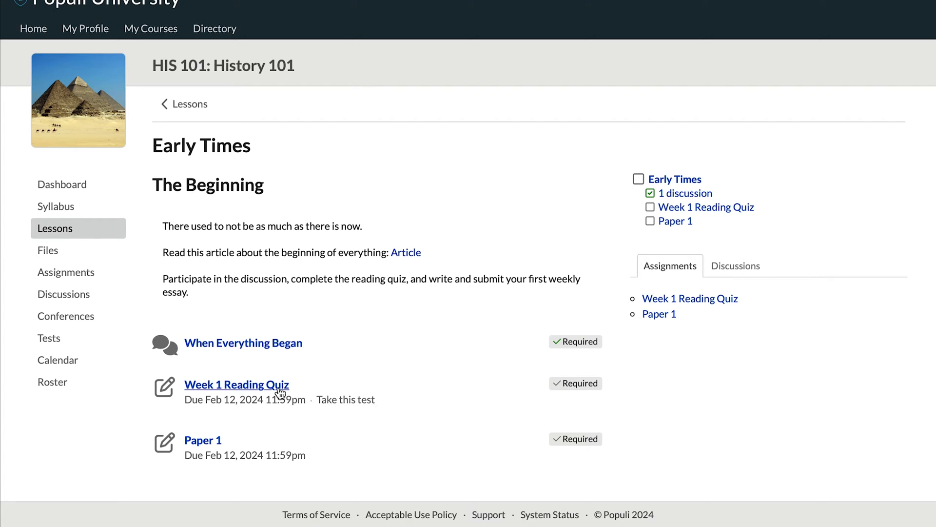
mouse_move(203, 440)
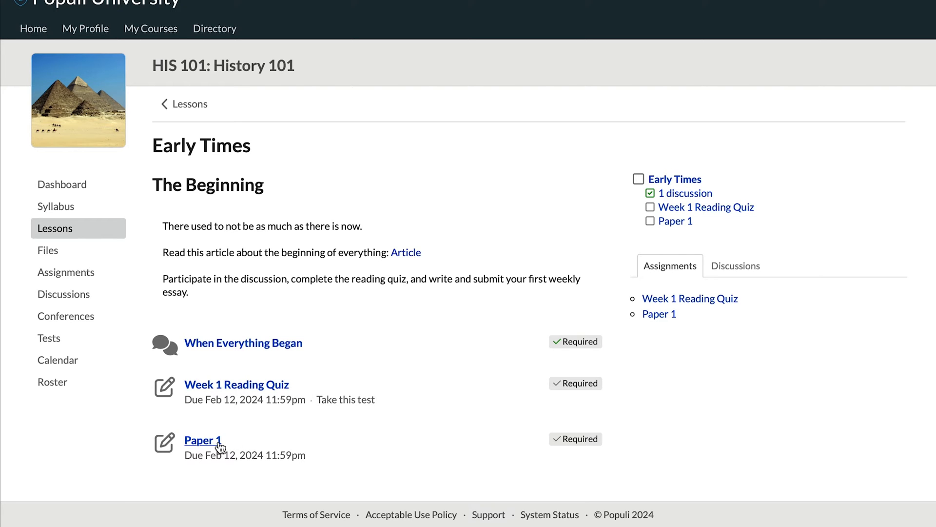
mouse_move(477, 459)
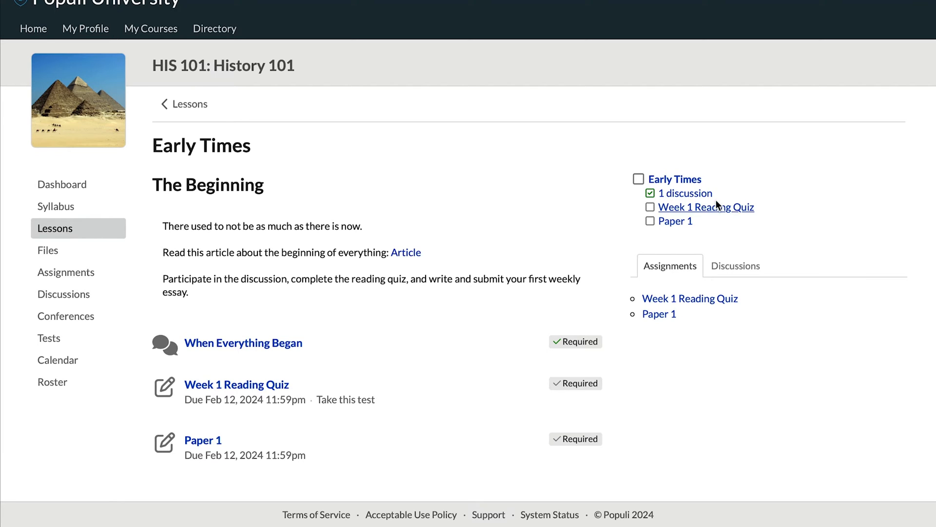
mouse_move(655, 198)
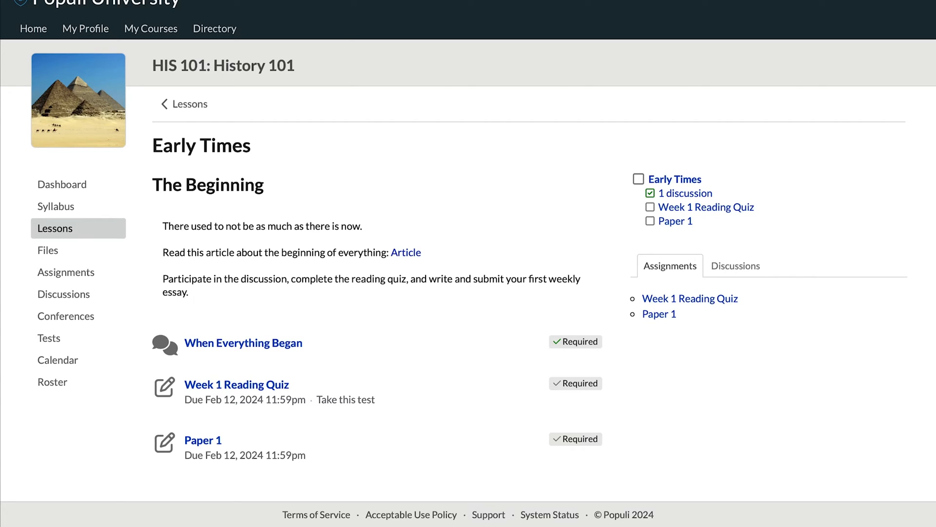
mouse_move(219, 475)
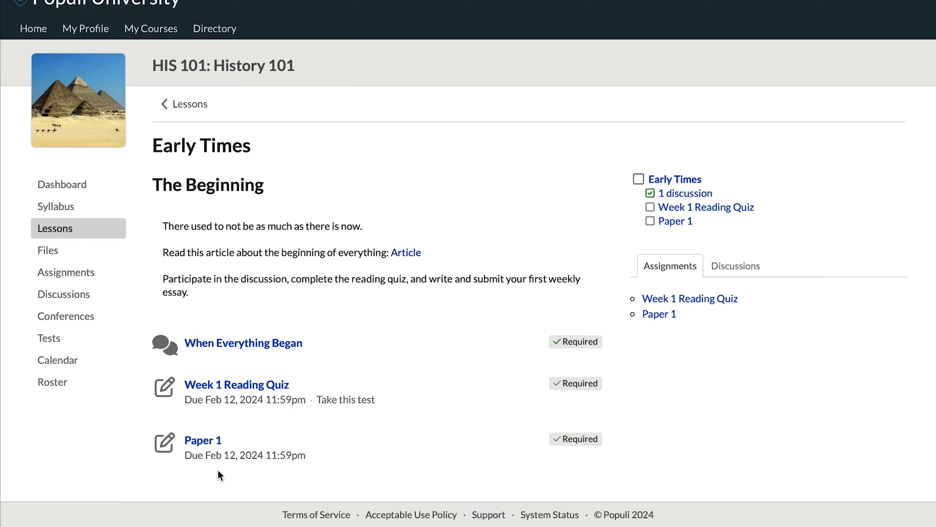
mouse_move(203, 440)
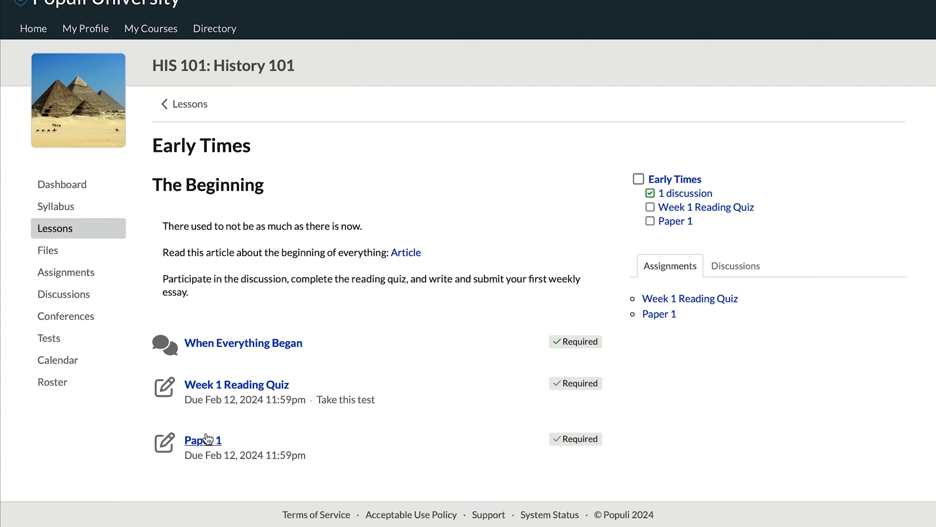
Upload the Blackberry Picking PDF to Paper 1, dismiss the success banner and go to the discussions list
left_click(199, 440)
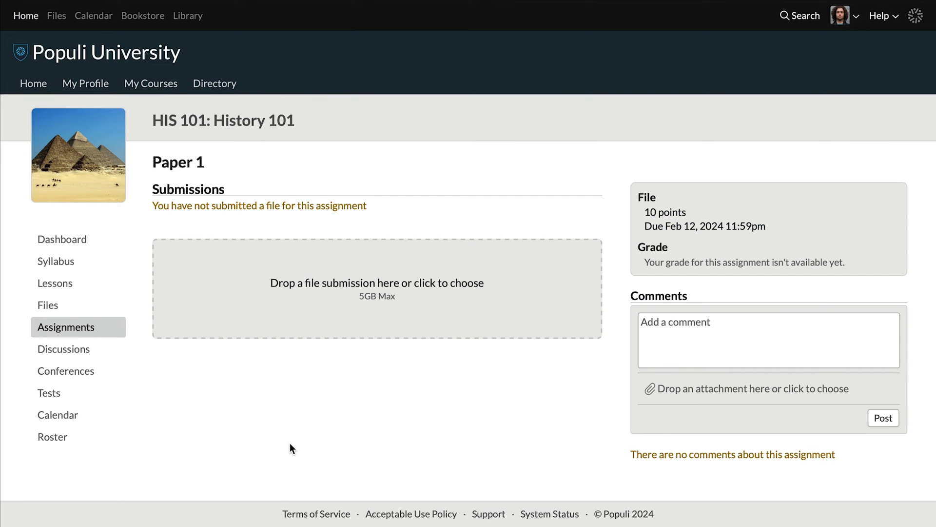
mouse_move(416, 306)
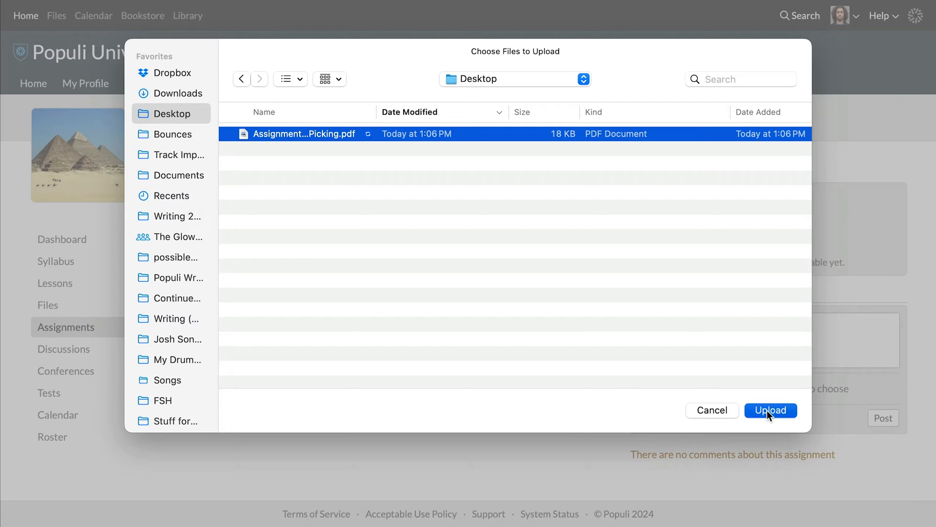
left_click(770, 410)
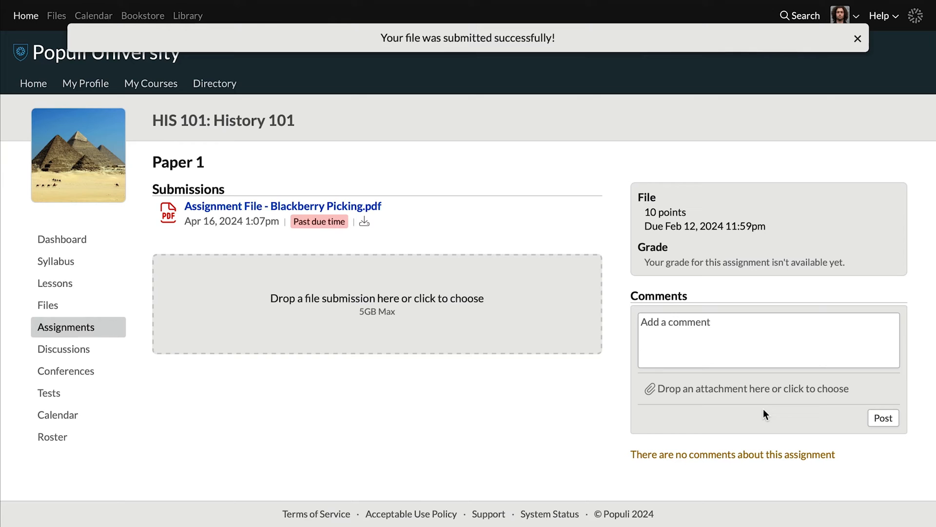
left_click(858, 38)
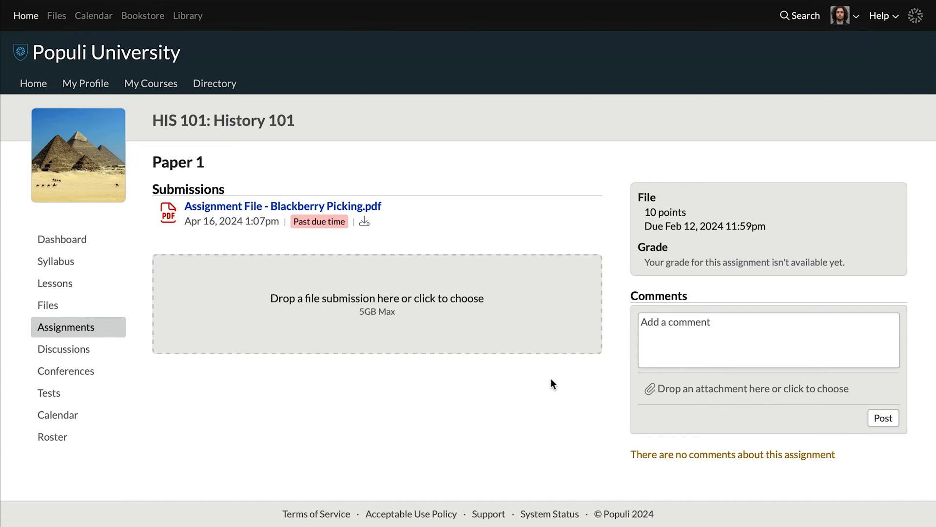
mouse_move(496, 355)
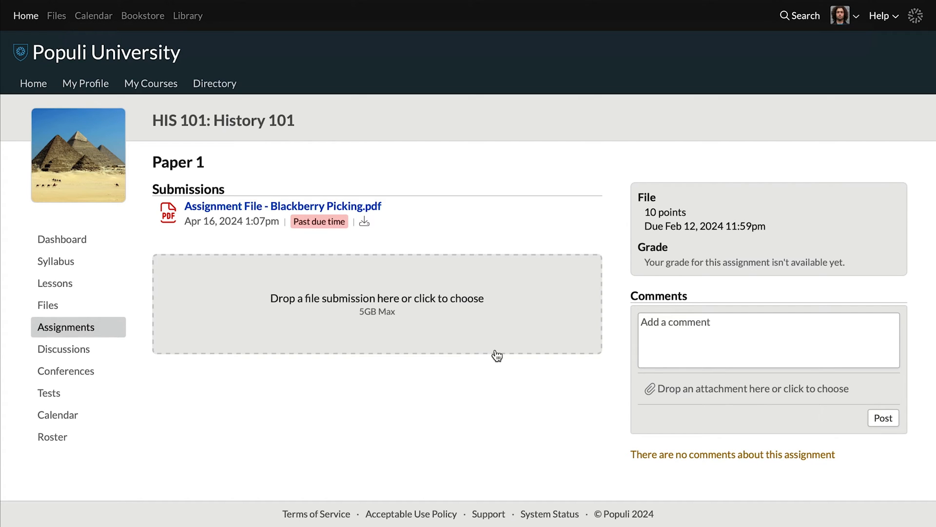
mouse_move(754, 396)
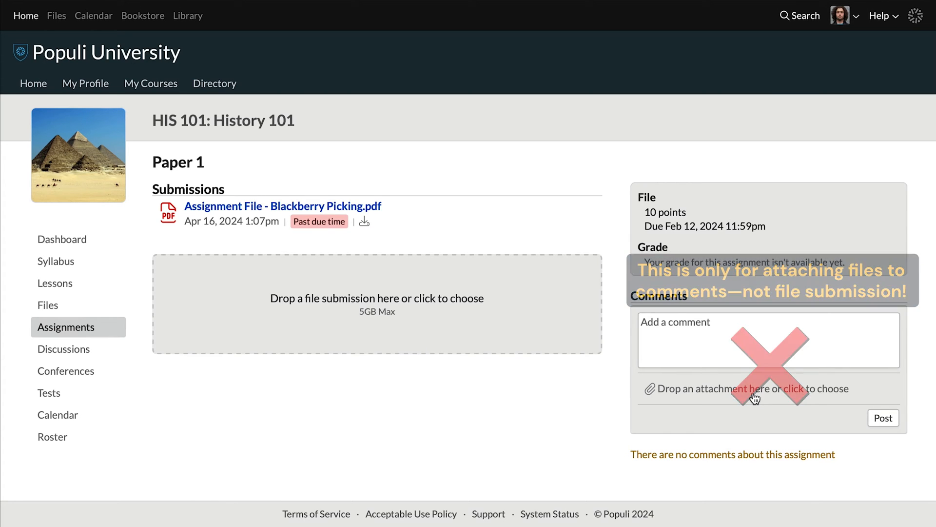
left_click(65, 349)
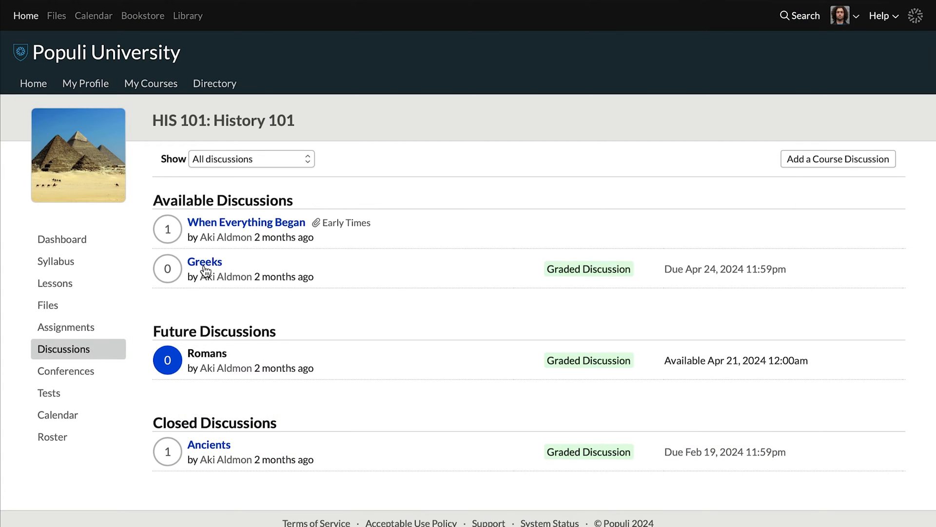
Post a comment and a reply in the Romans discussion, then go to the History 101 tests list
left_click(204, 261)
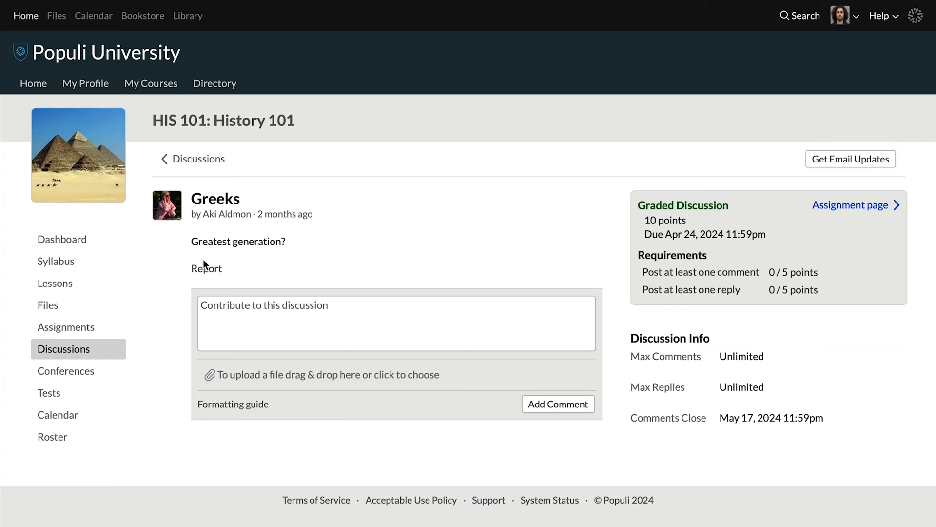
mouse_move(887, 275)
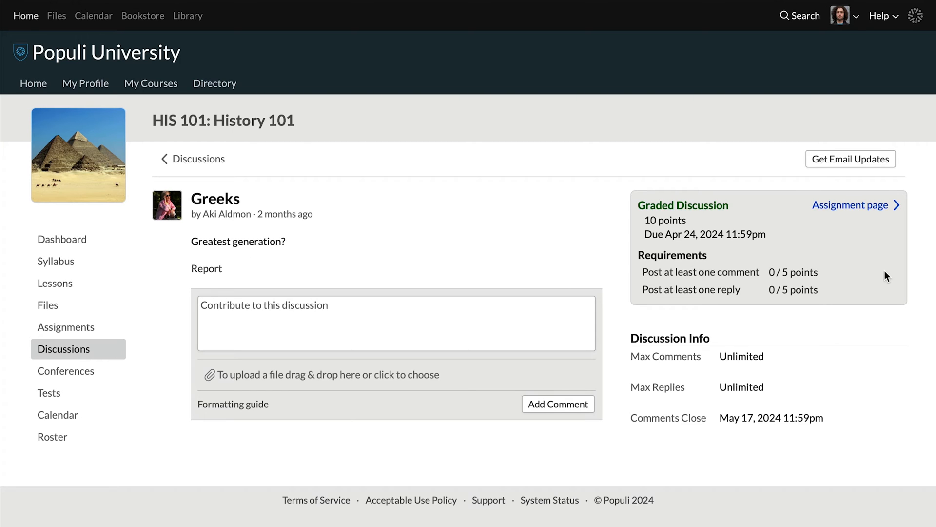
mouse_move(836, 295)
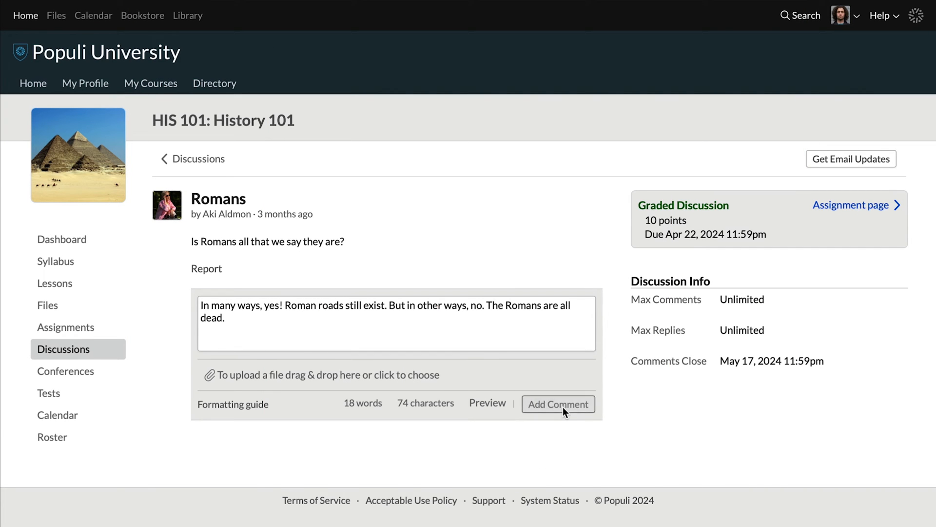
left_click(557, 403)
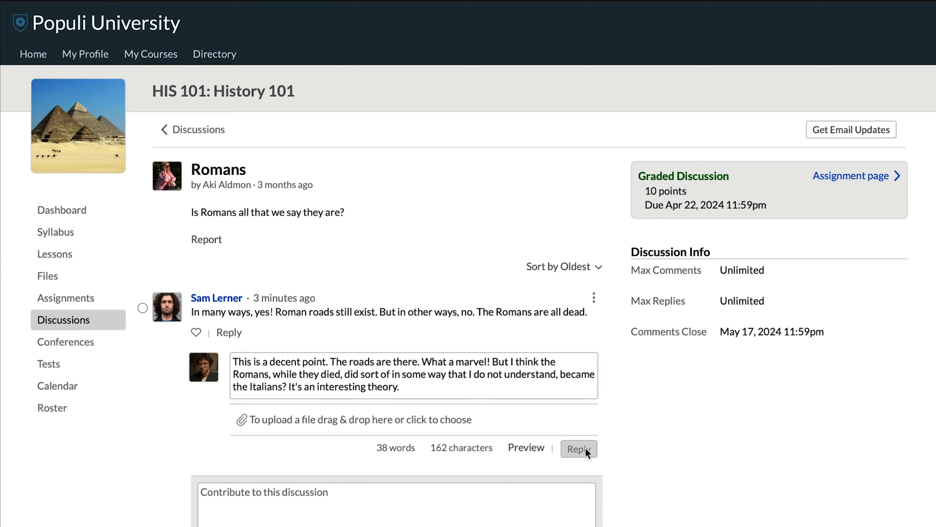
left_click(578, 449)
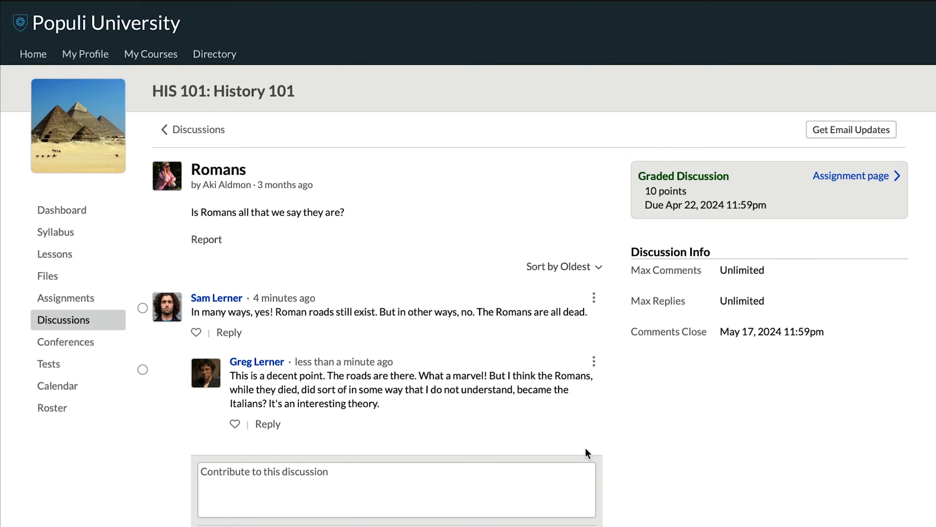
left_click(48, 363)
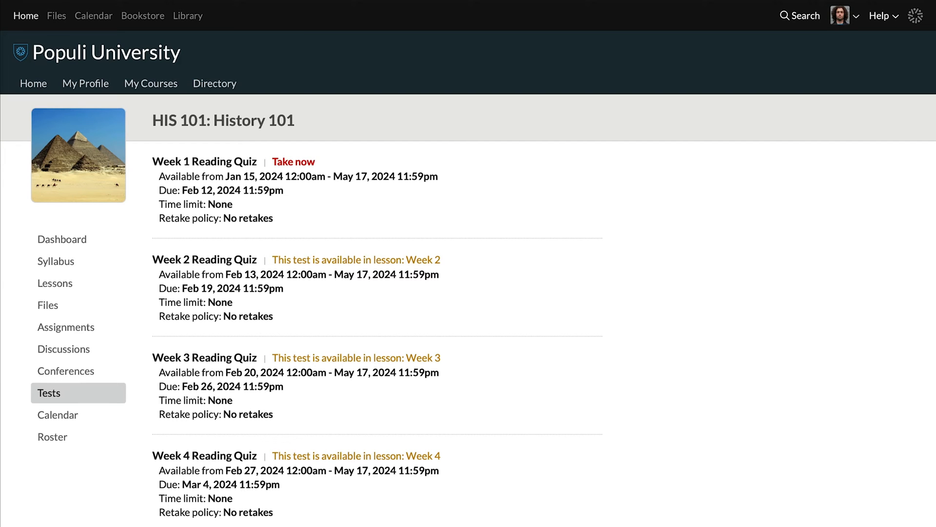
mouse_move(328, 162)
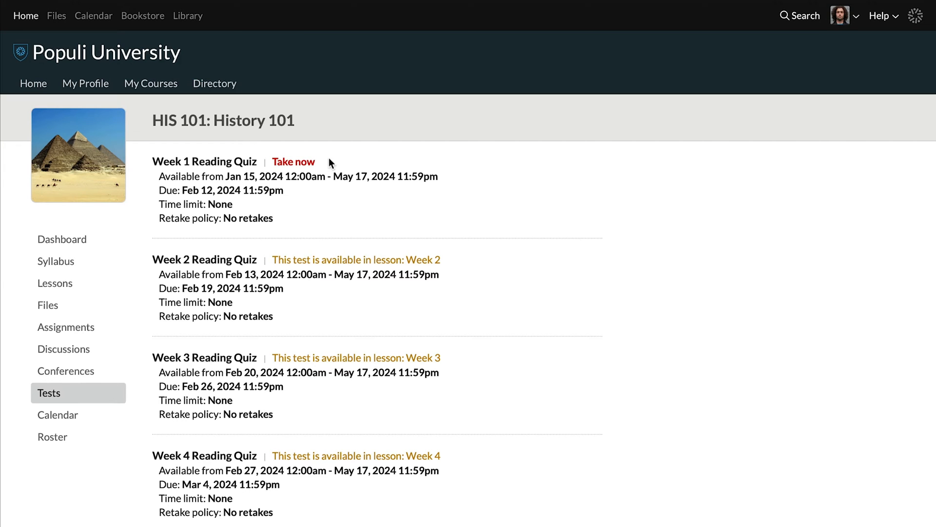
mouse_move(294, 162)
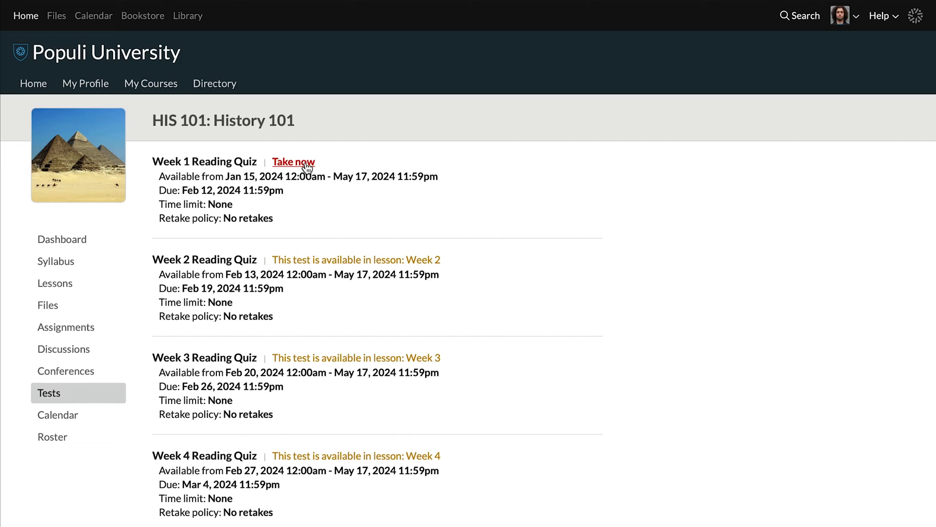
left_click(294, 162)
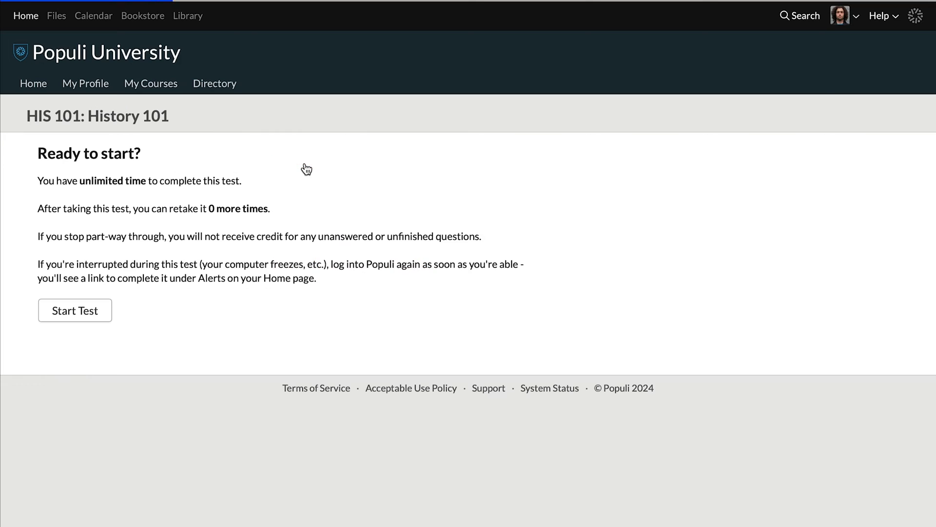
mouse_move(306, 167)
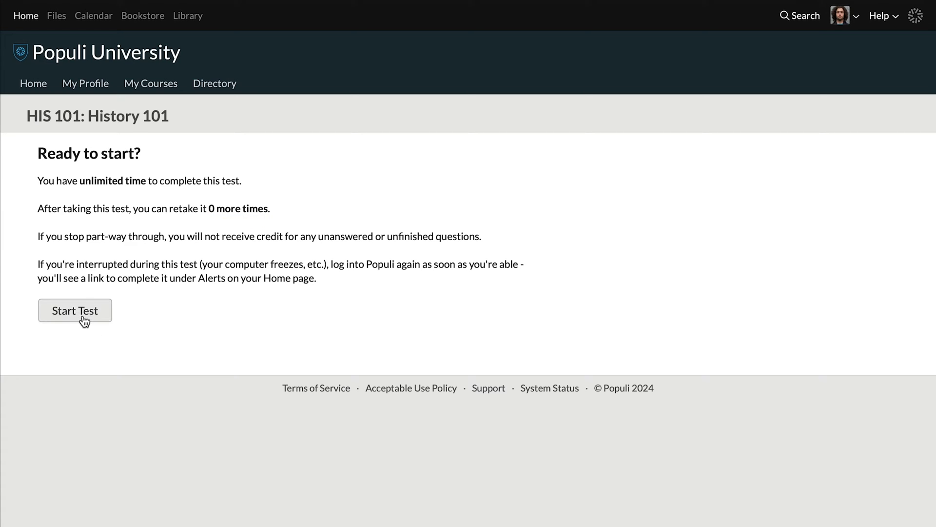
left_click(75, 310)
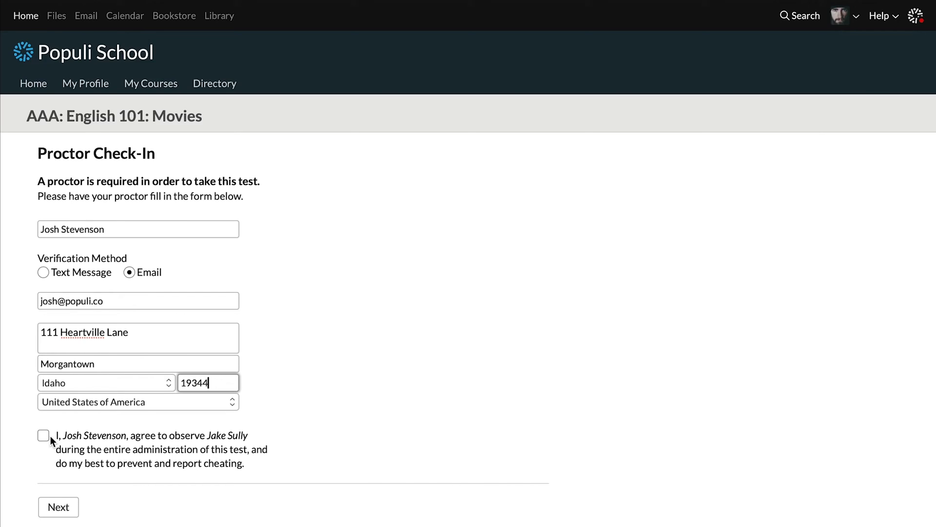
left_click(43, 435)
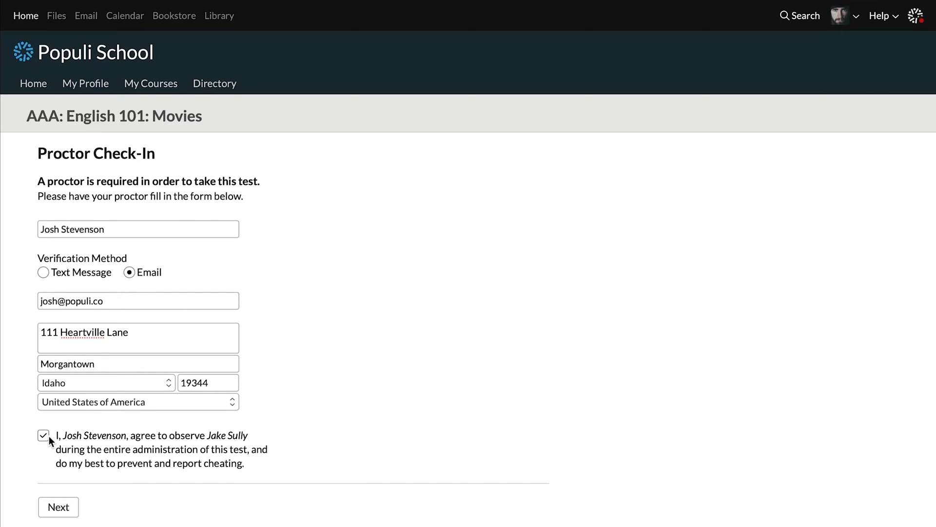
left_click(58, 506)
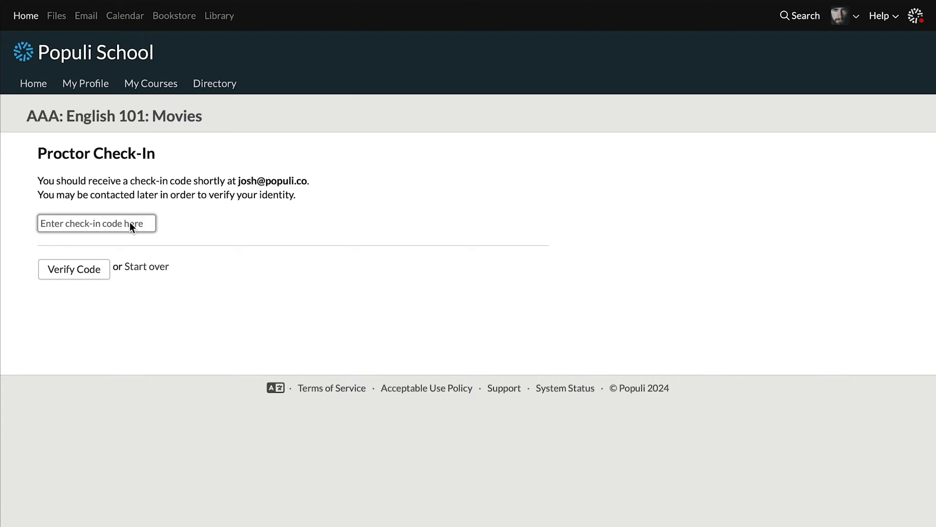
type("643 770")
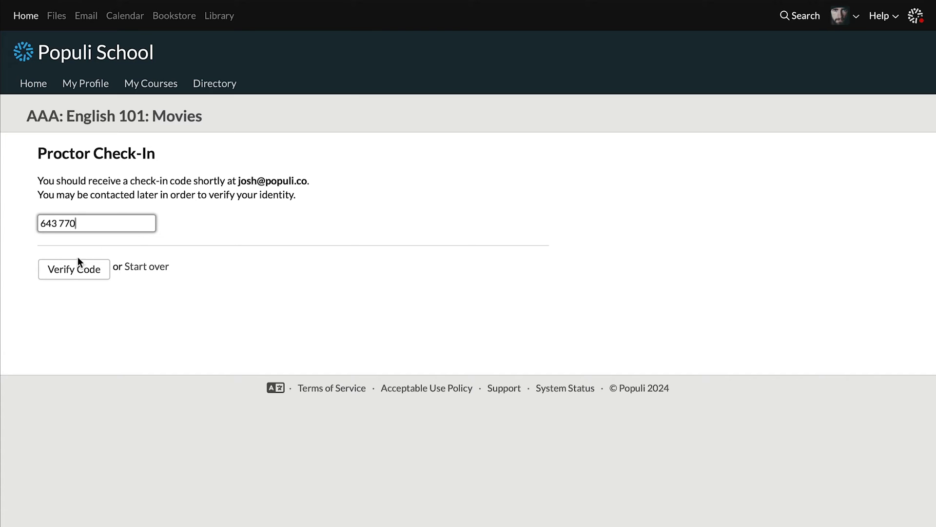
left_click(73, 269)
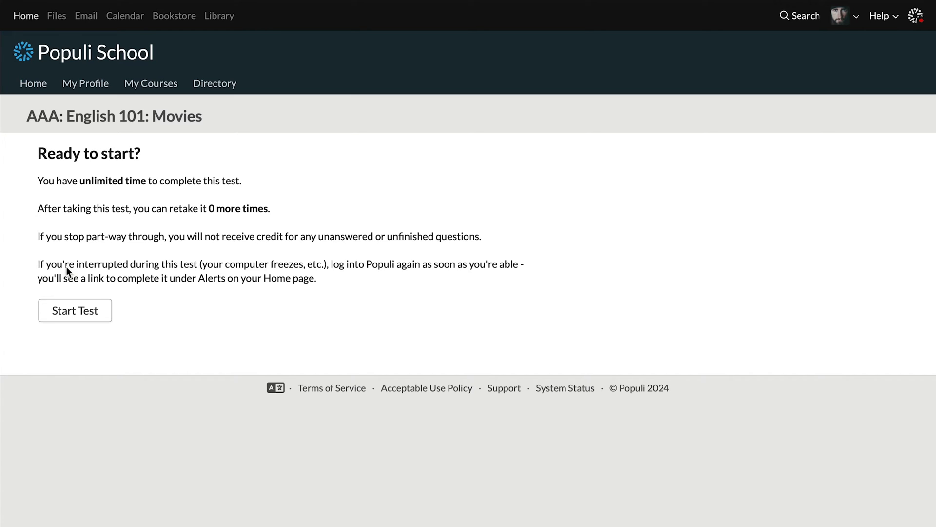
Begin the proctored test, answer the question with One and submit it
left_click(75, 310)
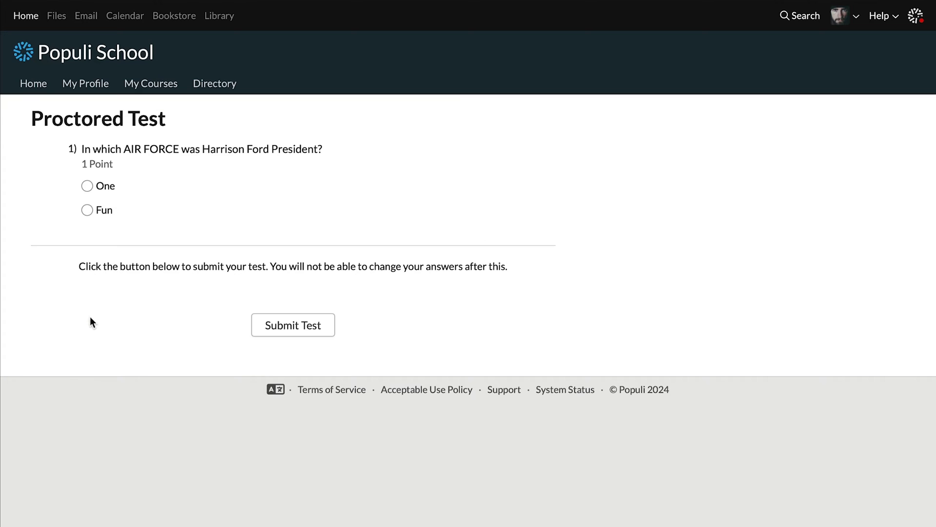
left_click(87, 185)
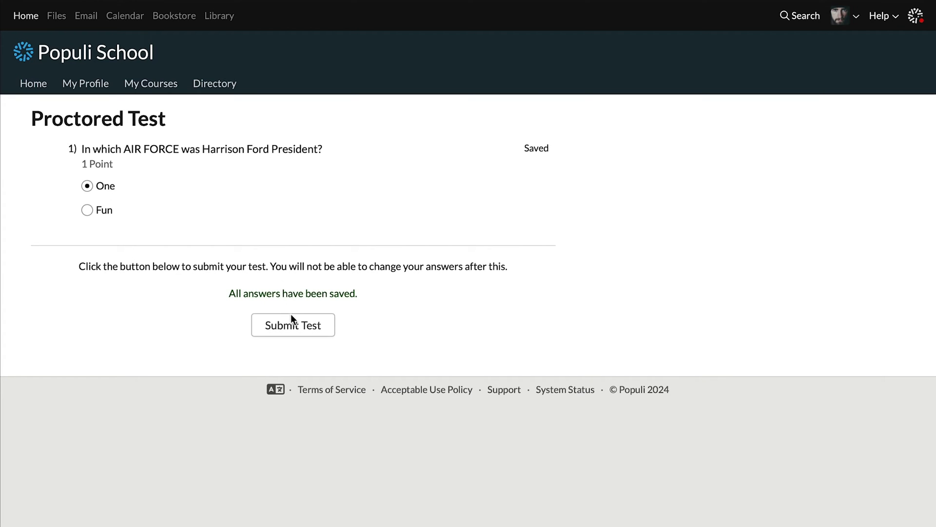
left_click(293, 325)
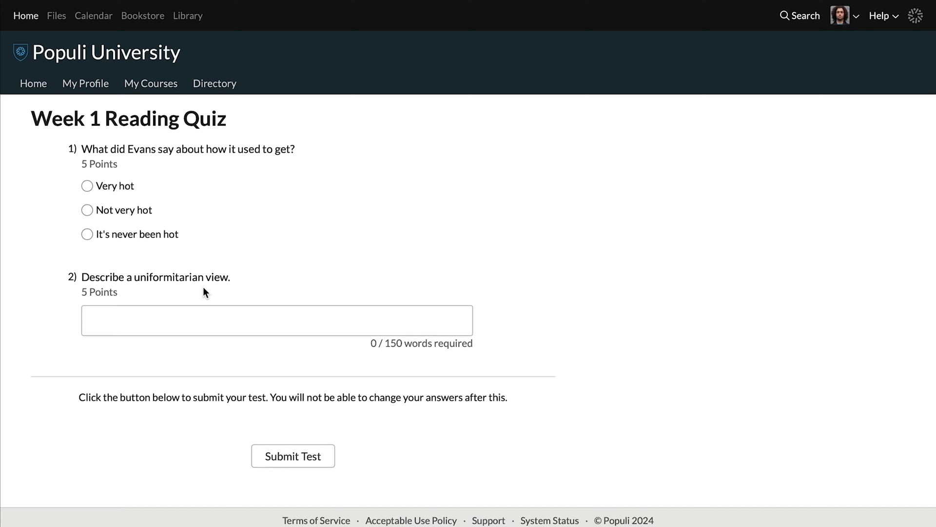
mouse_move(153, 187)
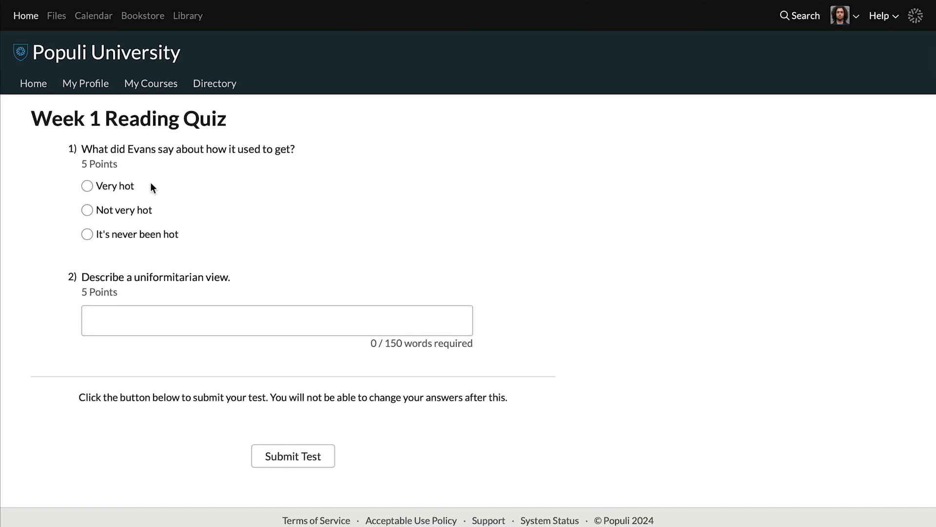
Answer the Week 1 Reading Quiz's first question Very hot, return home and reopen History 101
left_click(87, 185)
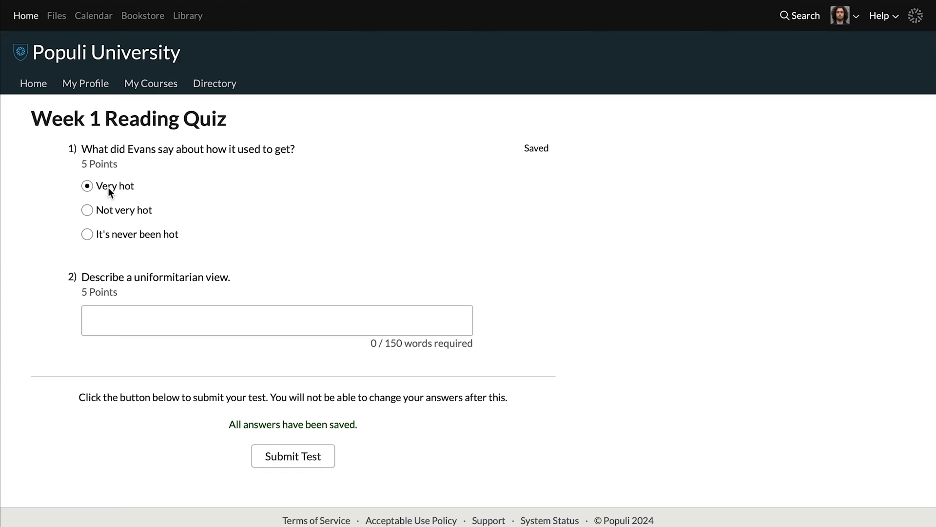
mouse_move(531, 154)
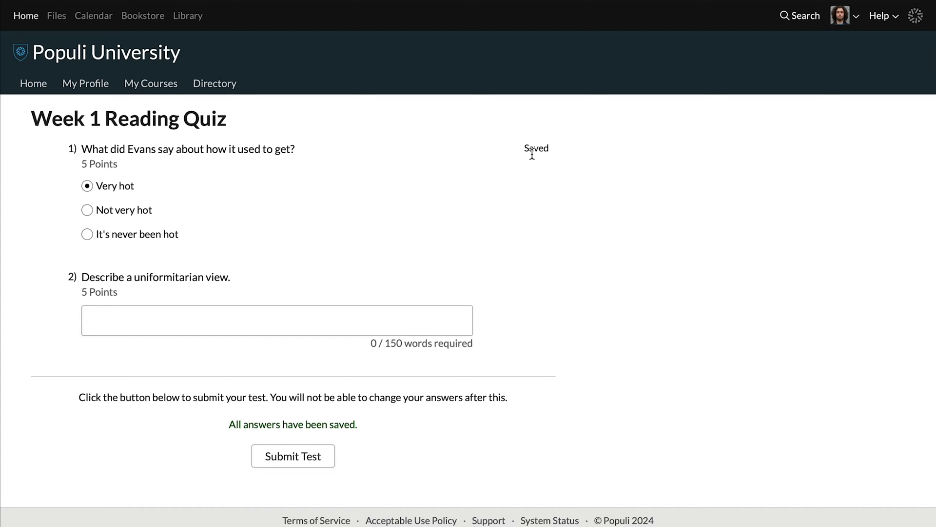
mouse_move(256, 442)
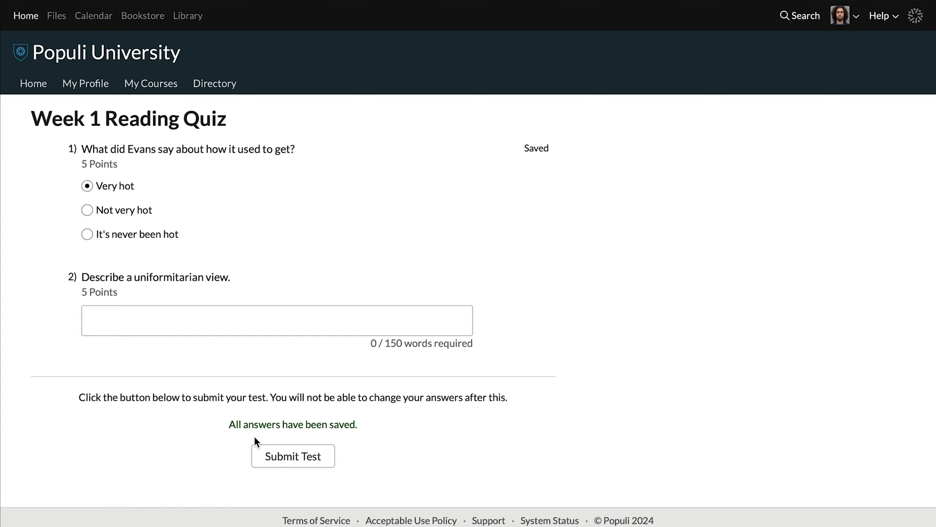
left_click(33, 83)
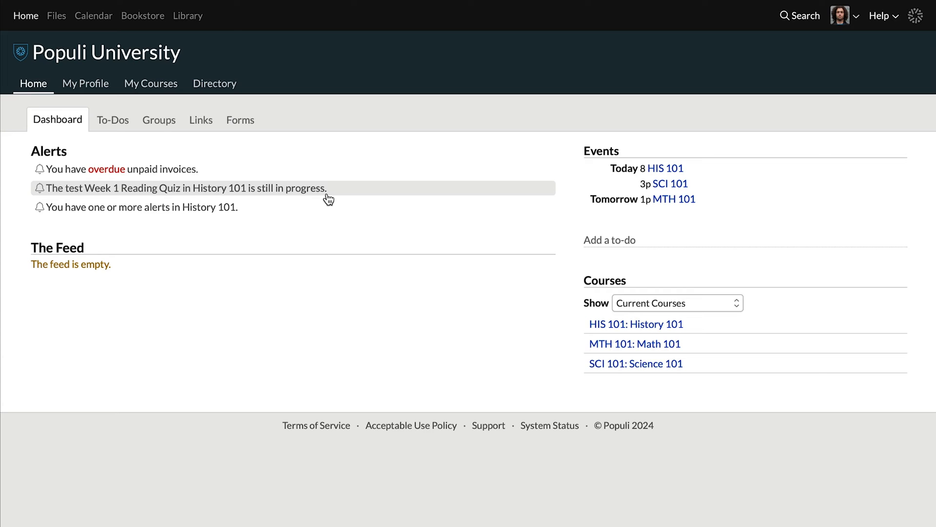
mouse_move(570, 315)
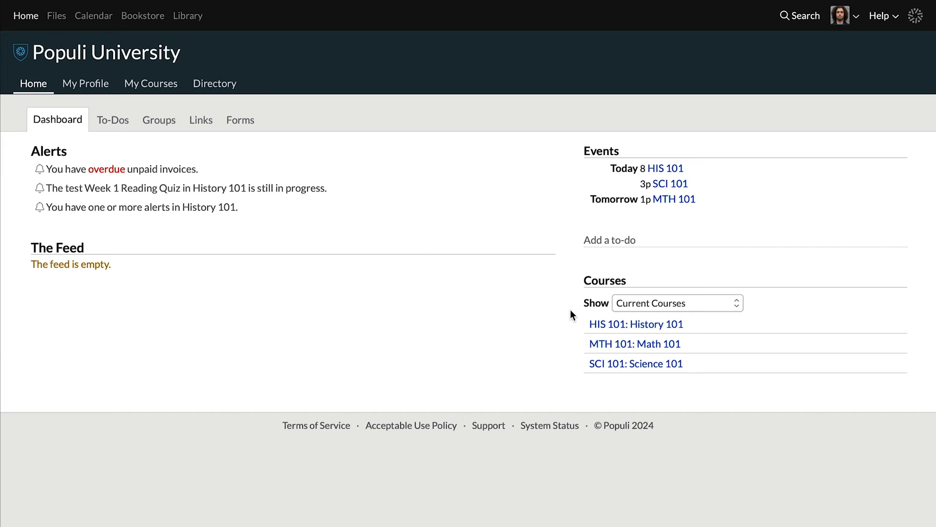
left_click(635, 323)
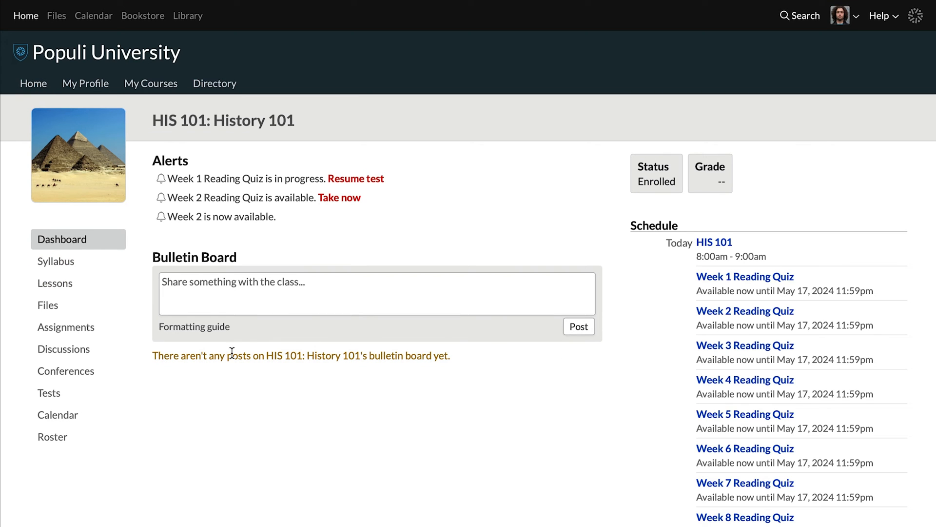
left_click(58, 415)
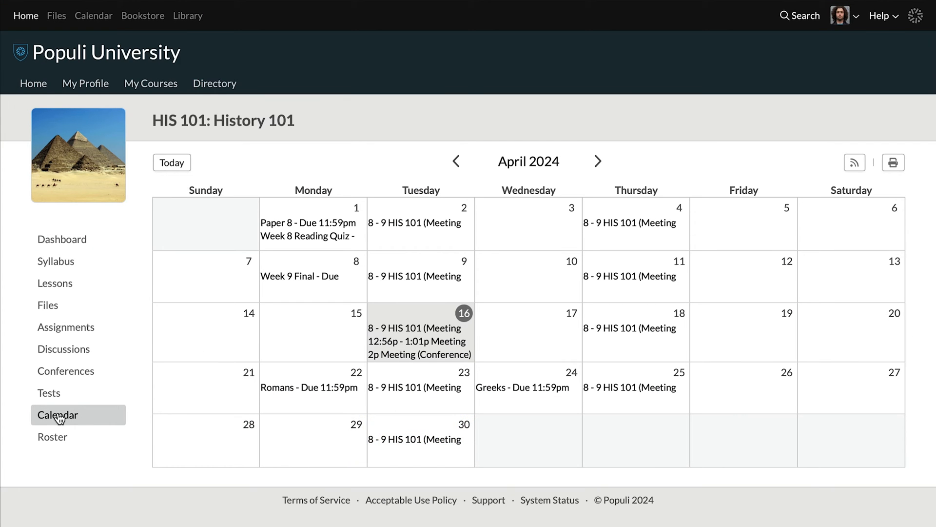
mouse_move(448, 321)
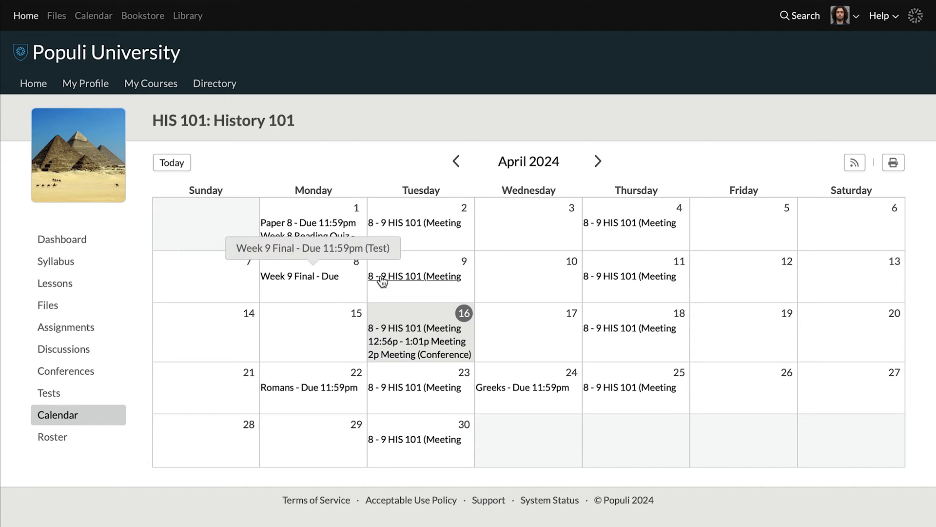
mouse_move(301, 276)
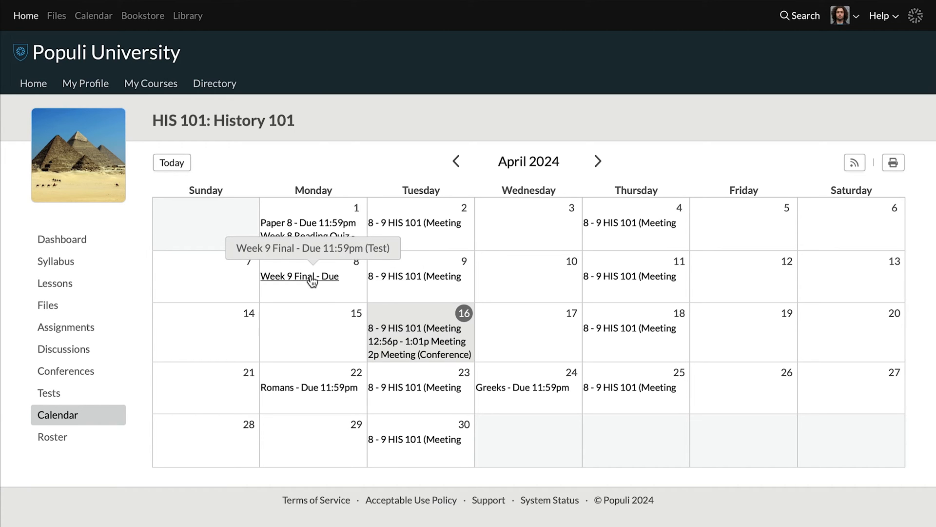
mouse_move(298, 406)
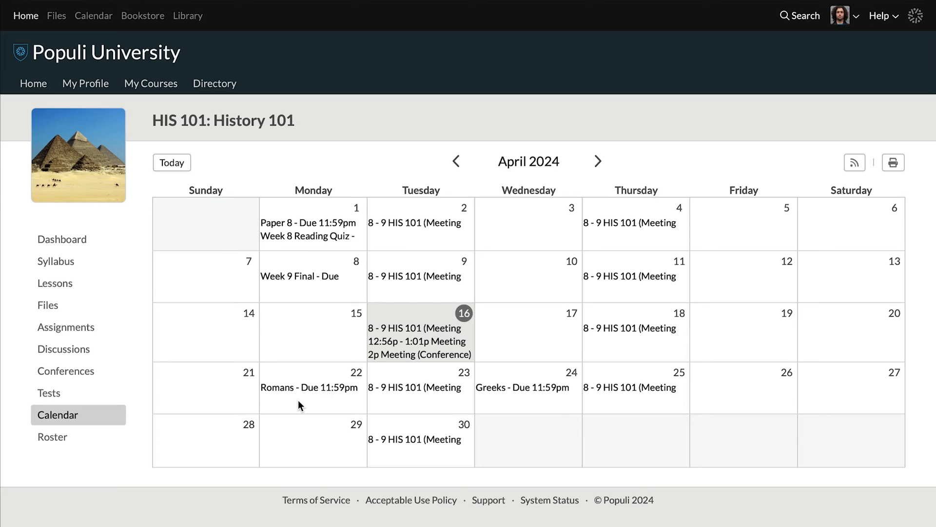
left_click(85, 83)
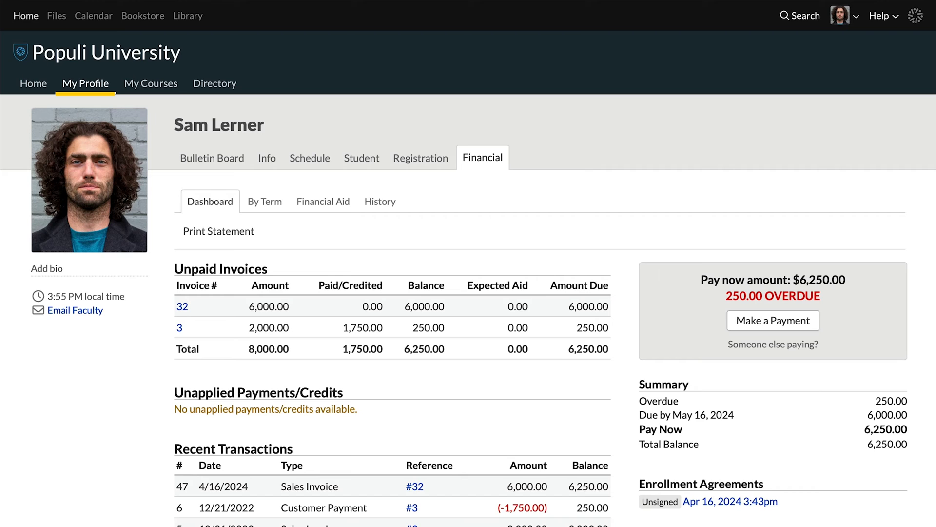
From the financial dashboard showing 6,250.00 unpaid, start Make a Payment
left_click(483, 157)
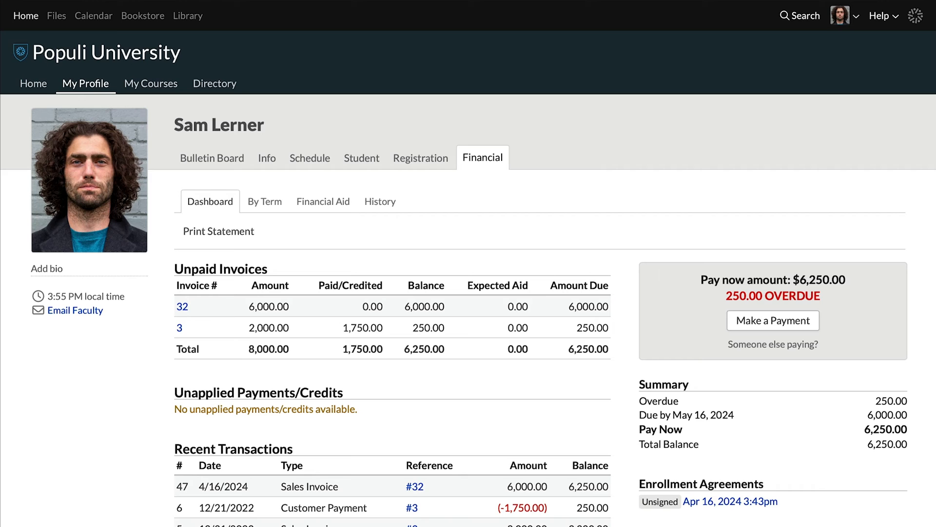
mouse_move(794, 329)
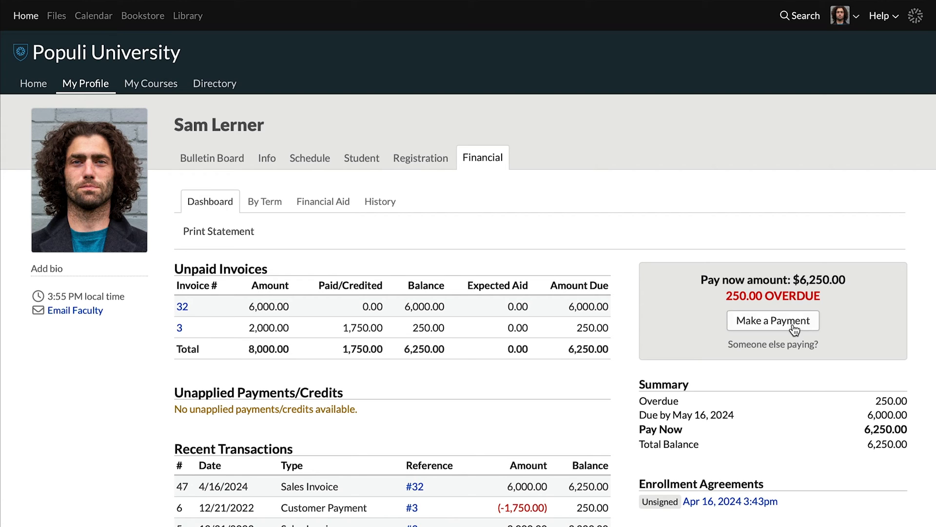
mouse_move(791, 331)
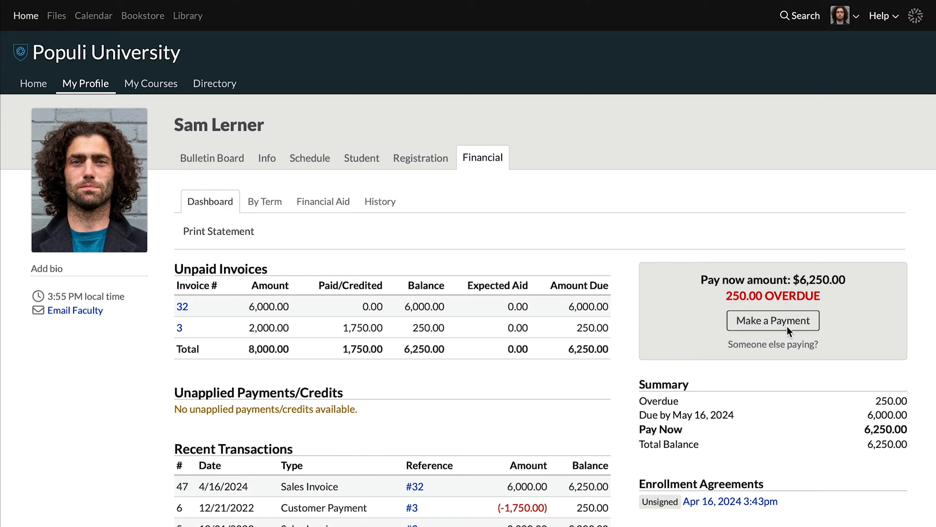
left_click(772, 320)
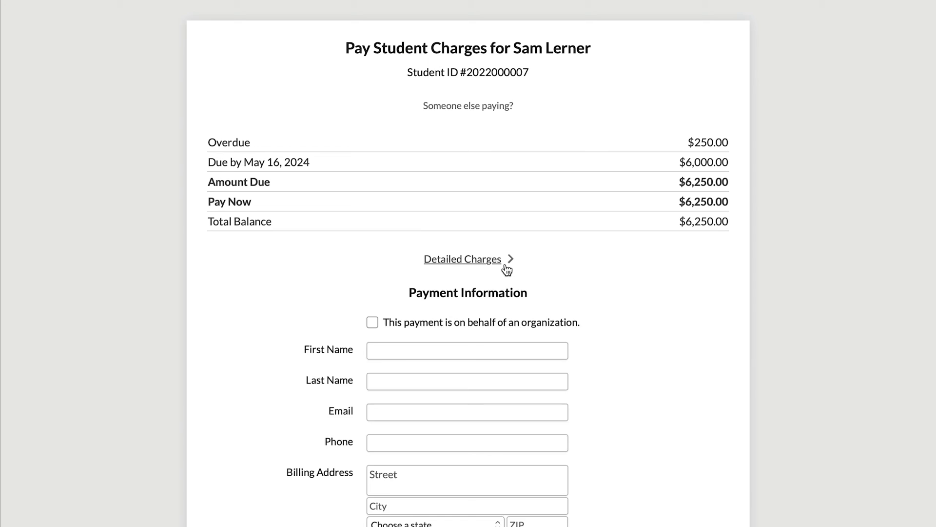
Expand the detailed charges and add the comment 'thanks for the education' to the payment
left_click(462, 259)
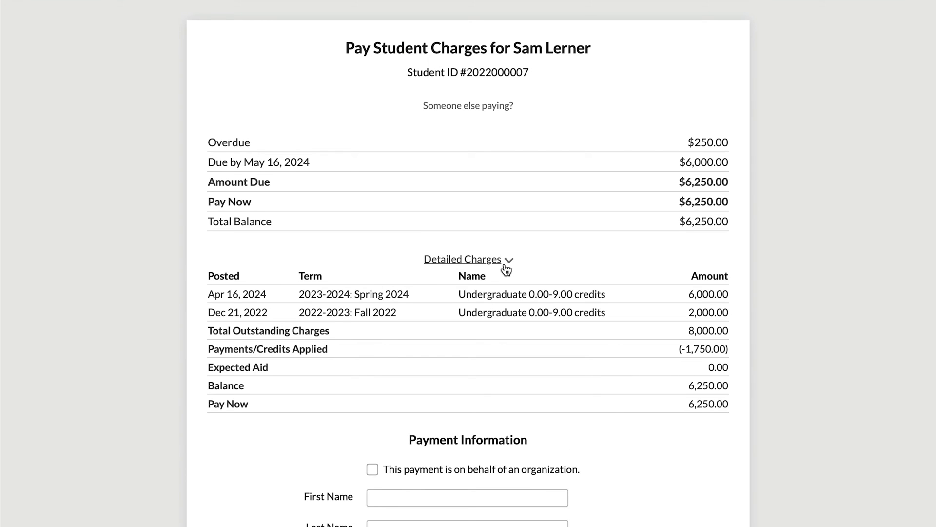
scroll("down", 3)
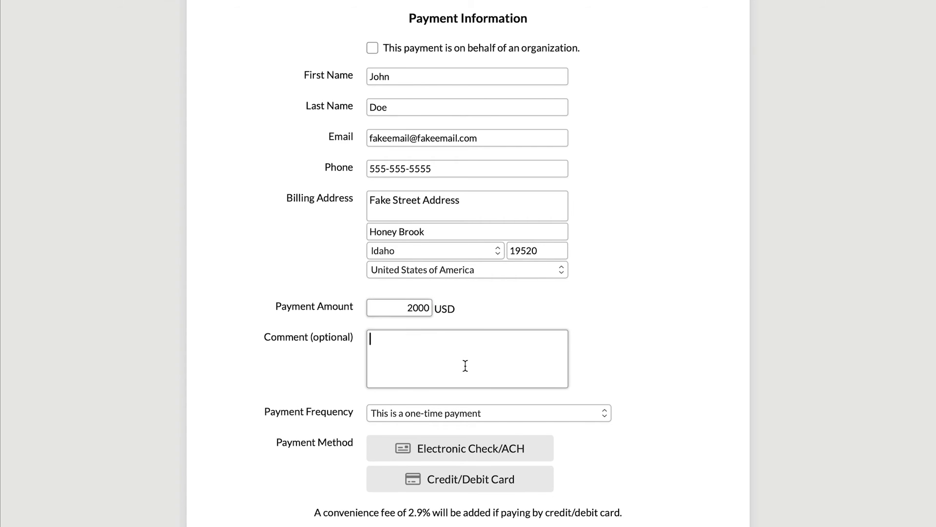
type("thanks for the education")
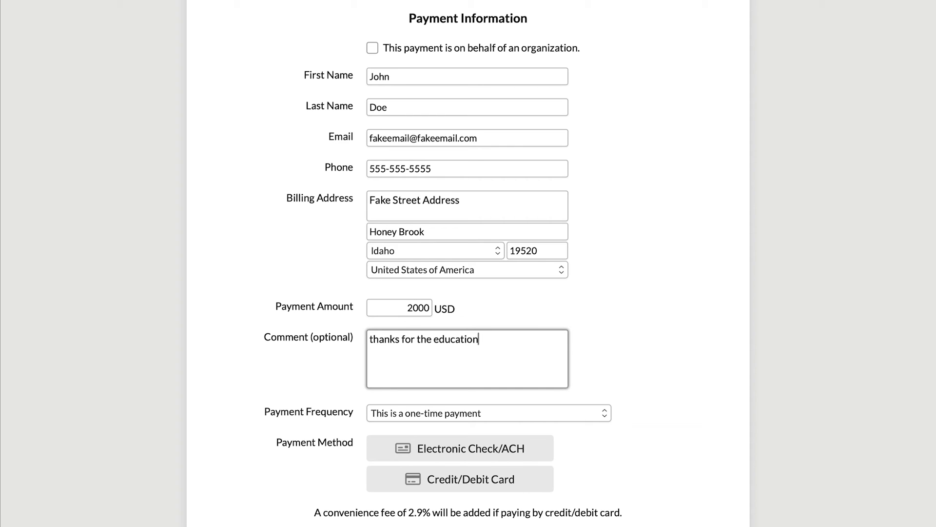
scroll("down", 3)
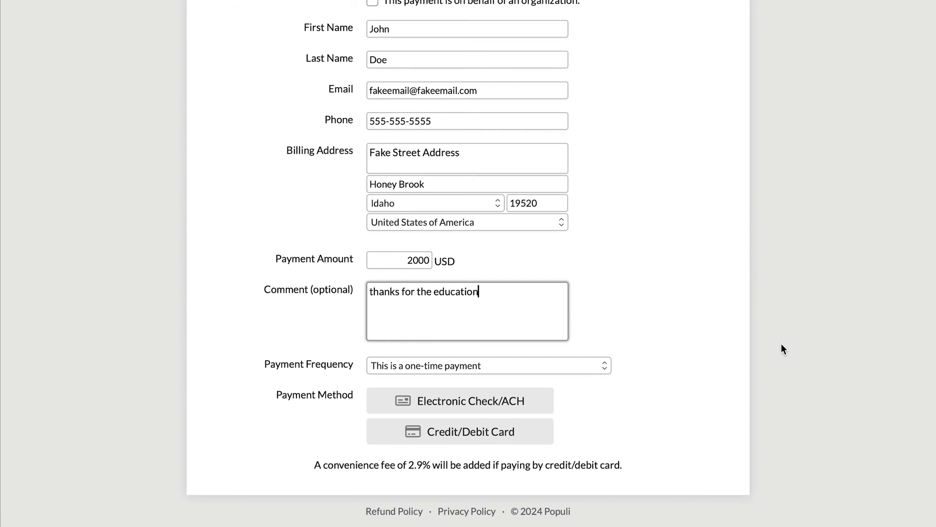
Try the recurring monthly frequency, keep a one-time 2,000 payment and choose Credit/Debit Card, totalling 2,058.00
left_click(487, 365)
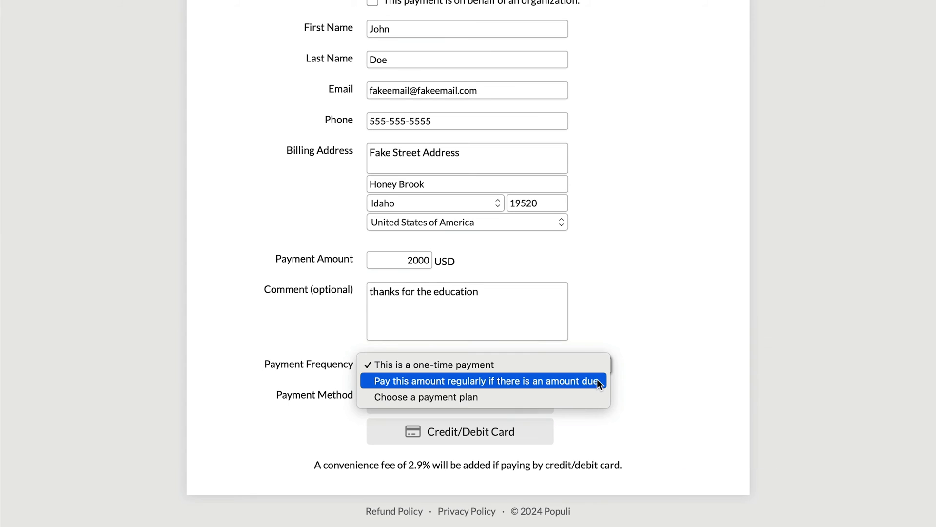
left_click(484, 381)
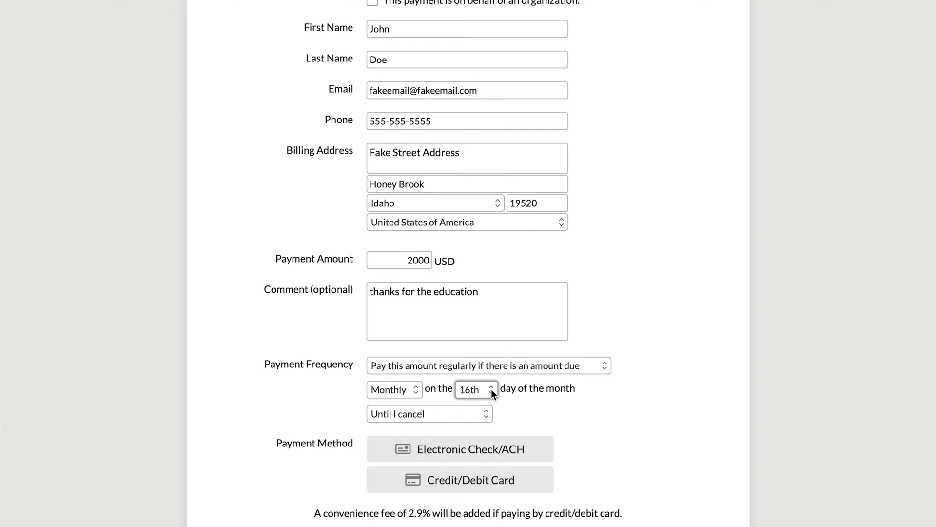
left_click(430, 413)
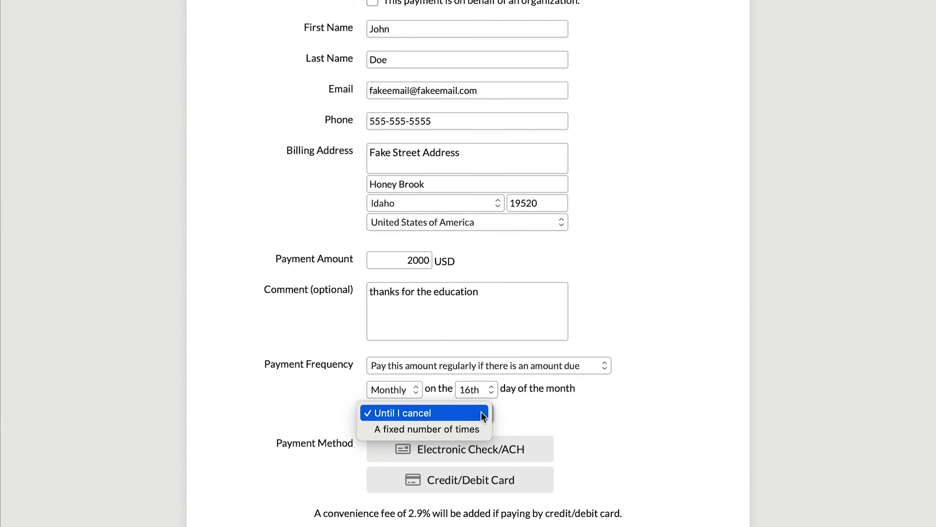
left_click(488, 366)
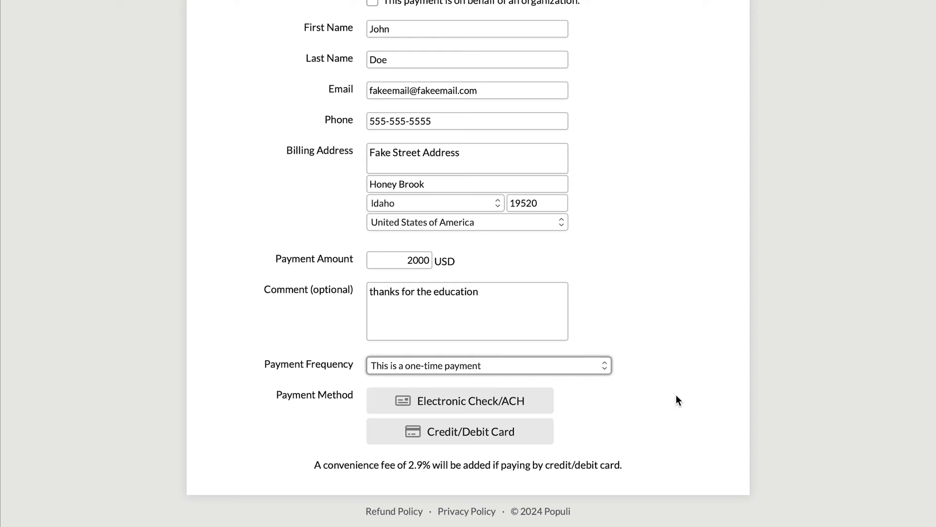
mouse_move(560, 430)
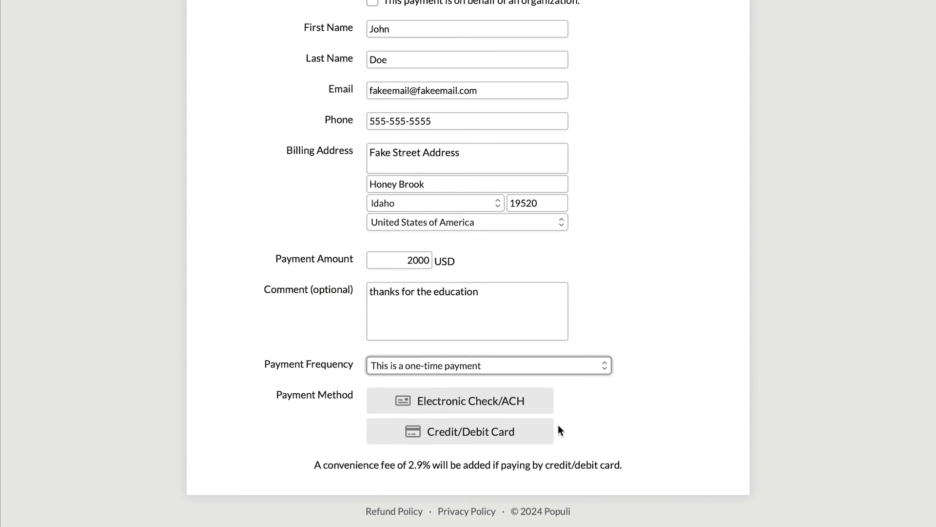
mouse_move(565, 433)
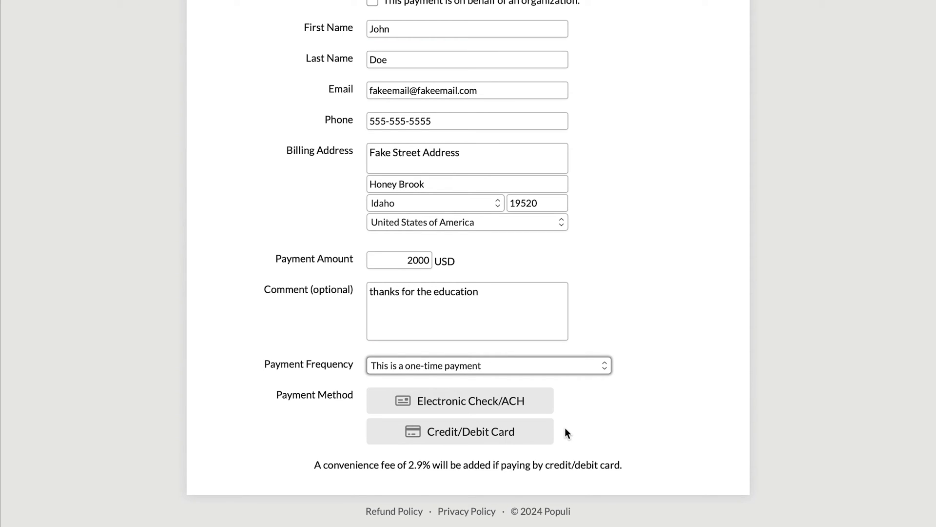
left_click(459, 431)
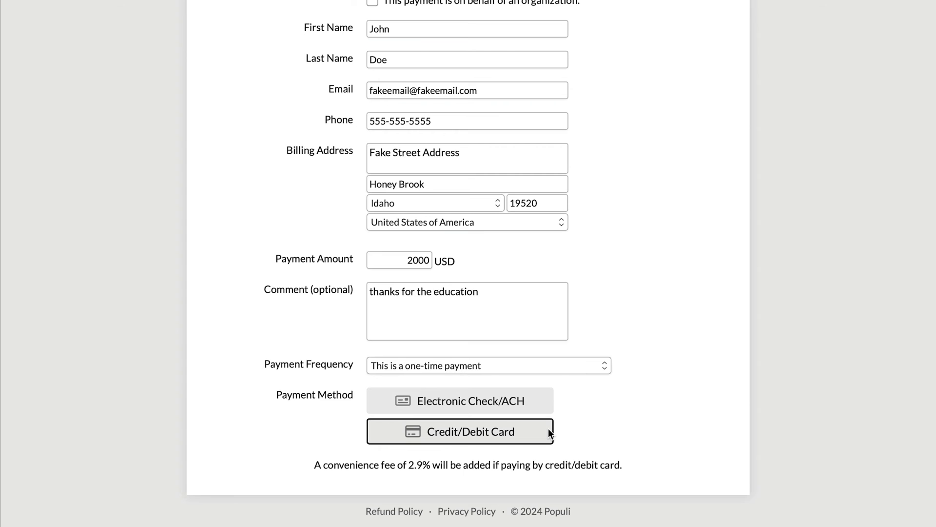
left_click(460, 431)
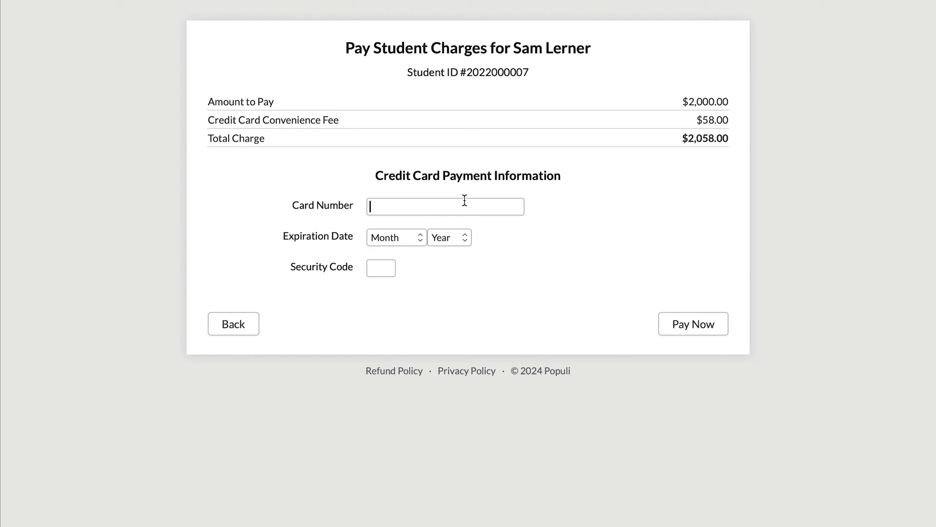
Enter a placeholder card number, then abandon the card payment and return to the financial dashboard
type("xx")
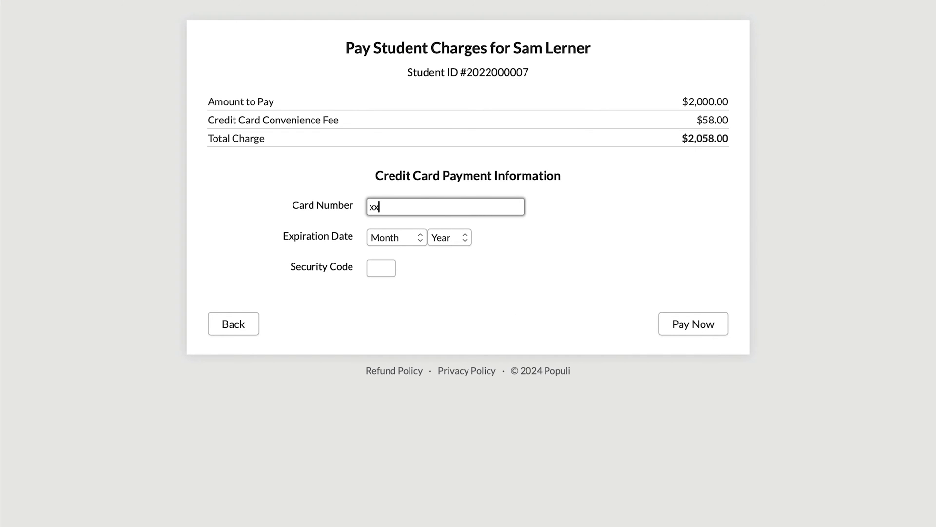
type("xxxxxxx")
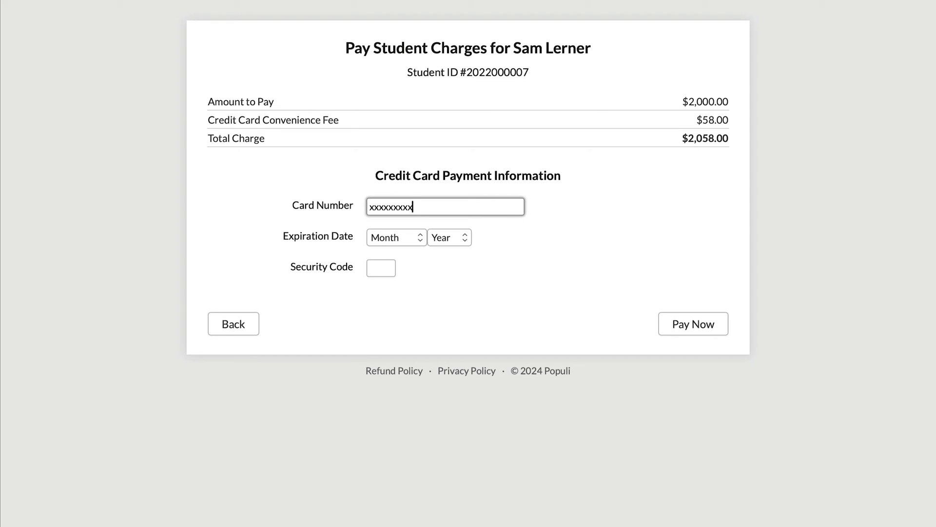
left_click(233, 323)
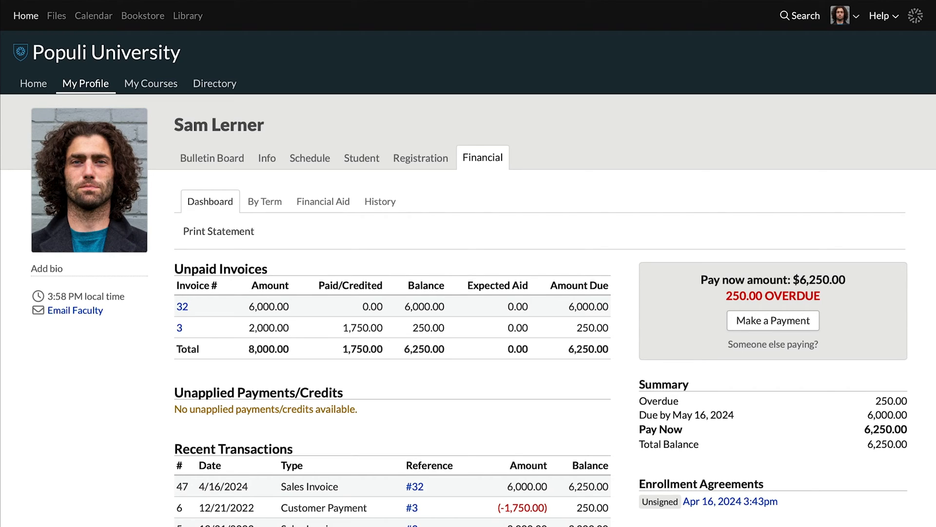
mouse_move(808, 354)
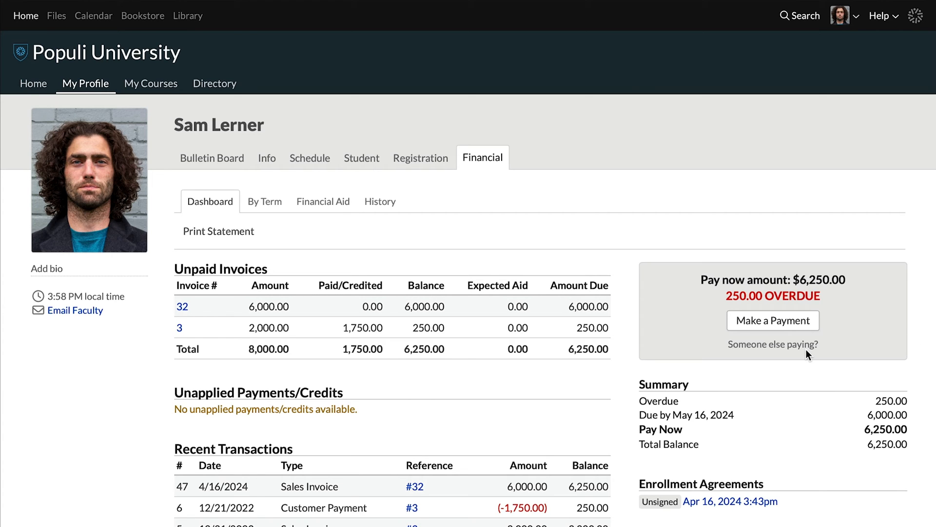
Reveal the 'Someone else paying?' shareable payment link, then return to Spring 2024 registration
left_click(772, 344)
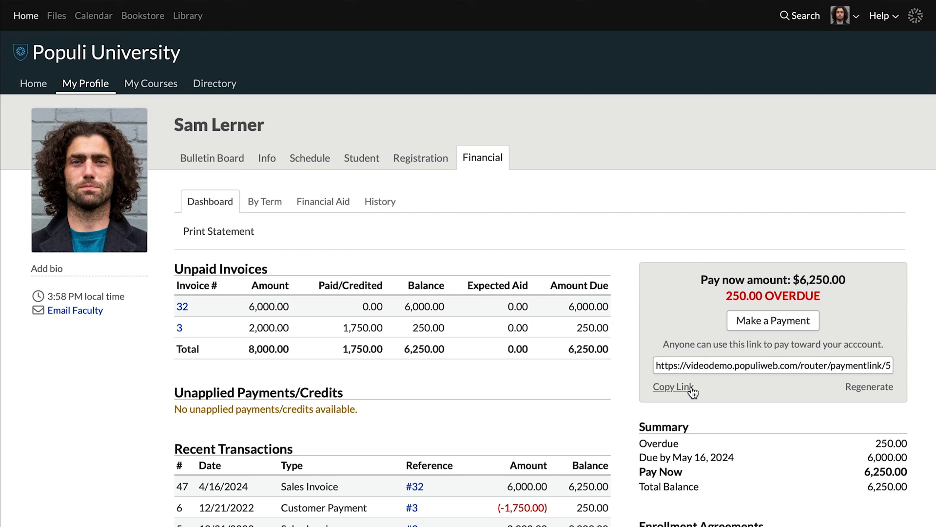
mouse_move(869, 386)
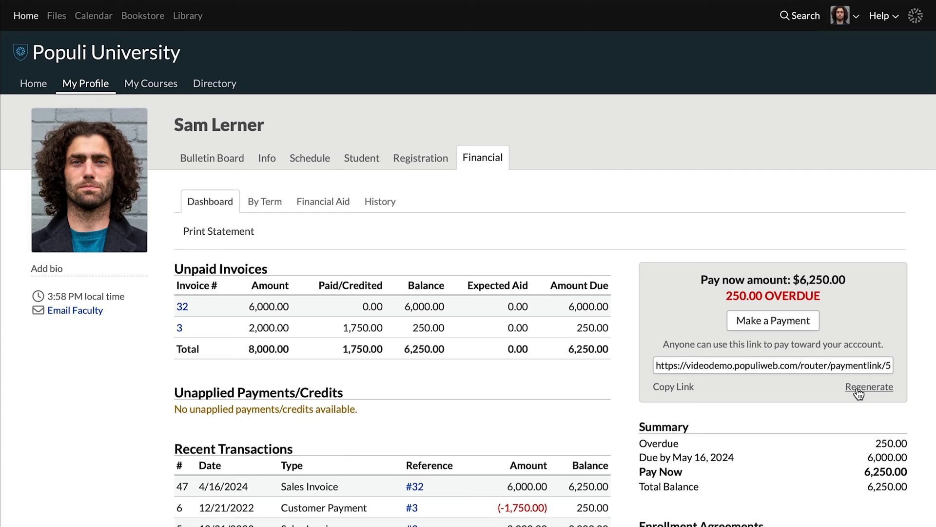
mouse_move(808, 391)
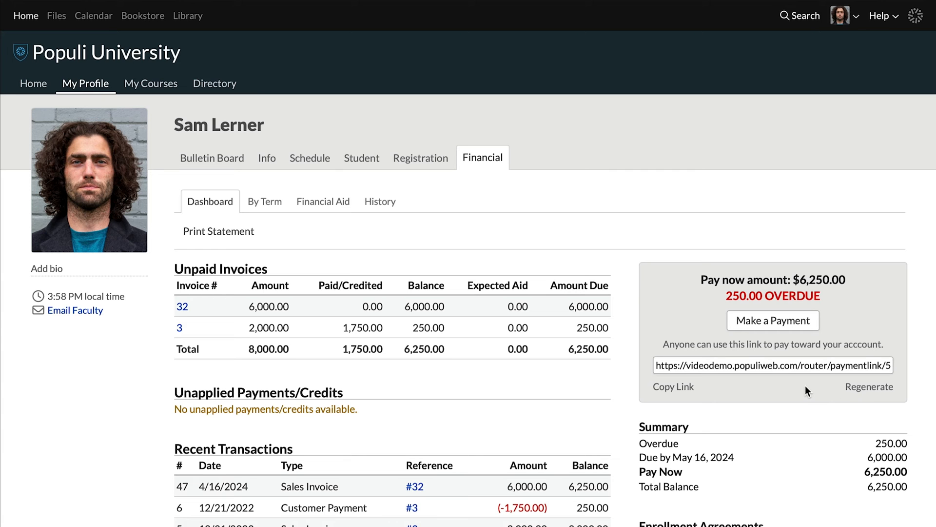
left_click(420, 158)
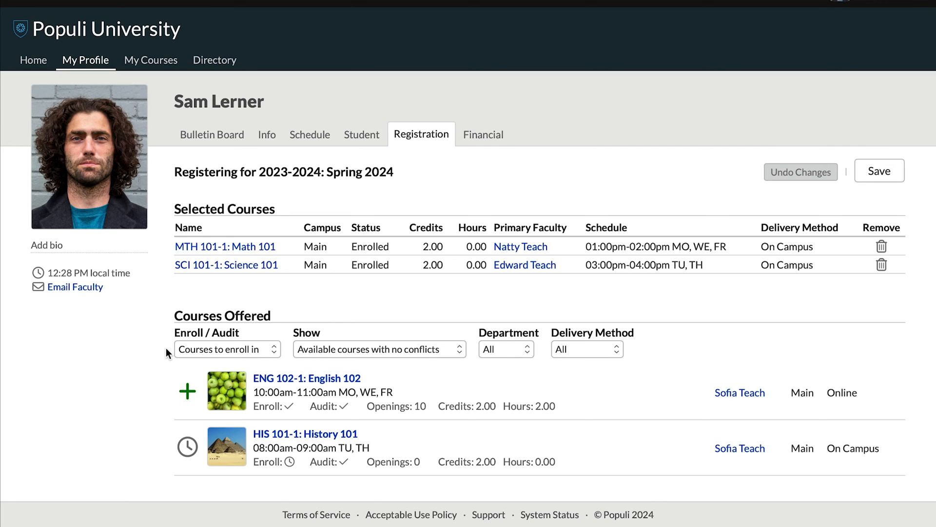
mouse_move(206, 341)
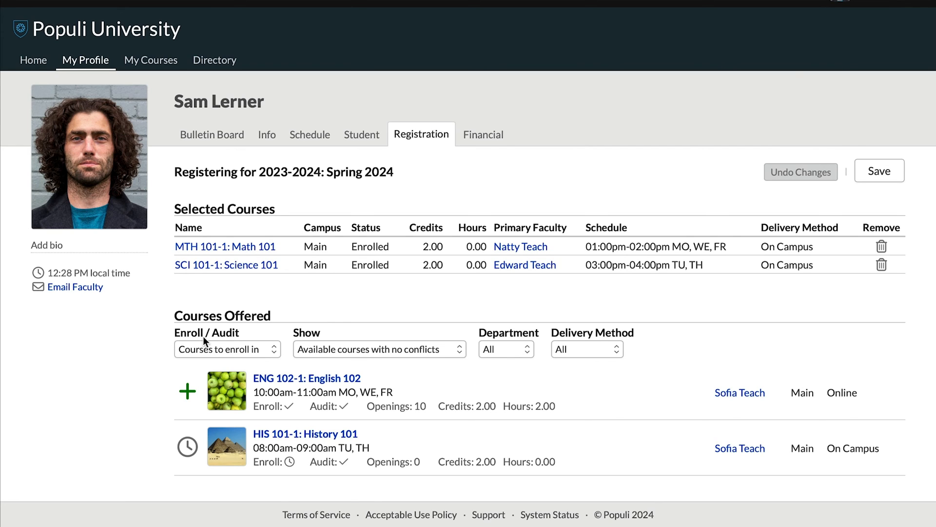
mouse_move(266, 351)
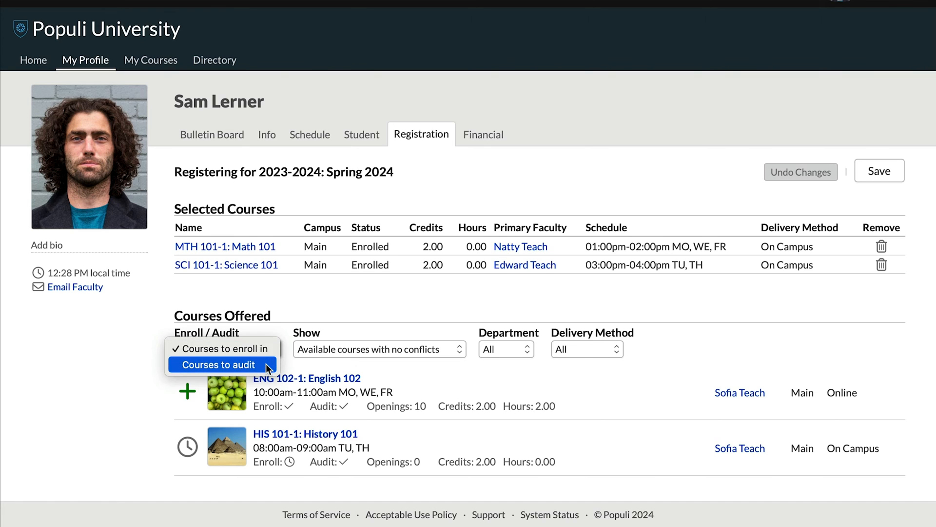
Add History 101 to Spring 2024 as an audited course via Courses to audit
left_click(222, 364)
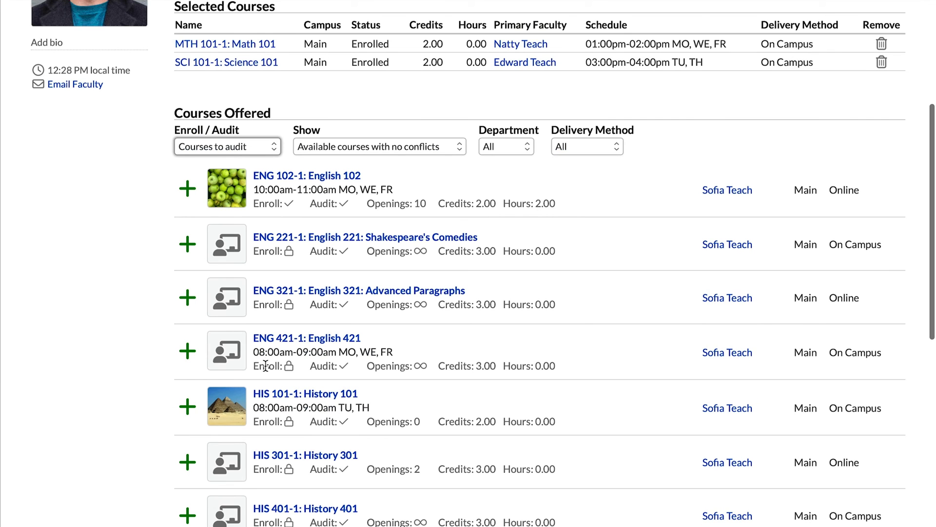
left_click(188, 406)
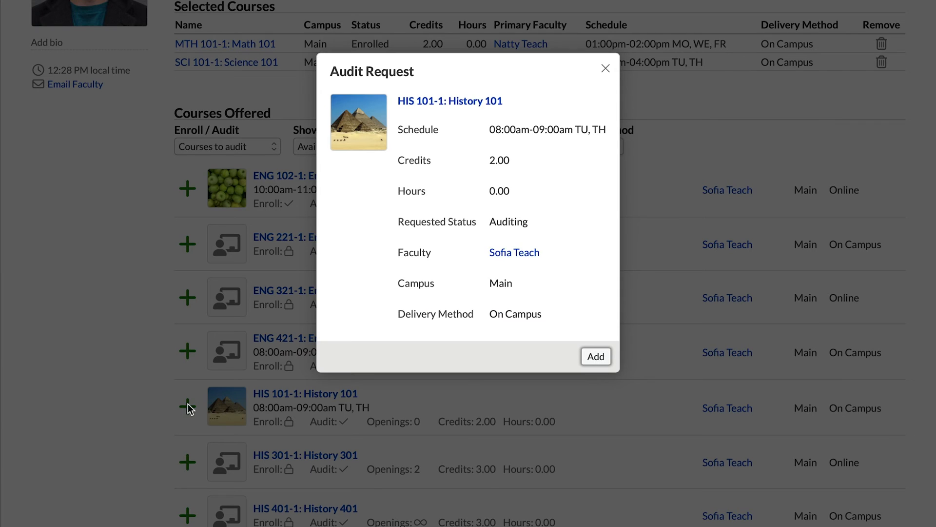
mouse_move(599, 348)
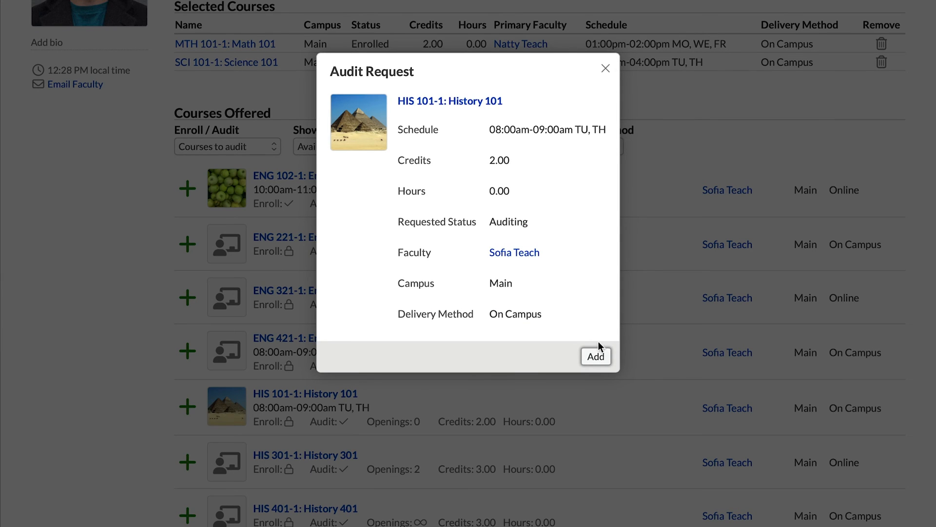
left_click(595, 356)
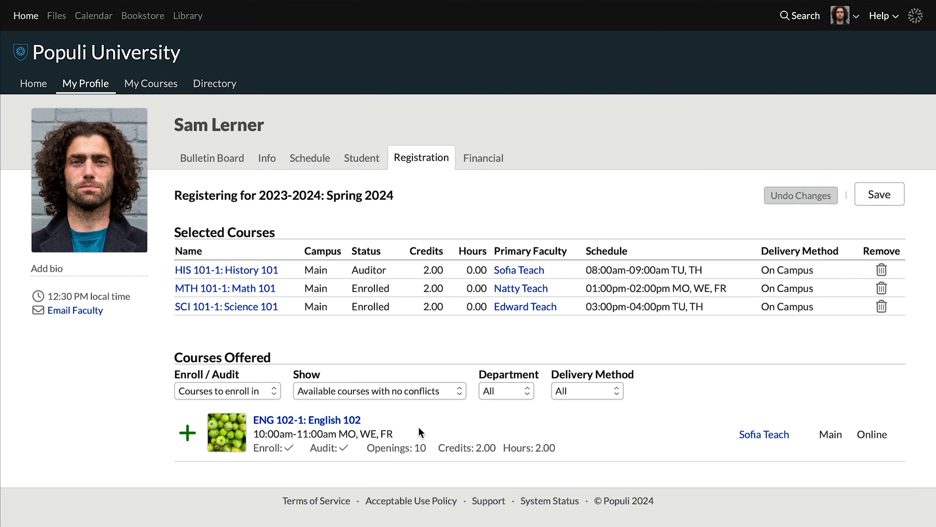
Switch Courses Offered to Available courses, including those with schedule conflicts
left_click(380, 390)
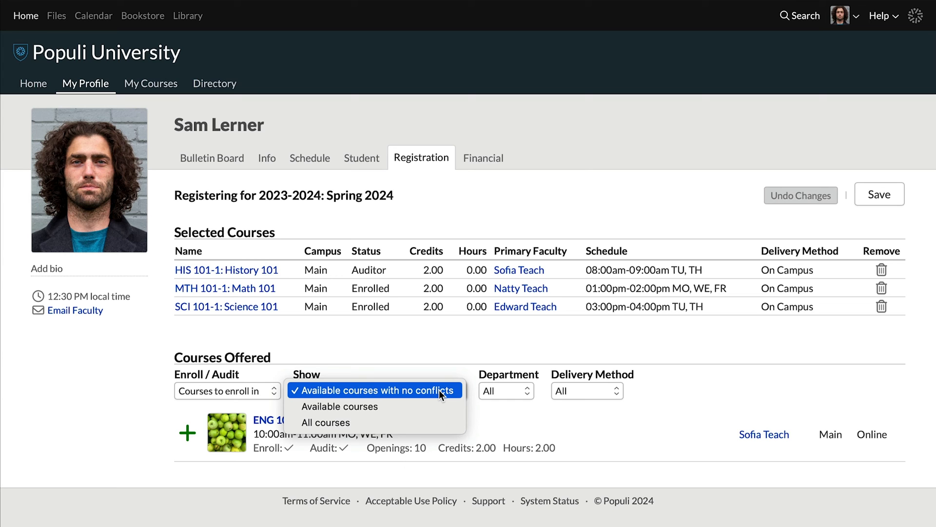
left_click(374, 390)
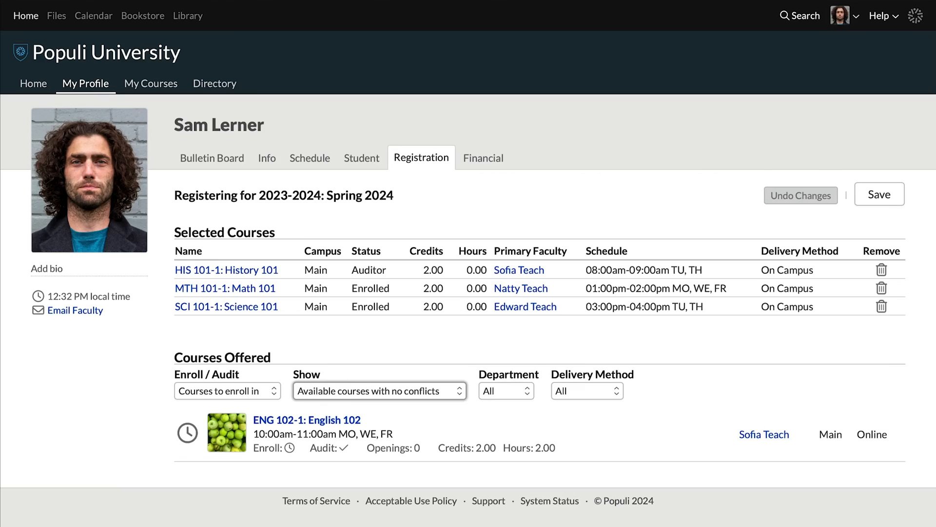
left_click(379, 390)
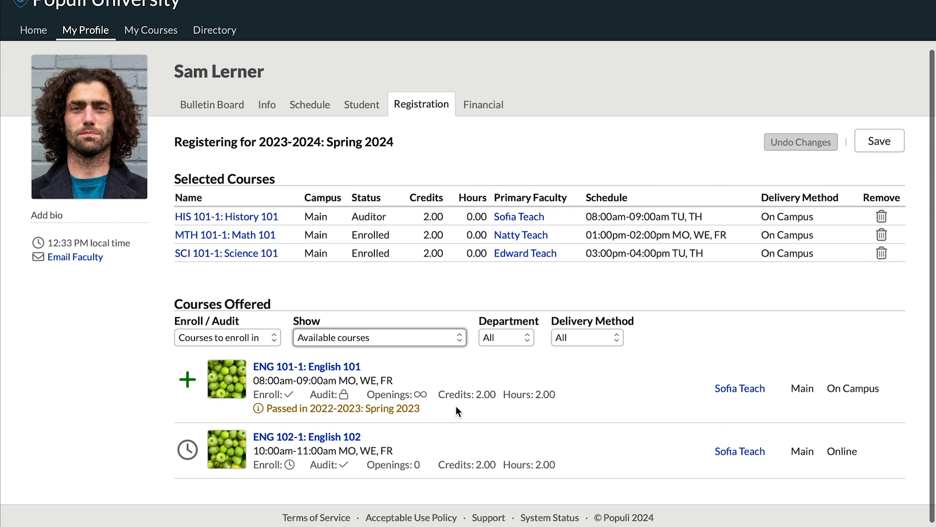
mouse_move(547, 451)
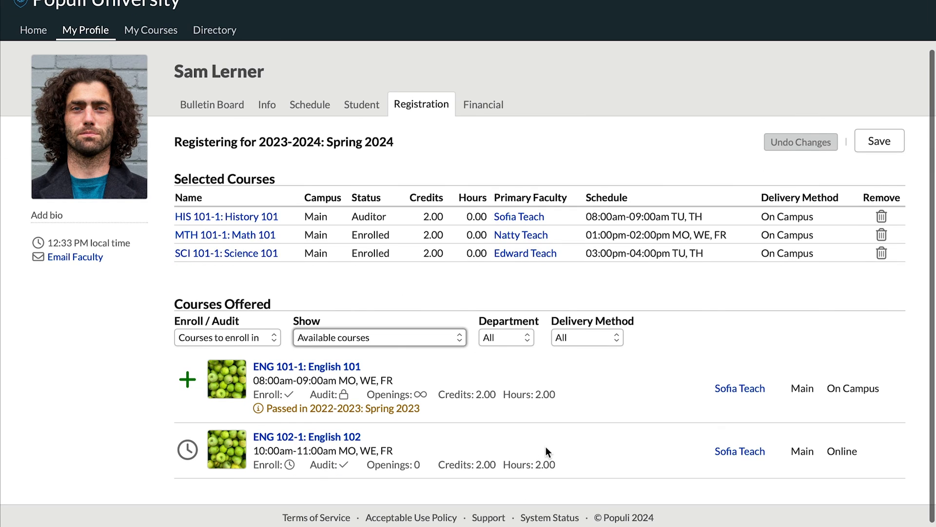
left_click(378, 337)
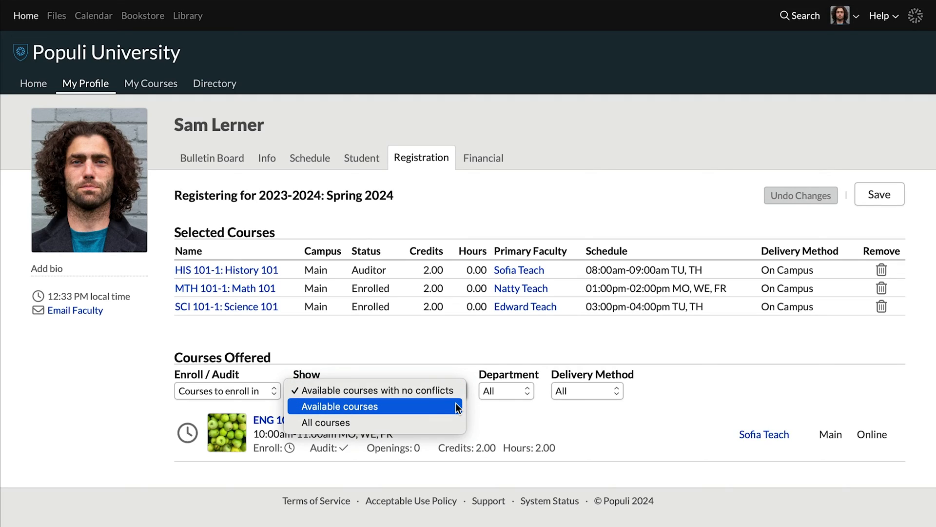
left_click(340, 405)
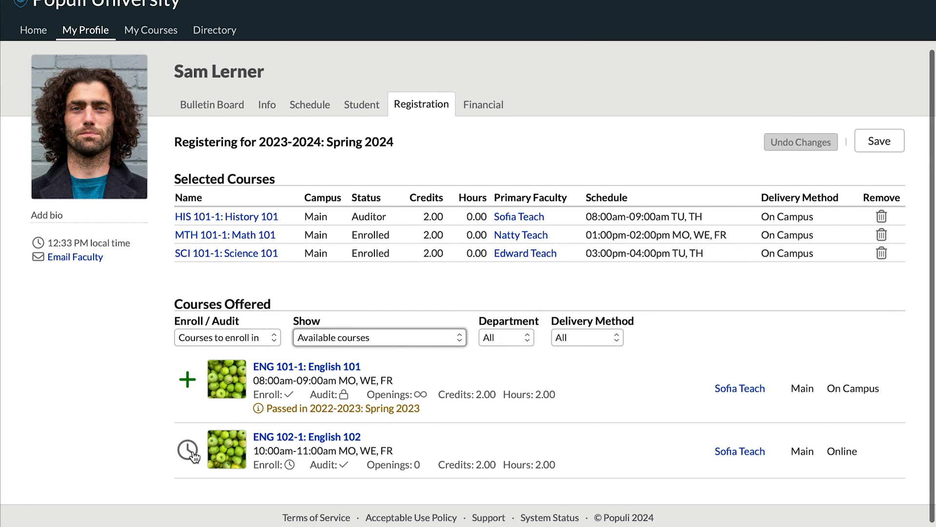
Waitlist English 102 for Spring 2024 and save its #1 waiting list priority
left_click(188, 449)
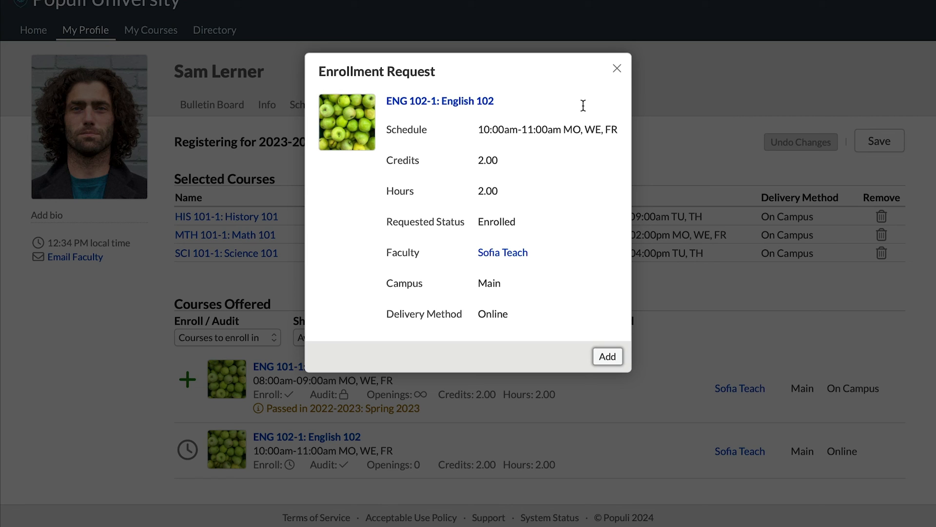
left_click(607, 356)
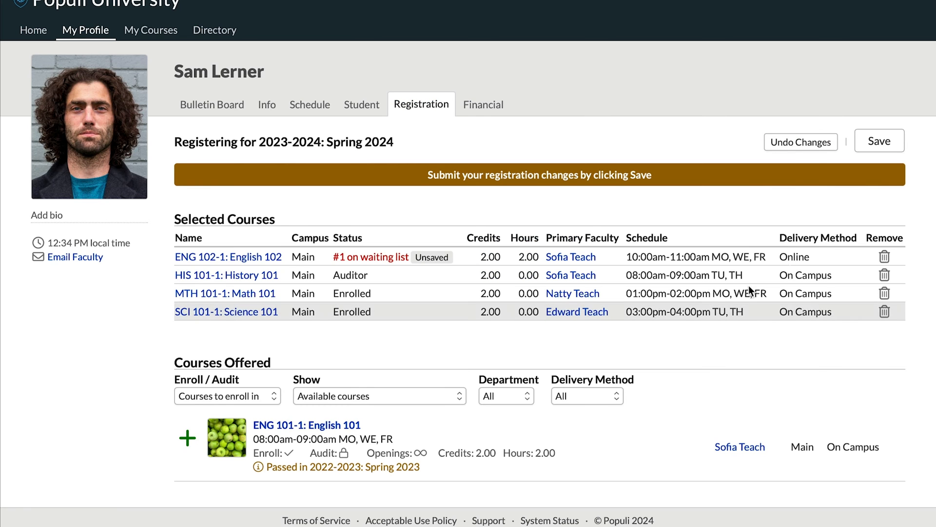
left_click(371, 257)
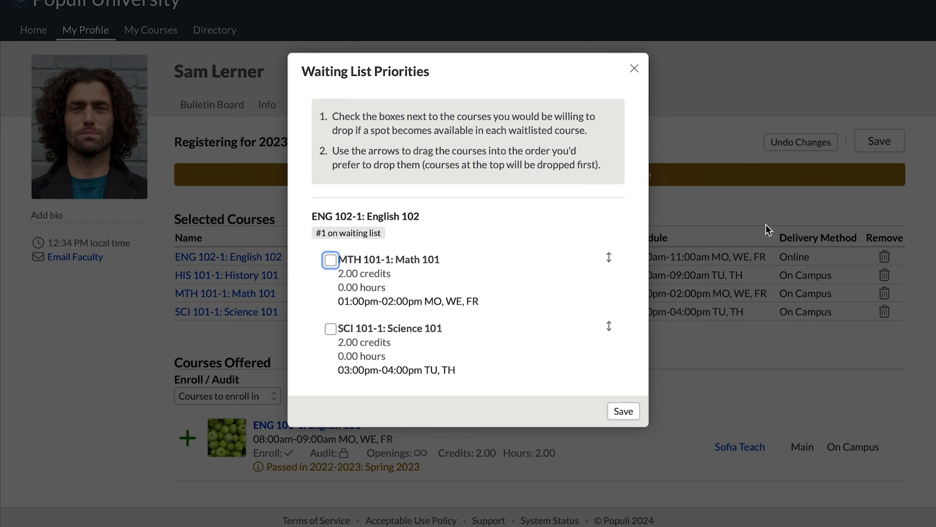
left_click(330, 260)
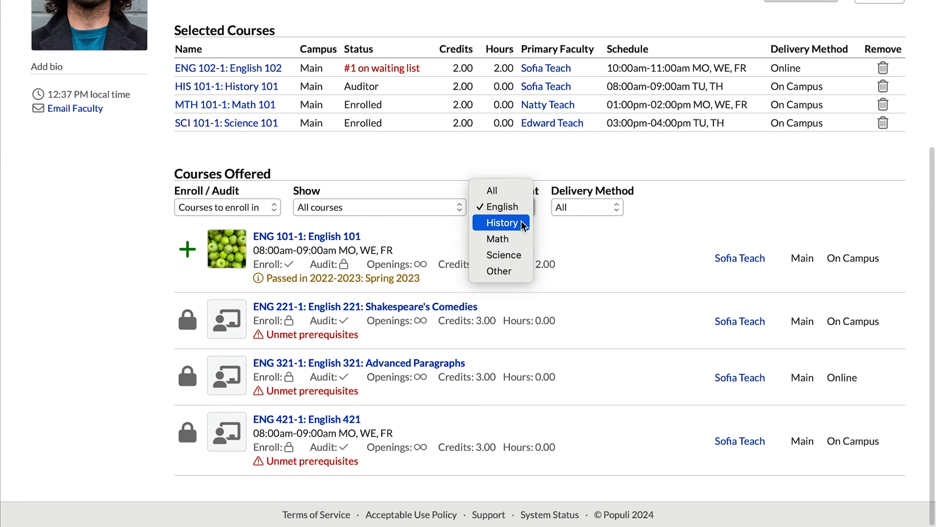
Filter offered courses by the History department, then the Math department
left_click(501, 223)
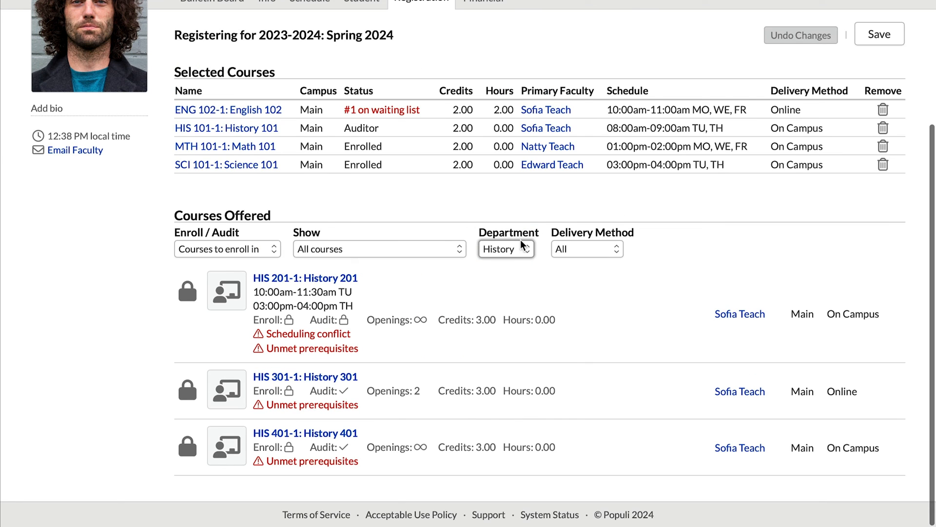
left_click(507, 249)
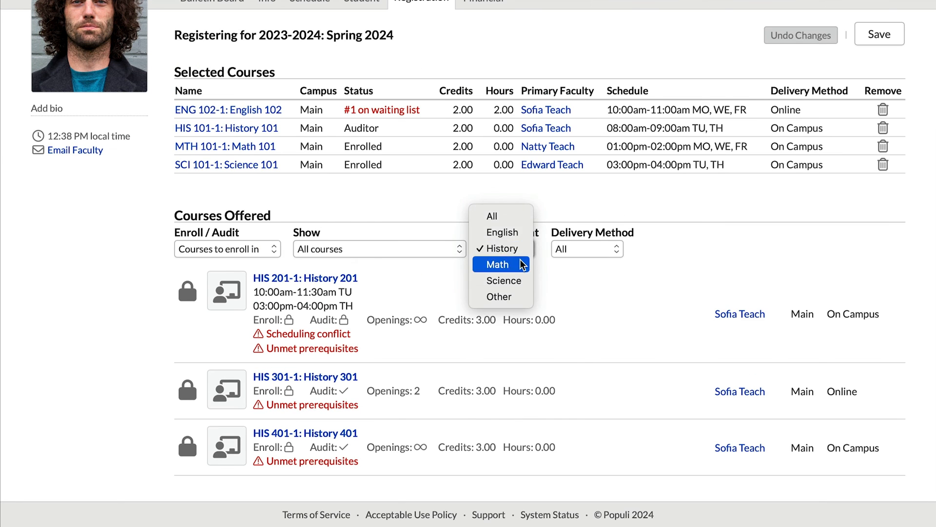
left_click(496, 264)
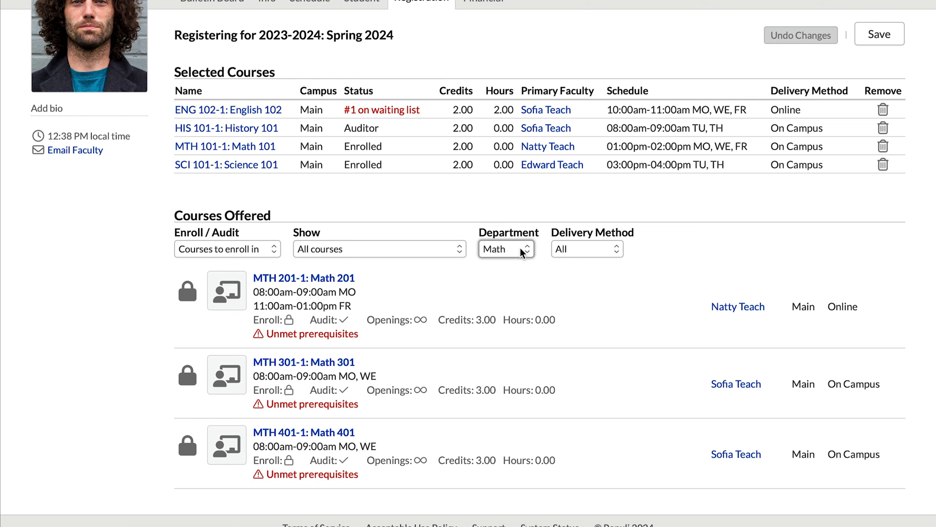
mouse_move(782, 241)
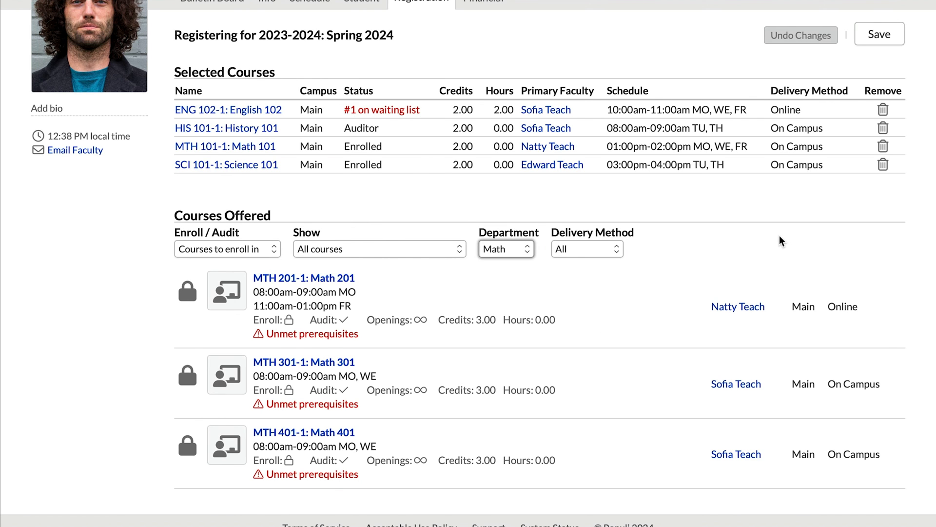
left_click(586, 249)
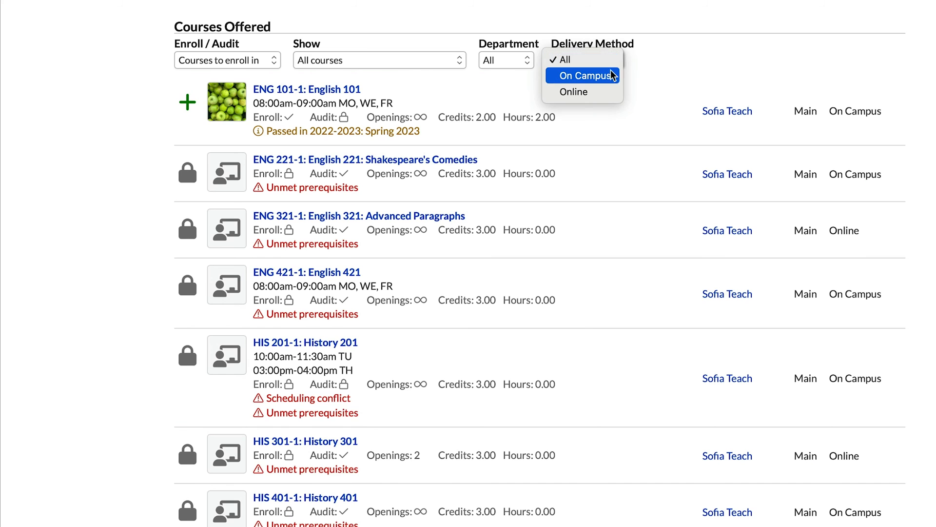
Filter by On Campus then Online delivery, showing available courses with no conflicts
left_click(580, 75)
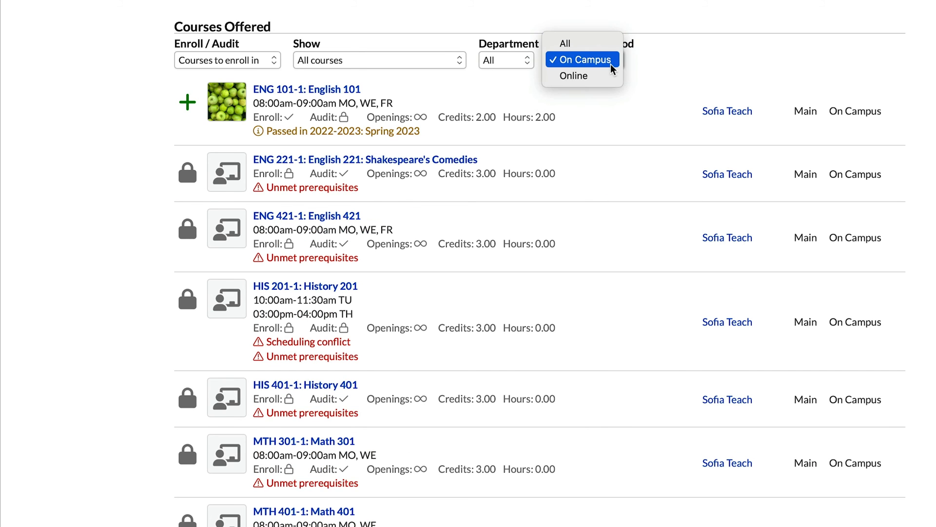
left_click(573, 75)
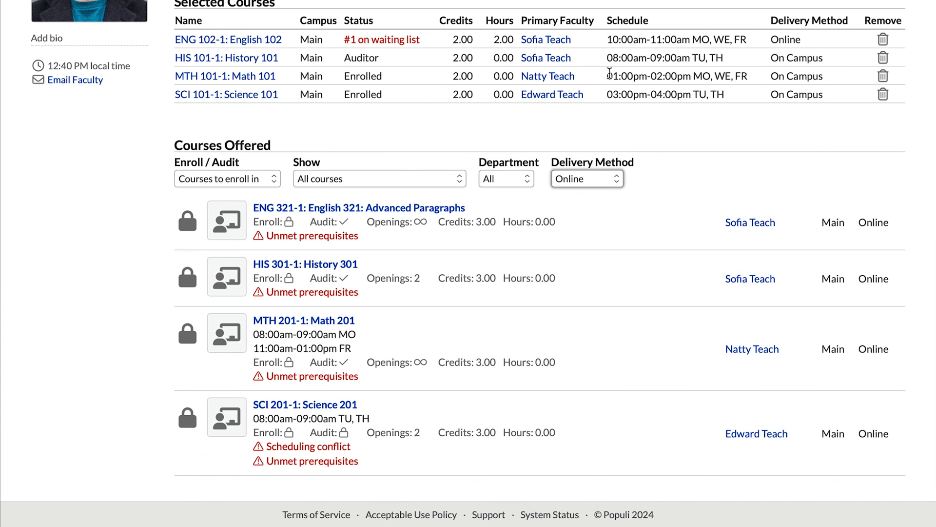
left_click(379, 177)
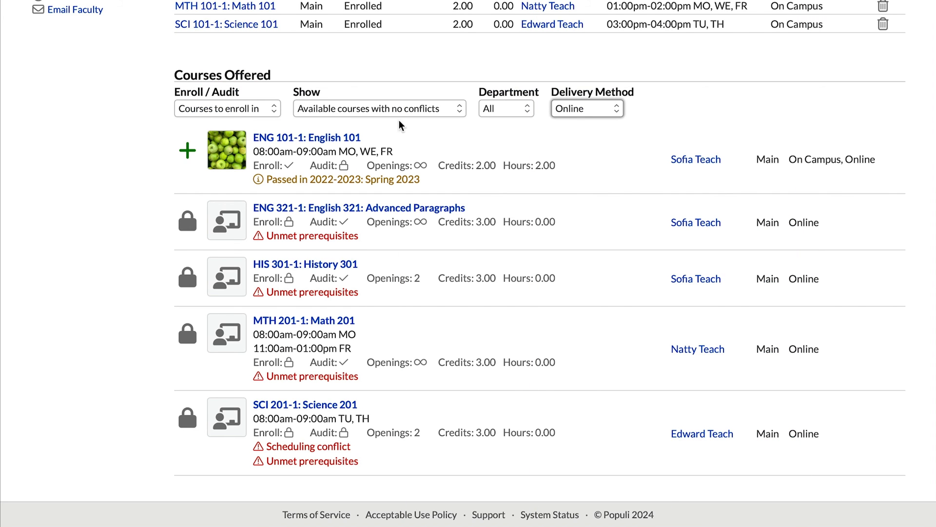
left_click(187, 150)
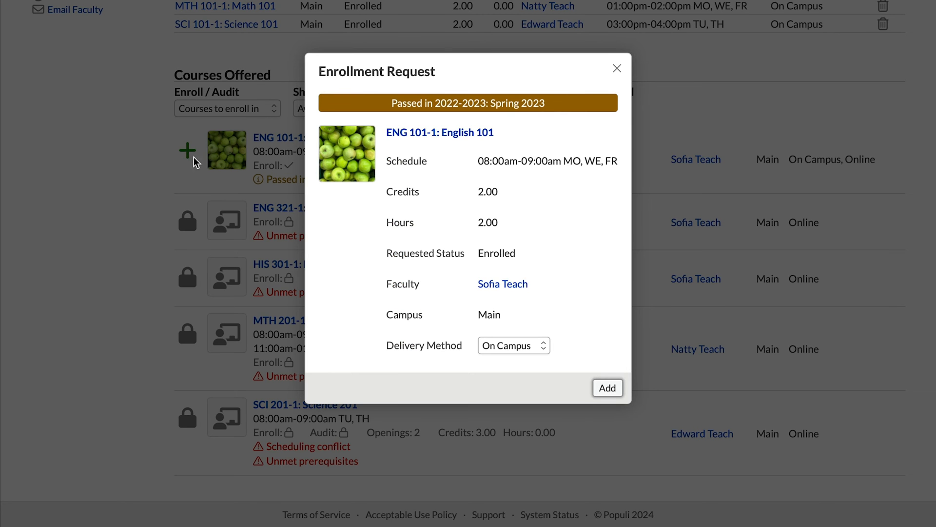
mouse_move(523, 353)
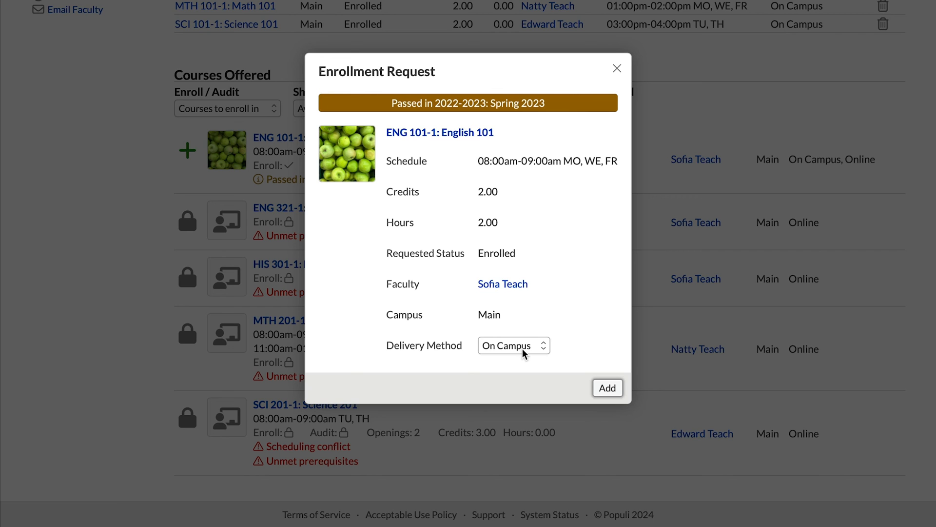
left_click(512, 346)
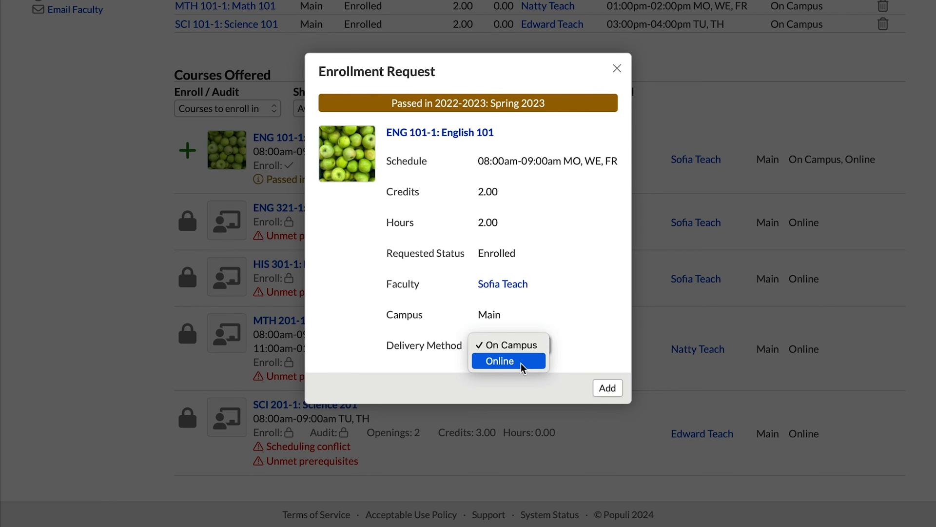
left_click(499, 361)
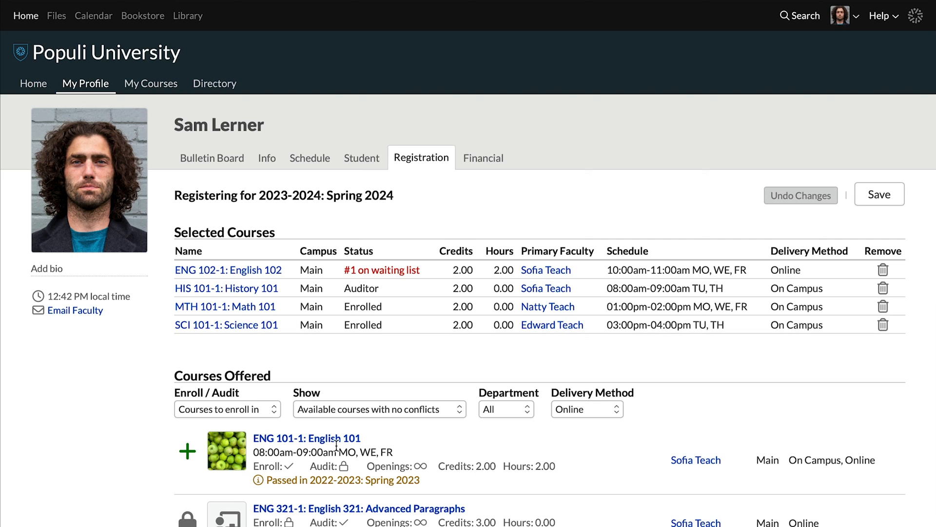
View the ENG 101: English 101 course page and its April 2024 meeting calendar
left_click(306, 437)
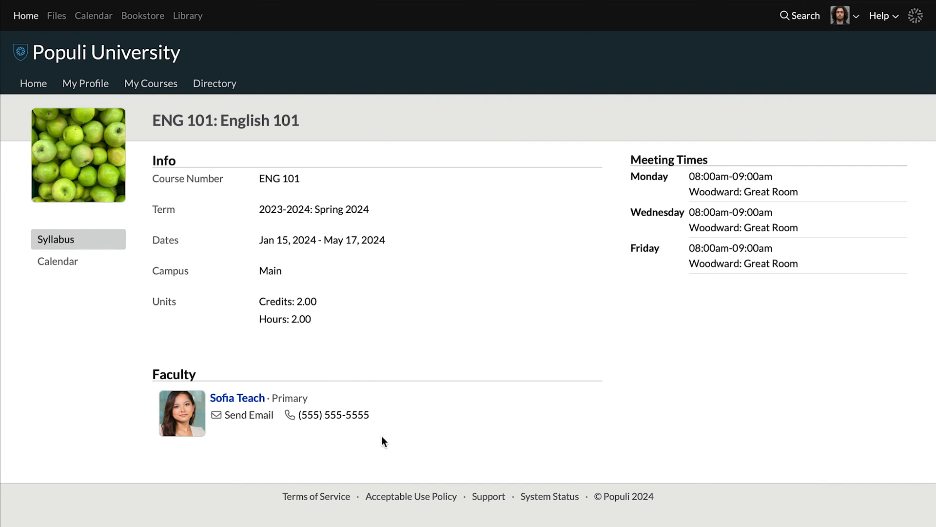
mouse_move(114, 419)
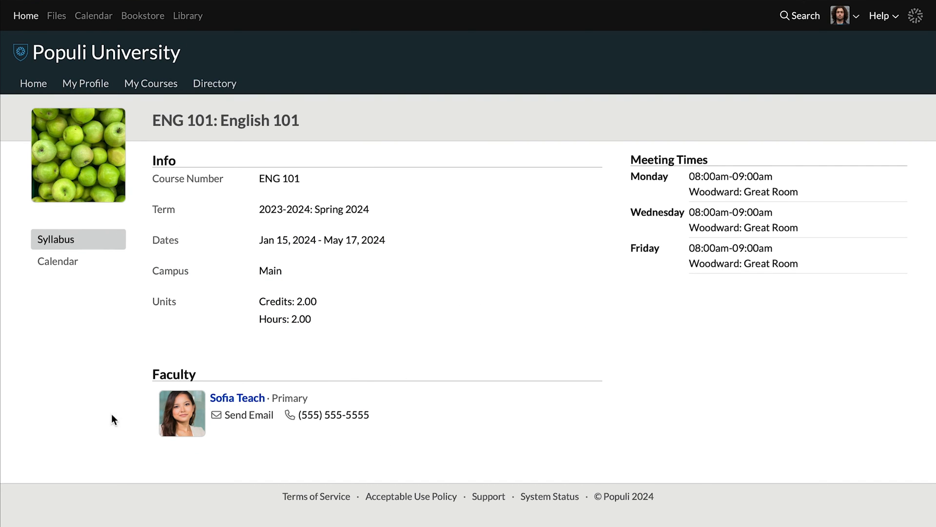
mouse_move(57, 262)
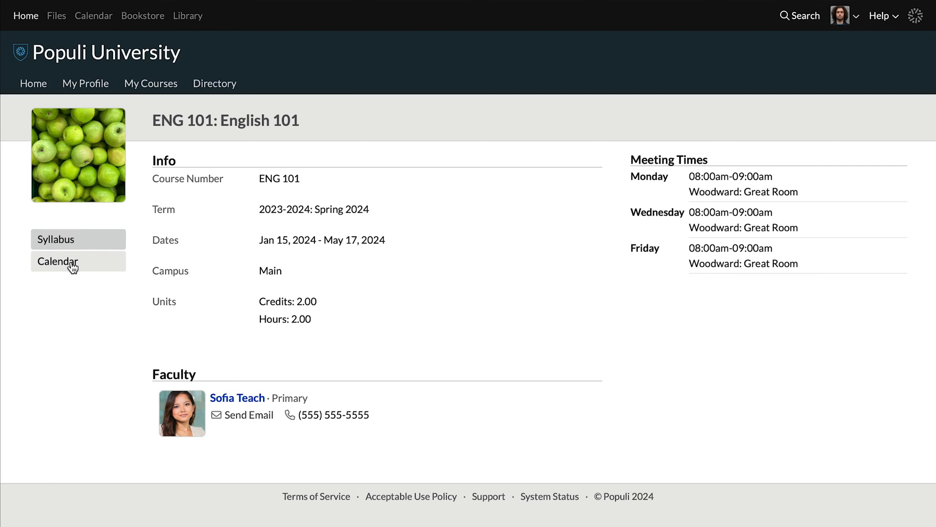
left_click(58, 261)
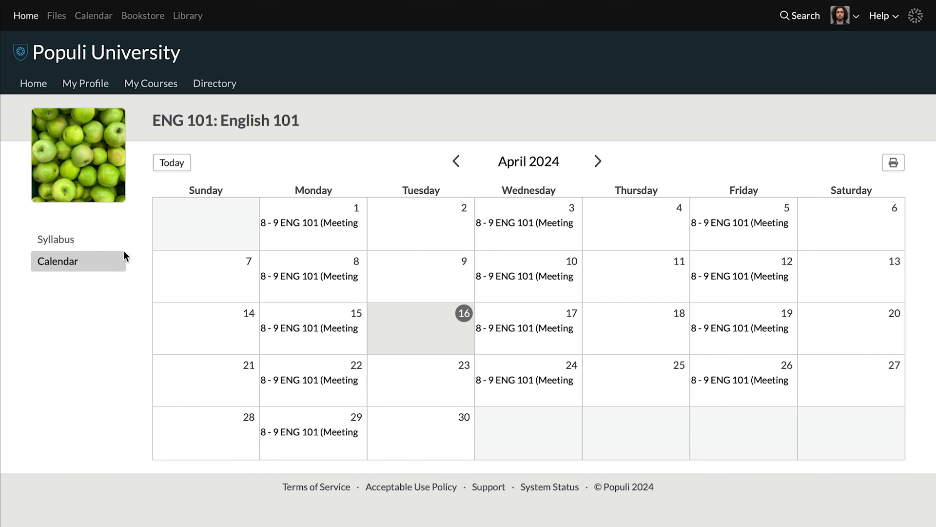
left_click(56, 239)
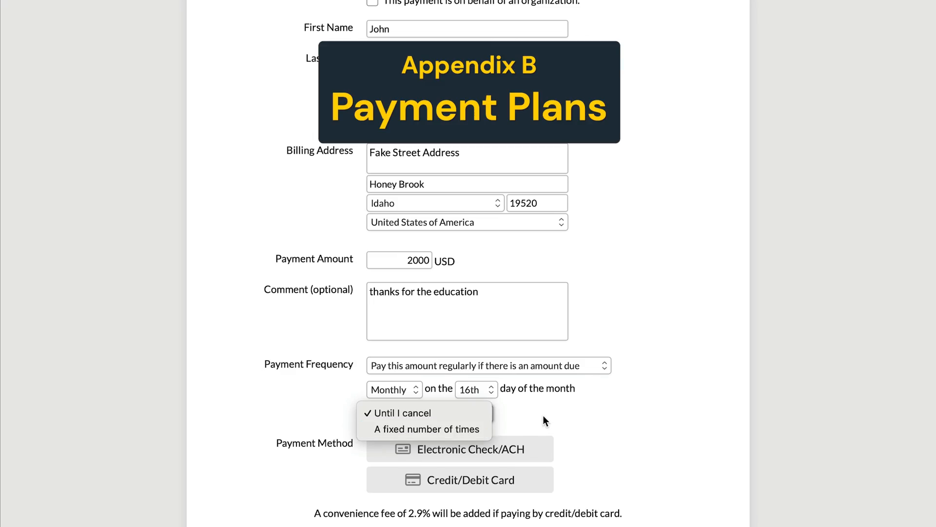
Choose a payment plan for the 6,000.00 2023-2024: Spring 2024 invoice and review its three estimated payments
left_click(487, 364)
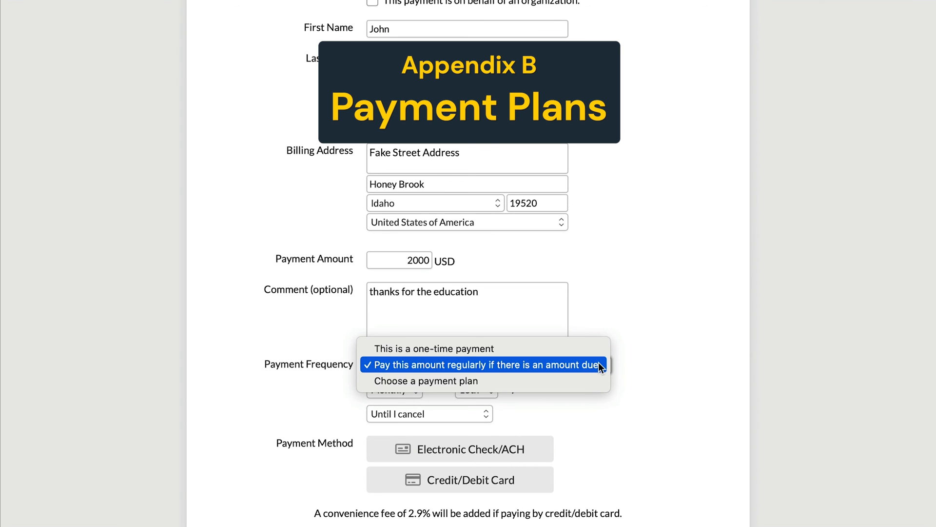
left_click(427, 380)
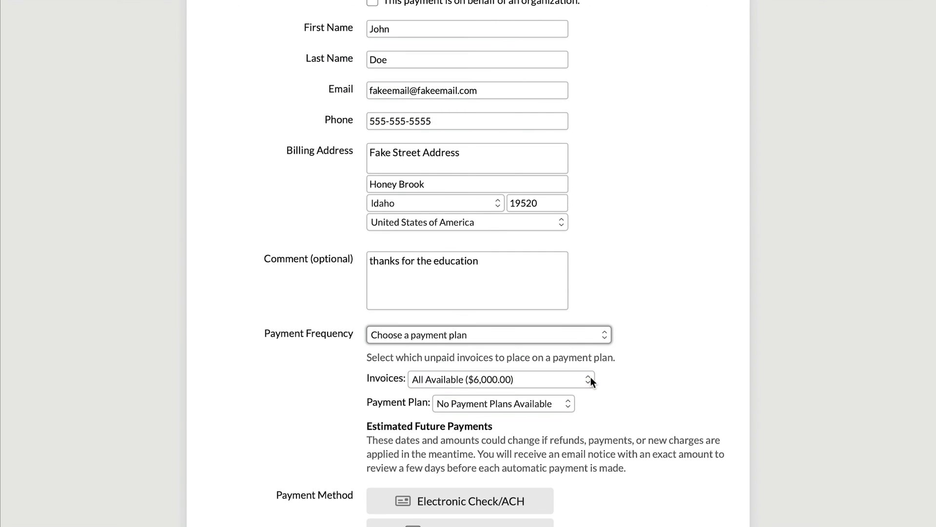
scroll("down", 3)
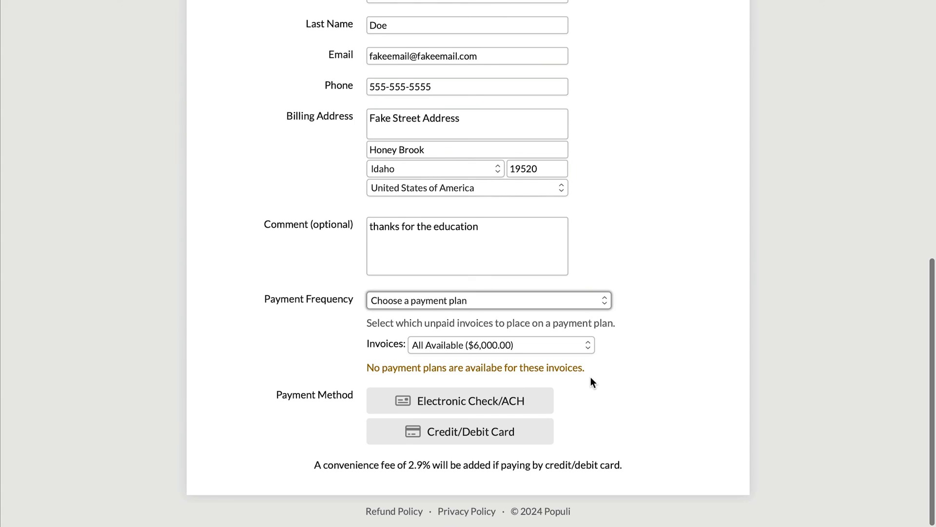
left_click(500, 344)
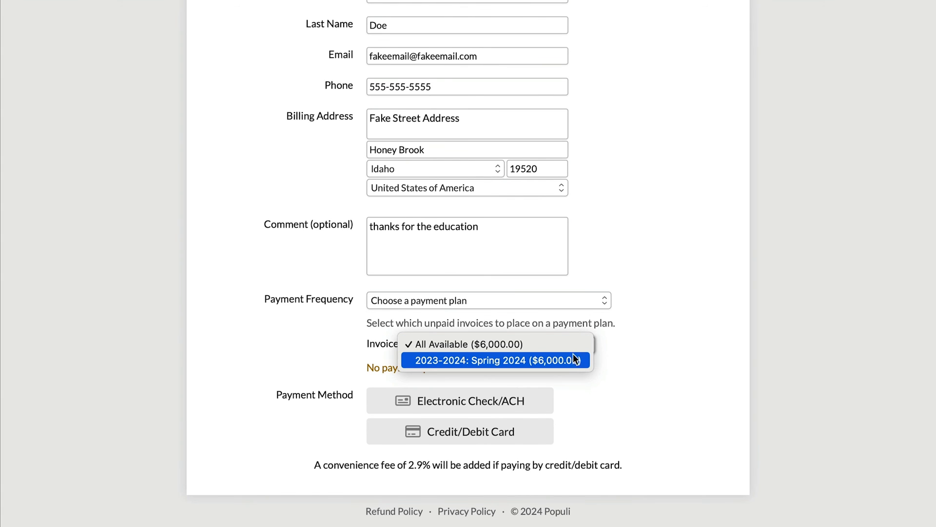
left_click(495, 360)
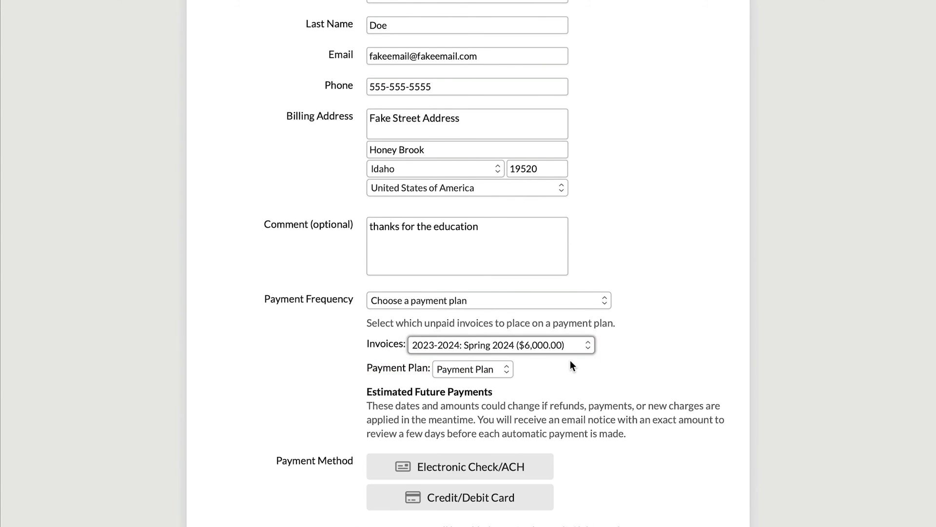
scroll("down", 3)
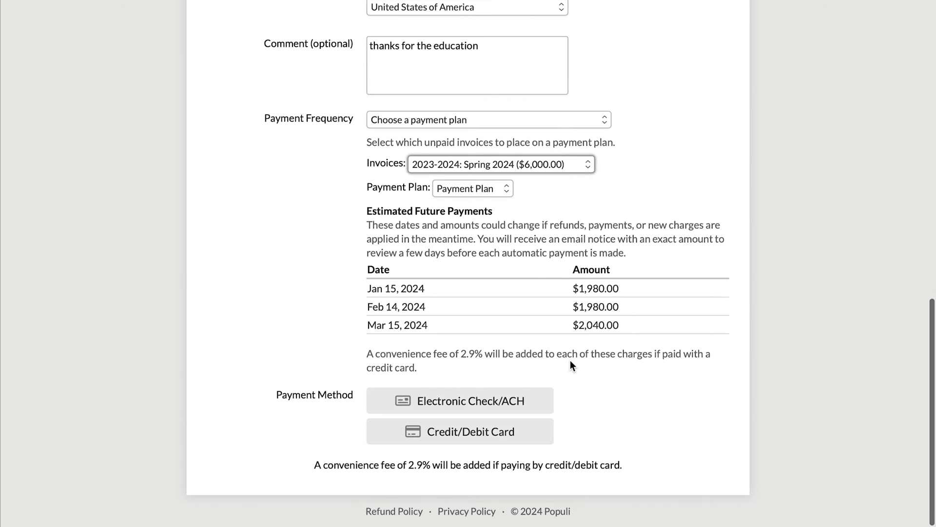
mouse_move(644, 208)
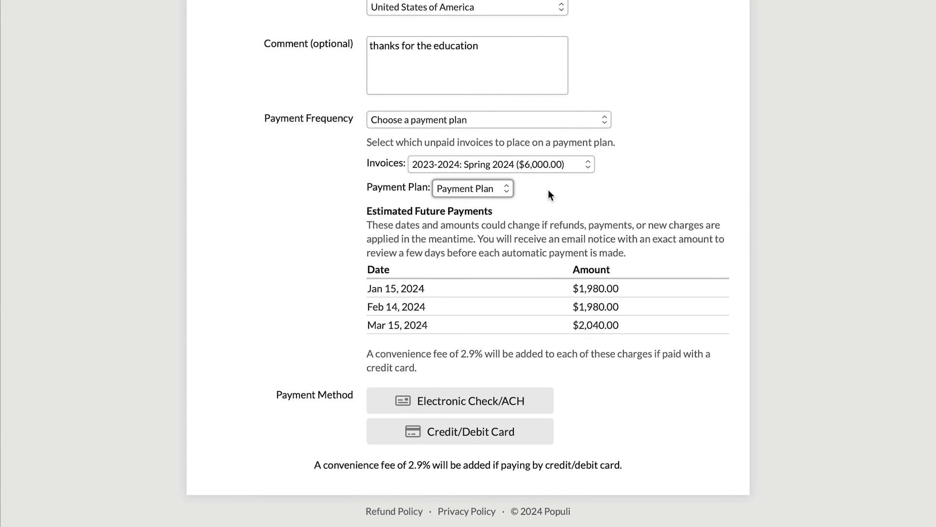
mouse_move(622, 324)
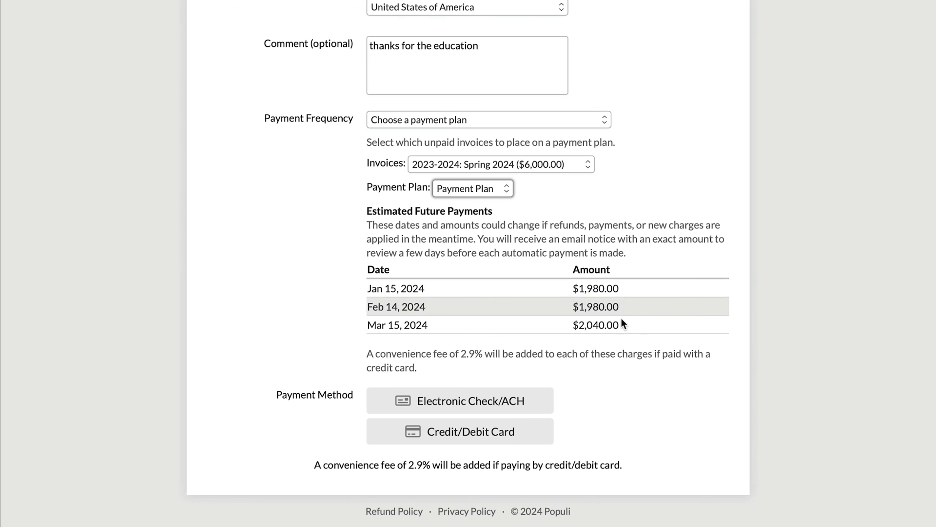
mouse_move(619, 341)
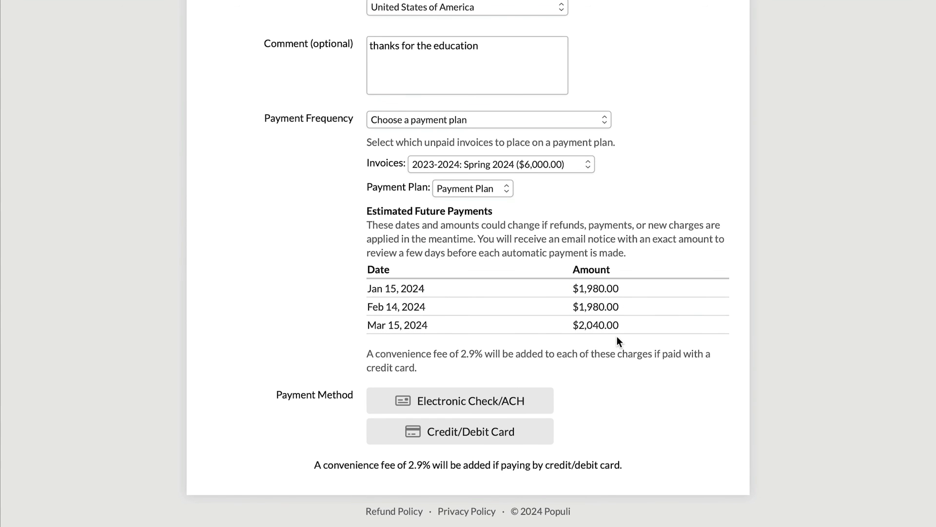